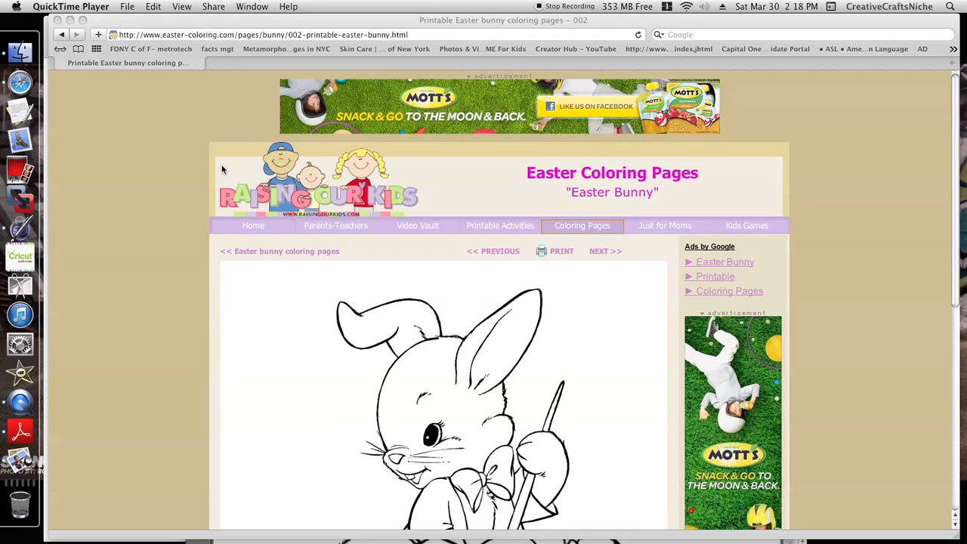
mouse_move(323, 251)
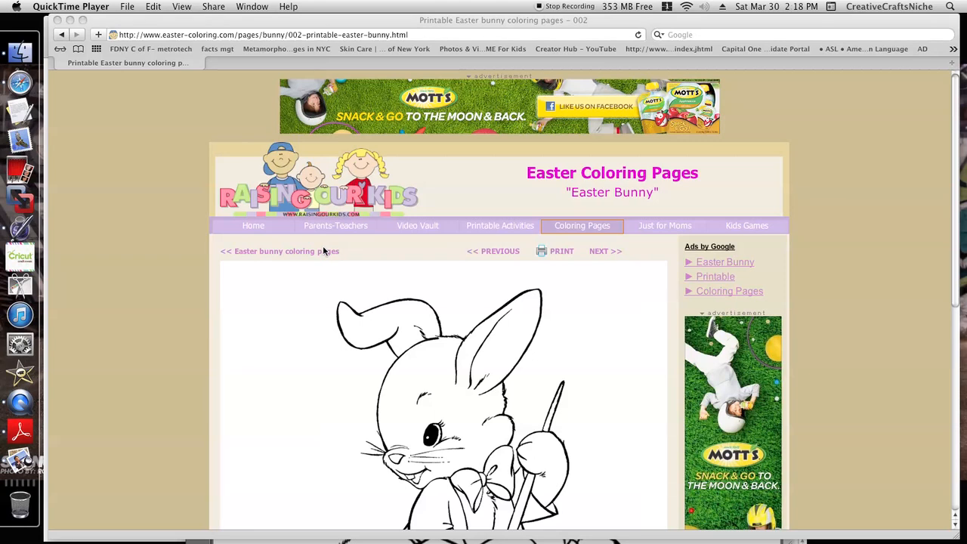
mouse_move(355, 237)
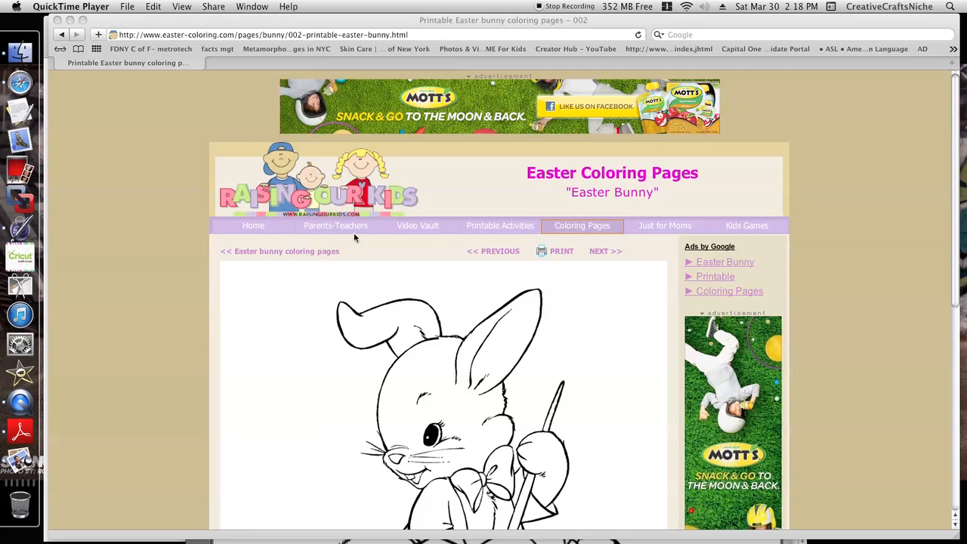
mouse_move(960, 301)
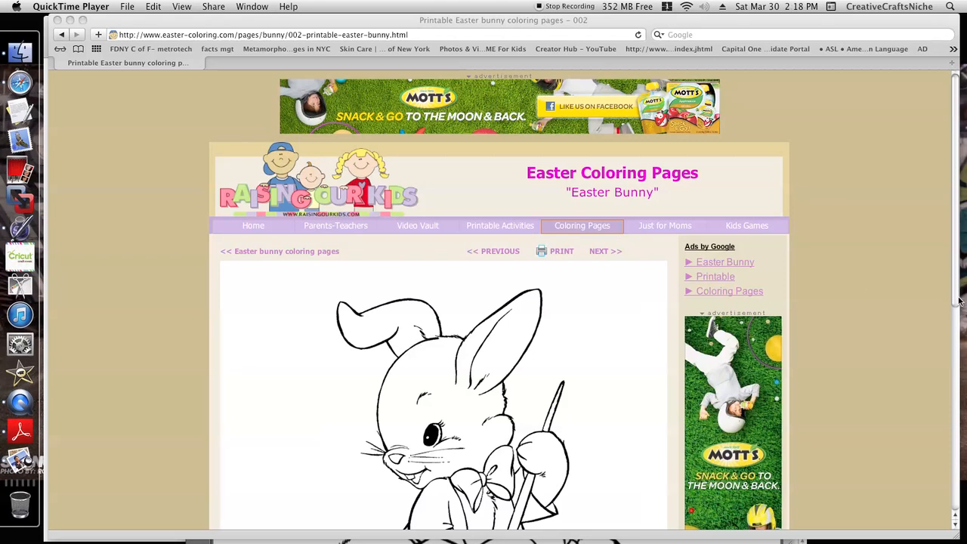
Step: Scroll down to the bunny drawing and bring up its image saving options
scroll("down", 3)
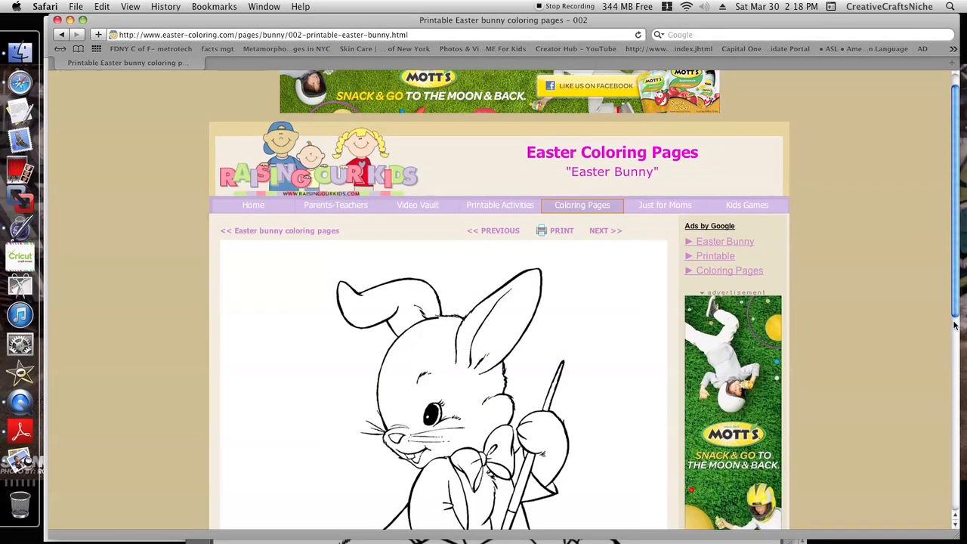
scroll("down", 3)
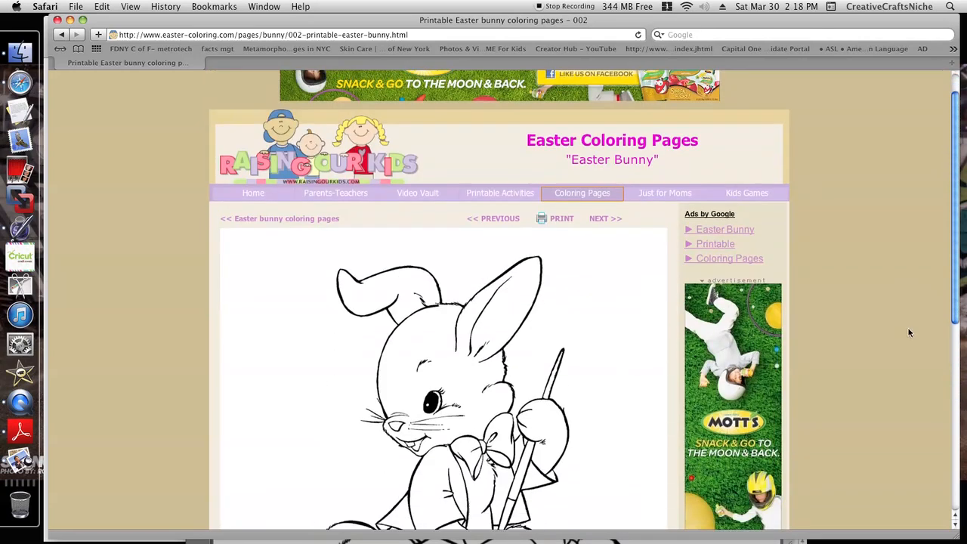
scroll("down", 3)
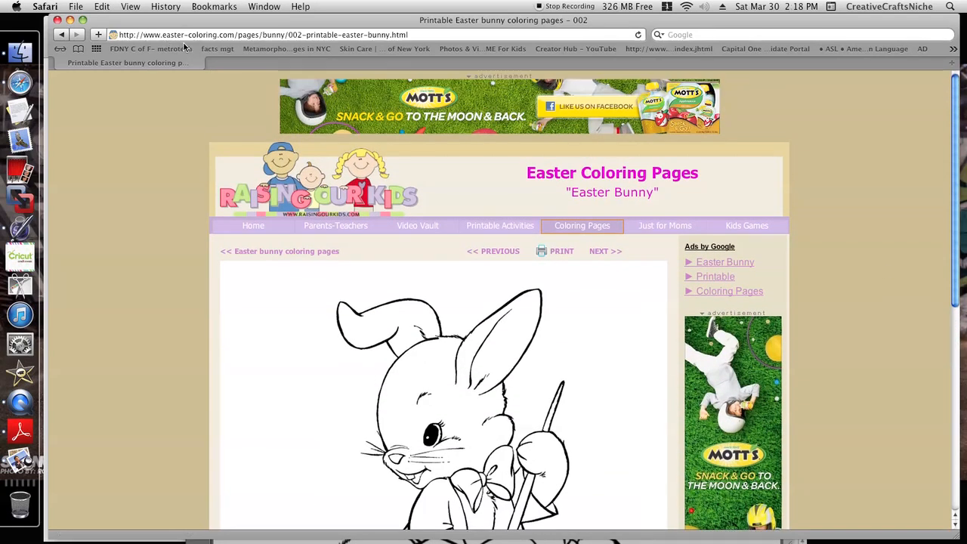
mouse_move(240, 47)
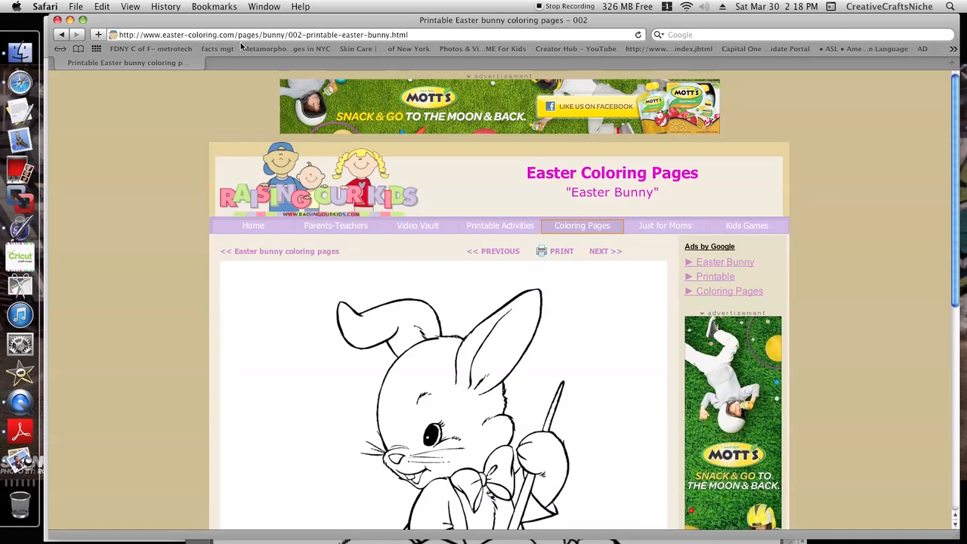
scroll("down", 3)
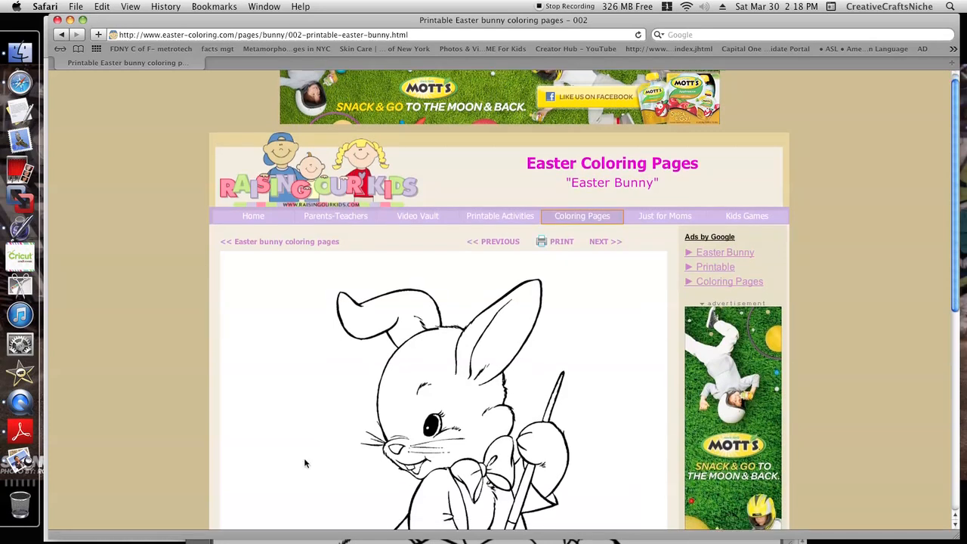
scroll("down", 3)
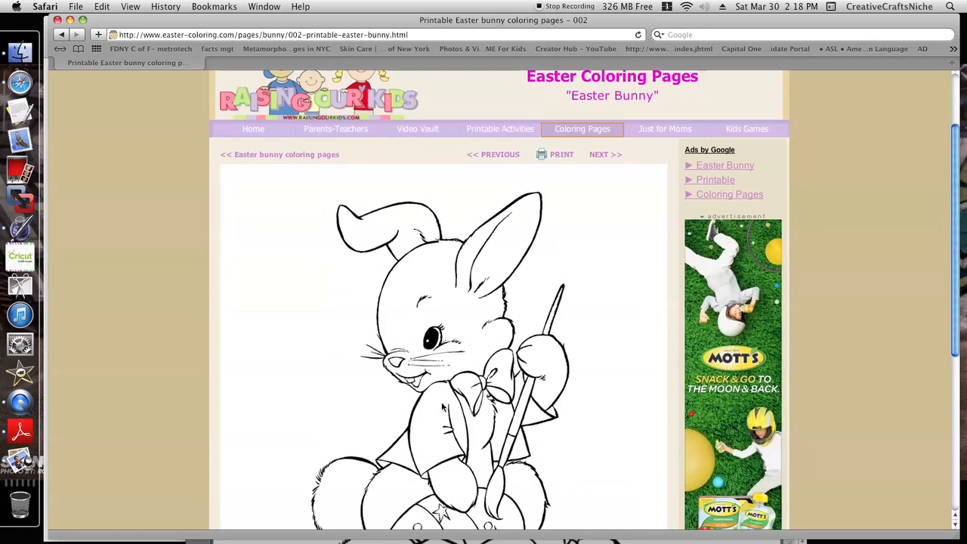
scroll("down", 3)
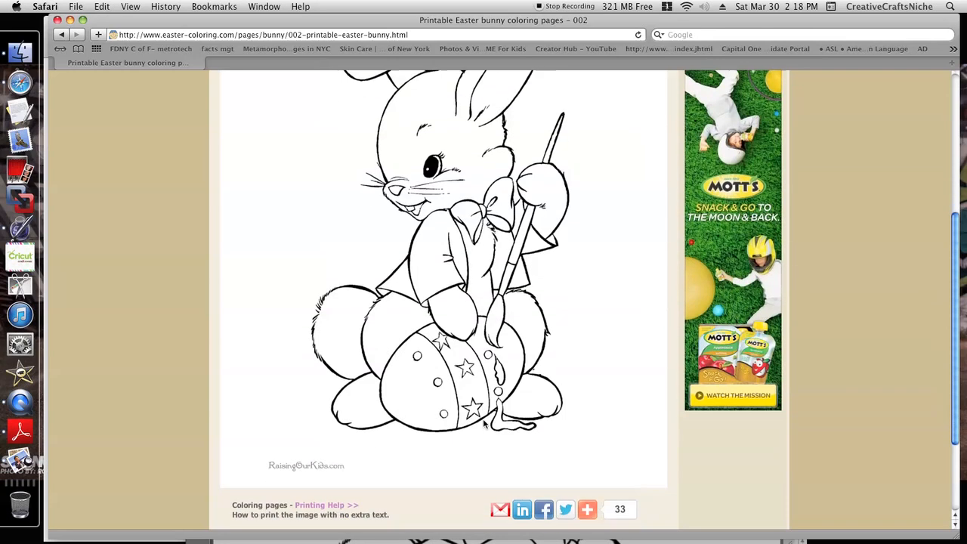
right_click(427, 285)
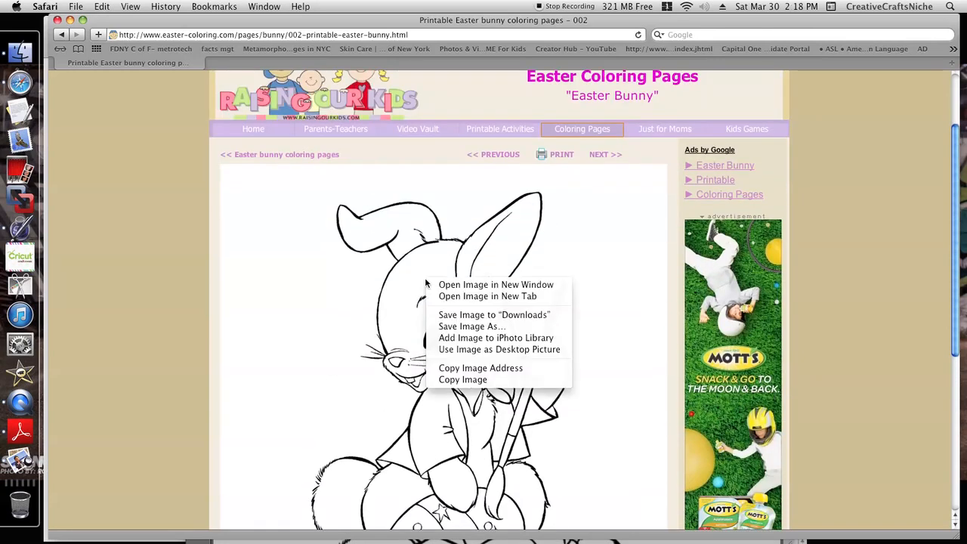
mouse_move(472, 326)
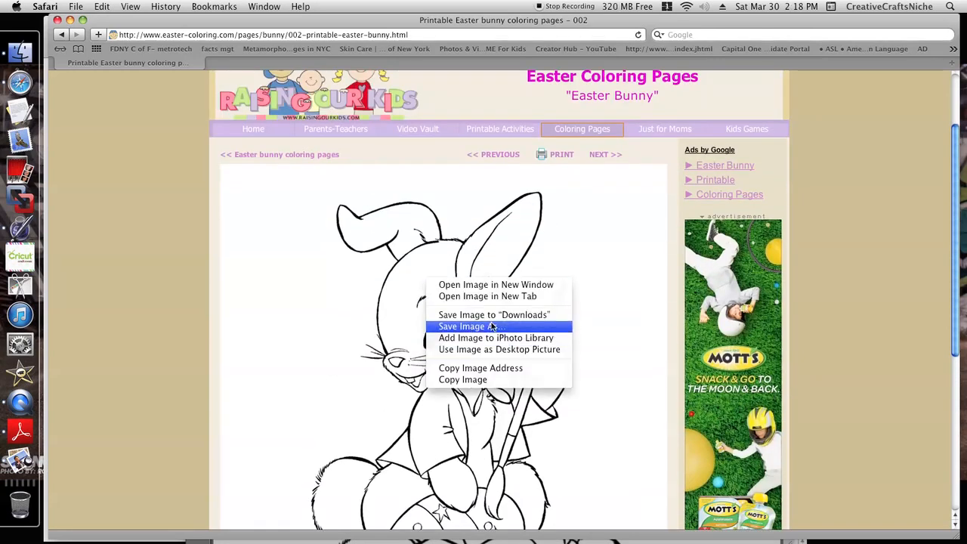
mouse_move(495, 314)
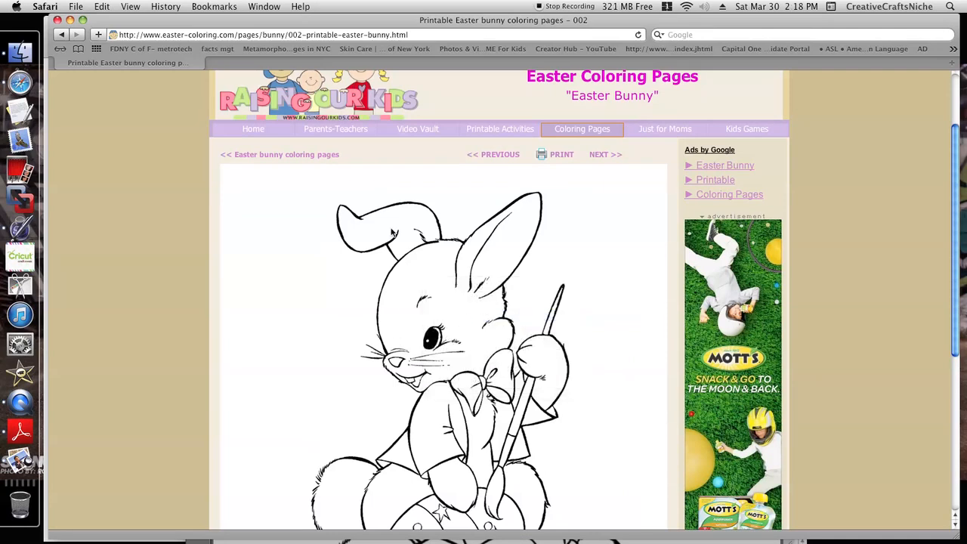
mouse_move(277, 378)
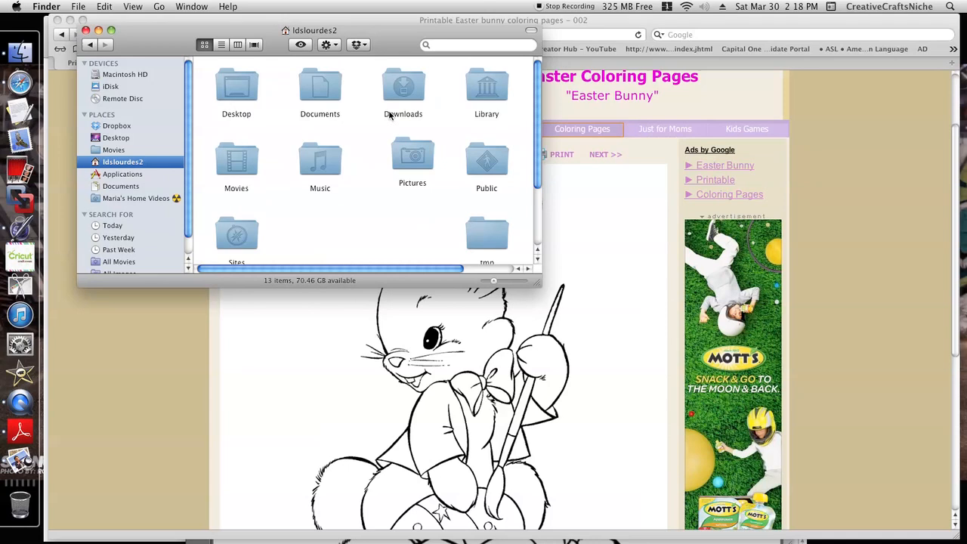
Step: Open 002-printable-easter-bunny.gif from the Downloads folder in Preview
double_click(403, 83)
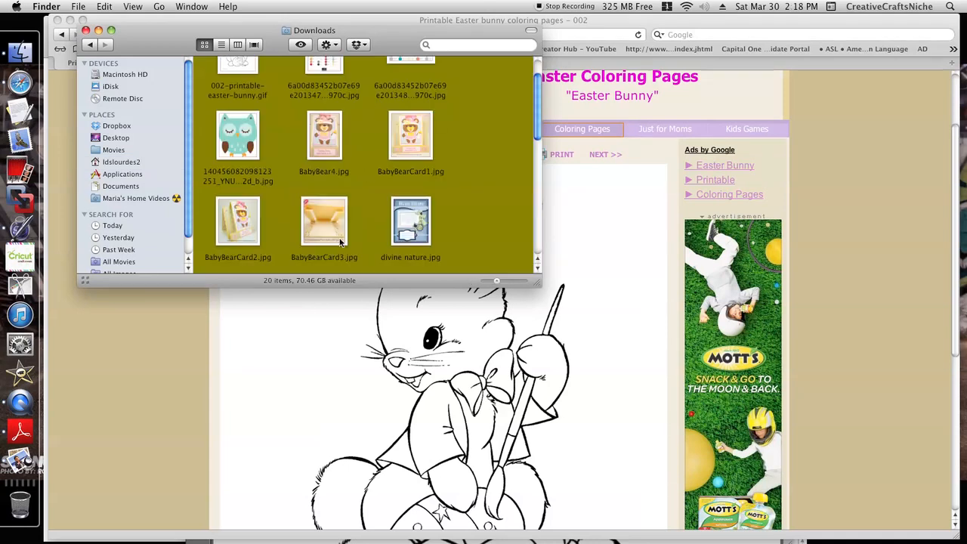
left_click(238, 87)
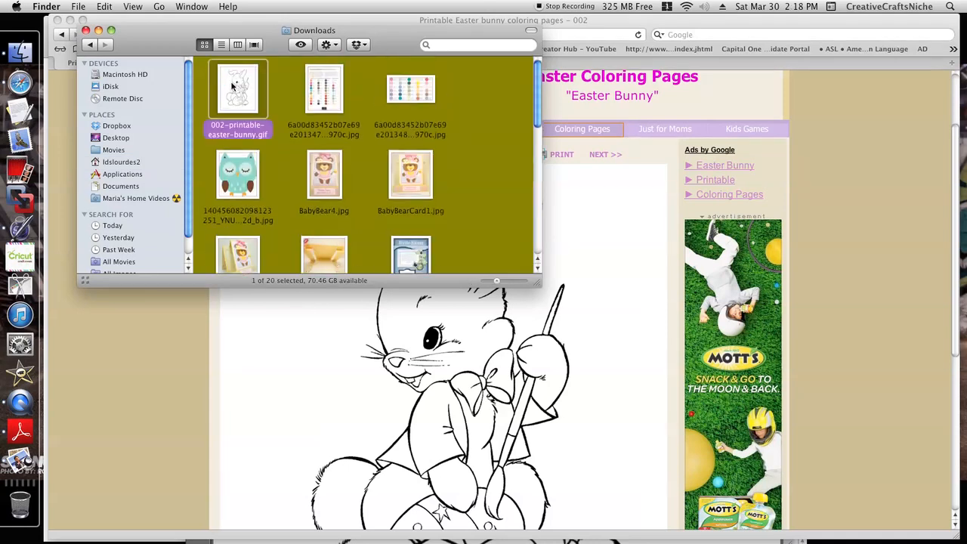
double_click(238, 89)
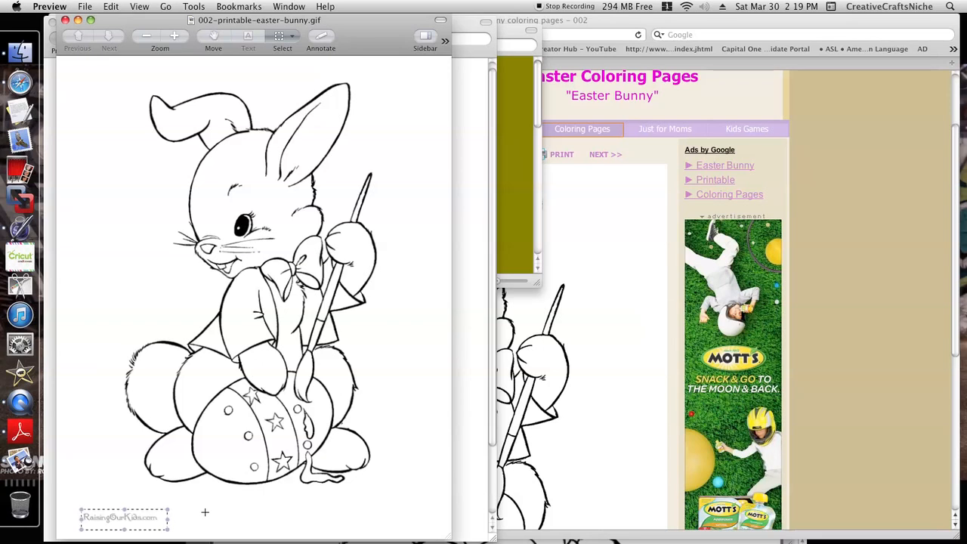
mouse_move(167, 495)
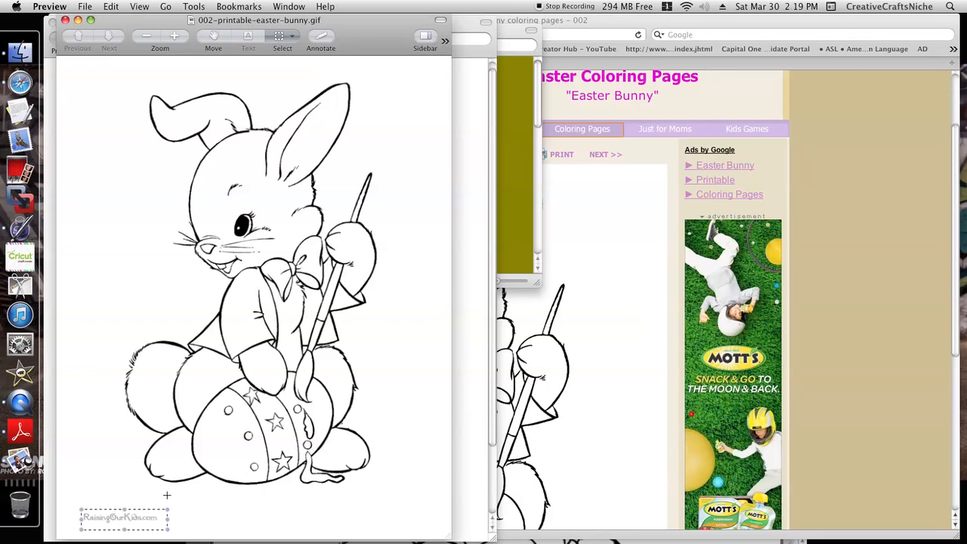
mouse_move(363, 446)
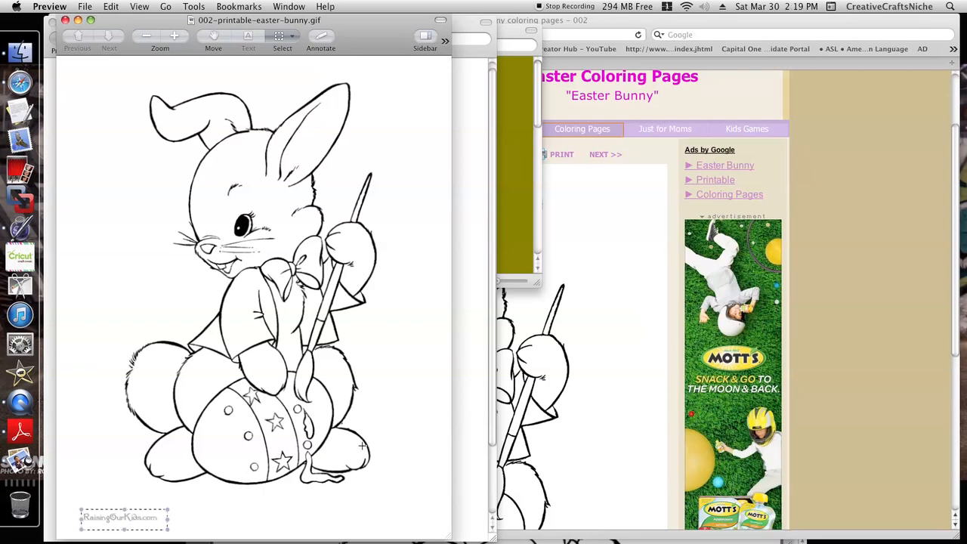
mouse_move(85, 323)
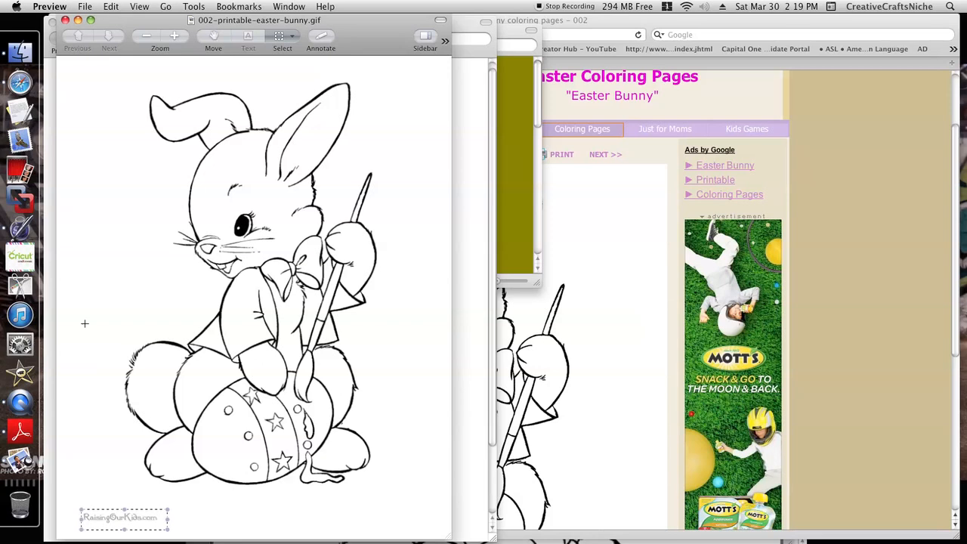
mouse_move(237, 359)
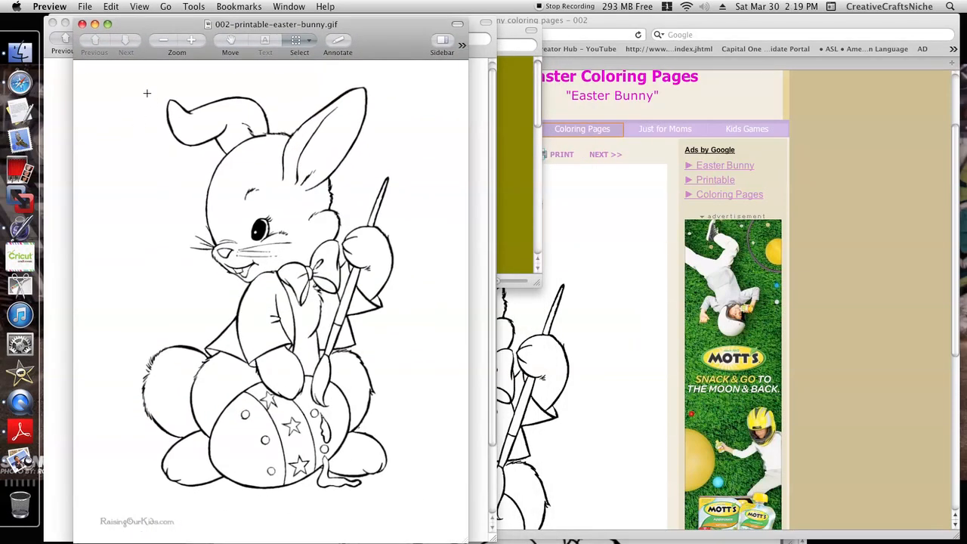
Step: Outline the bunny for cropping without the website credit, widening the right edge slightly
left_click_drag(147, 93, 391, 505)
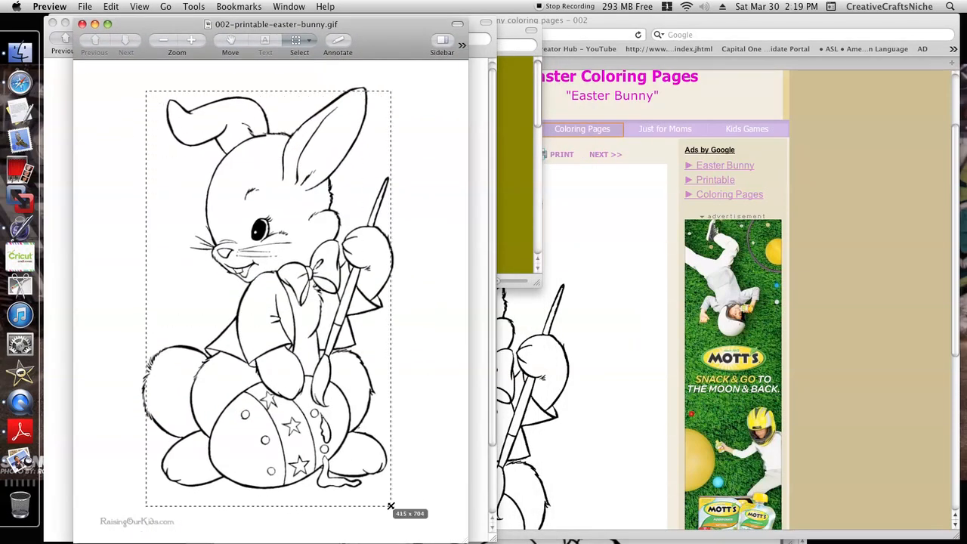
left_click_drag(392, 505, 387, 505)
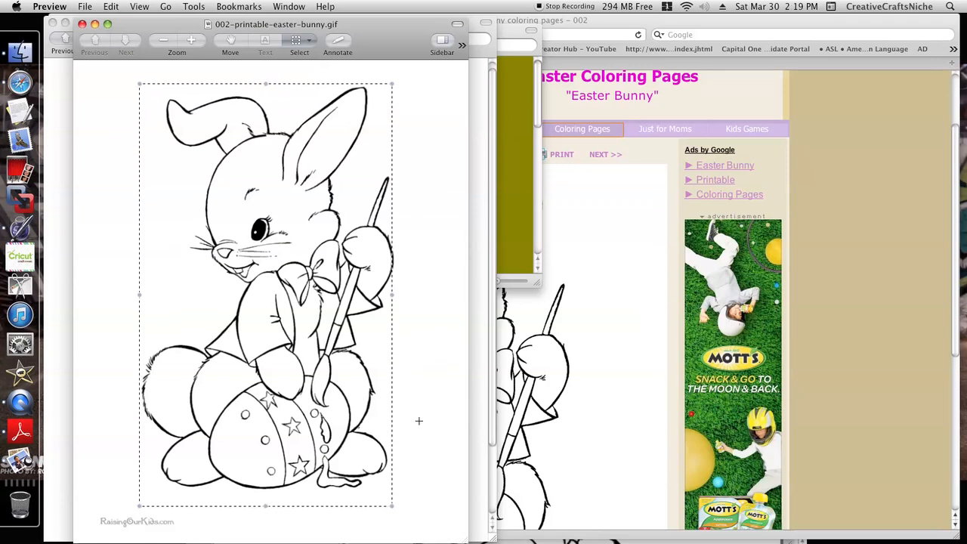
left_click_drag(392, 295, 396, 295)
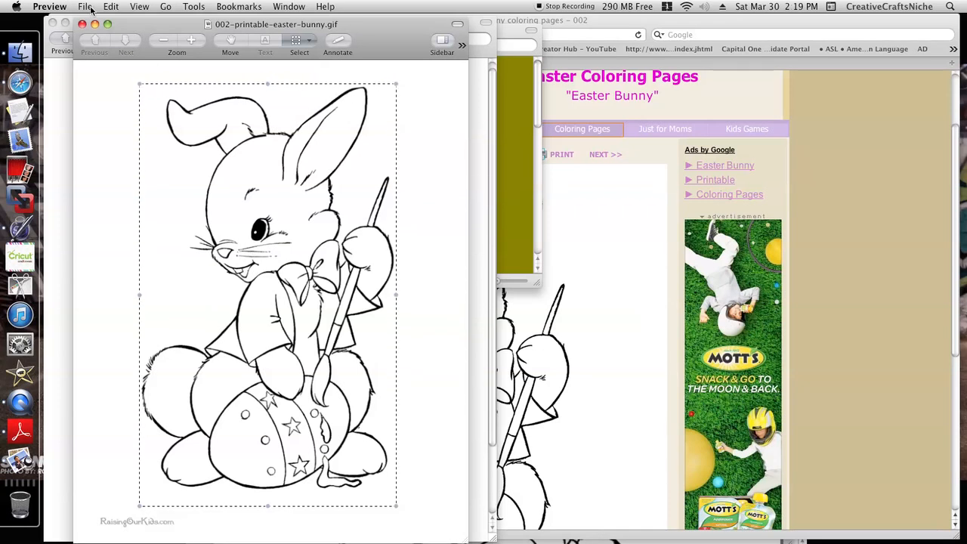
left_click(111, 6)
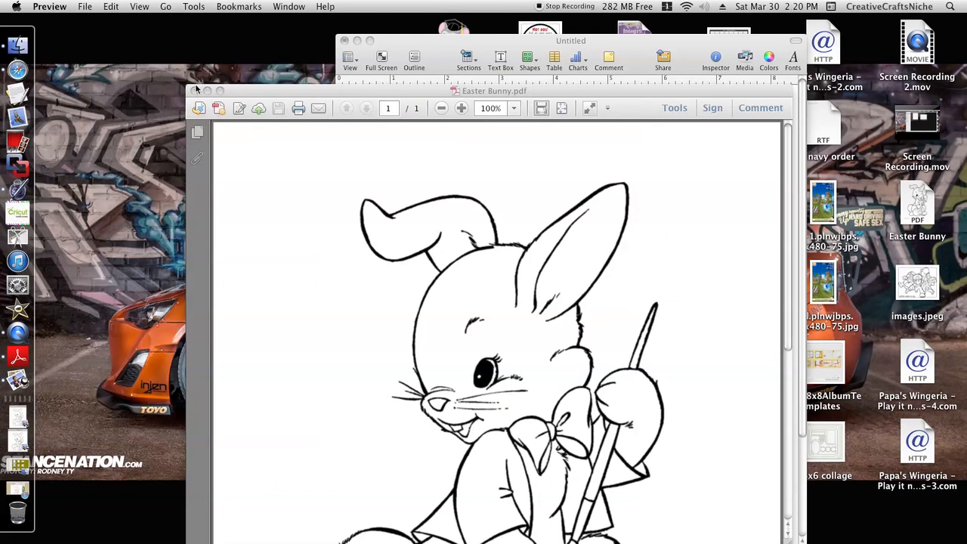
mouse_move(238, 98)
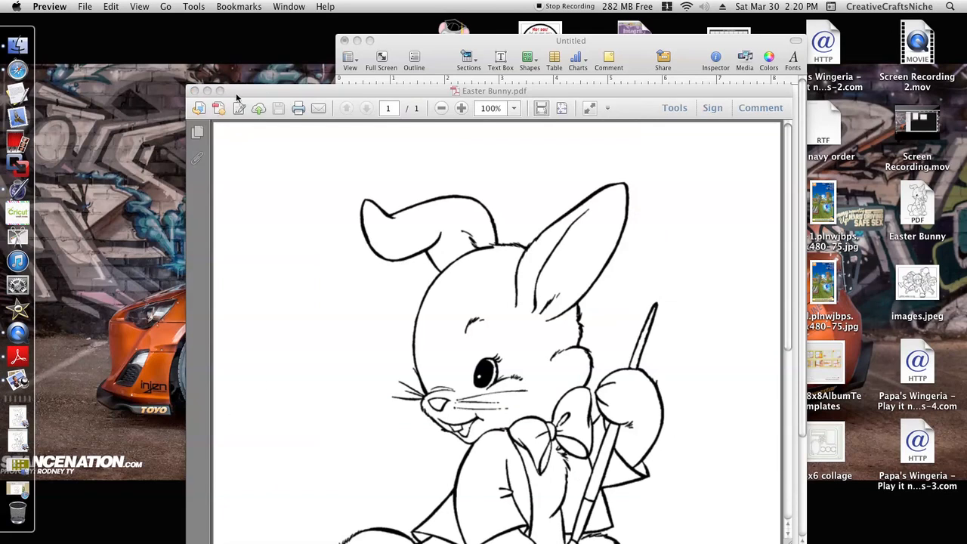
mouse_move(268, 96)
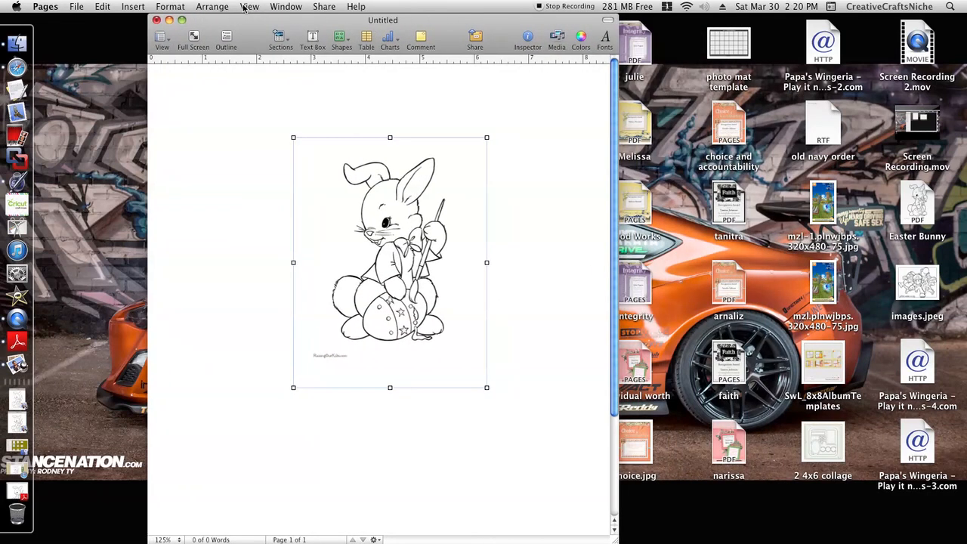
mouse_move(330, 383)
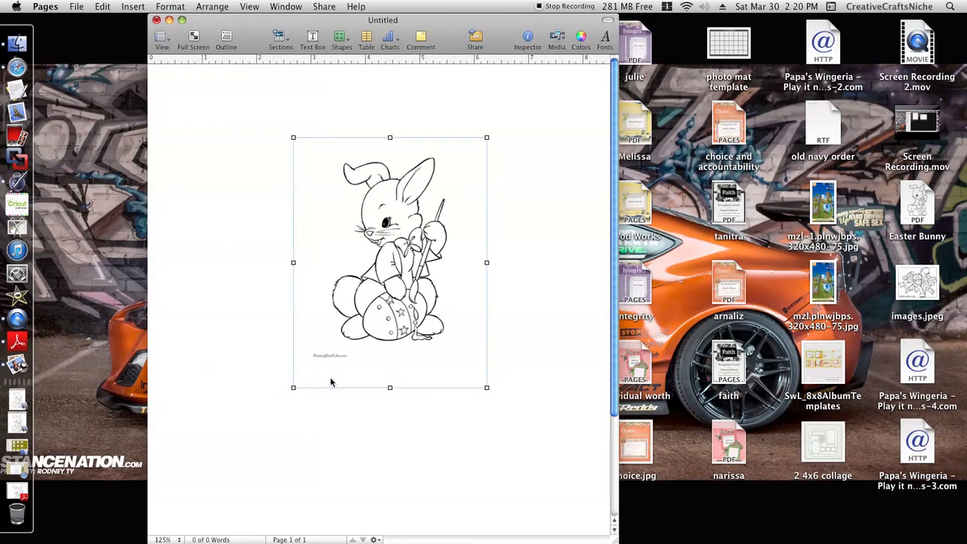
Step: Use the File menu with the bunny drawing on the Untitled page to start another document
left_click(76, 6)
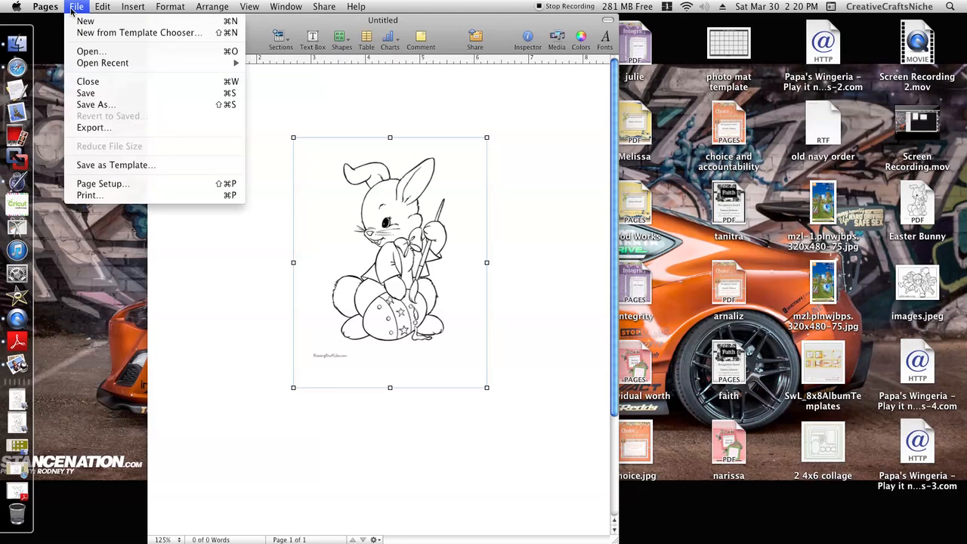
left_click(467, 244)
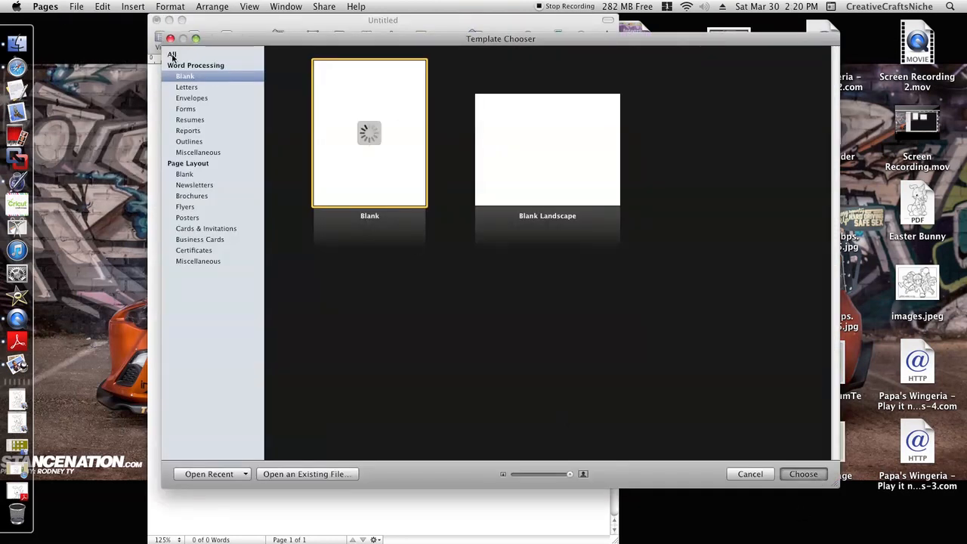
Step: Create Untitled 2 from the Blank portrait template through the Template Chooser
left_click(803, 474)
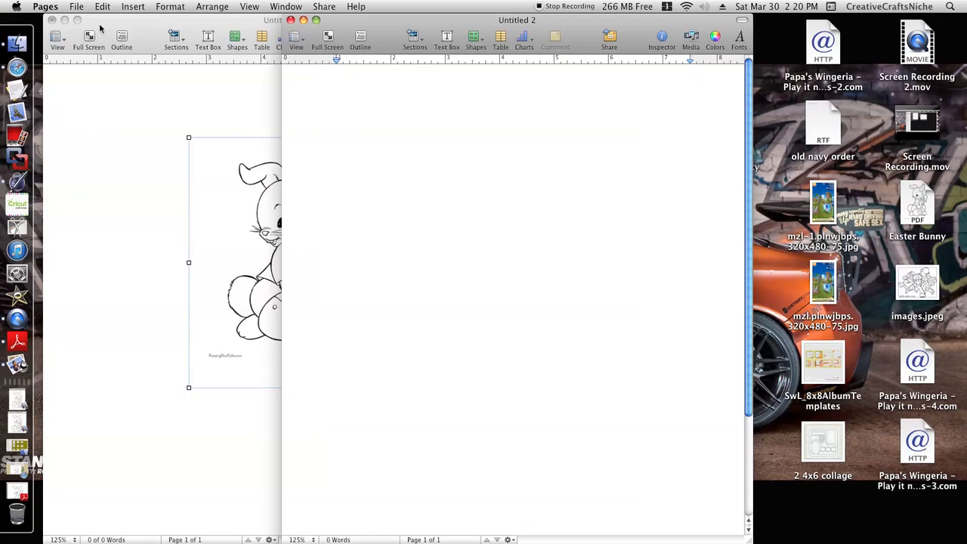
left_click(76, 6)
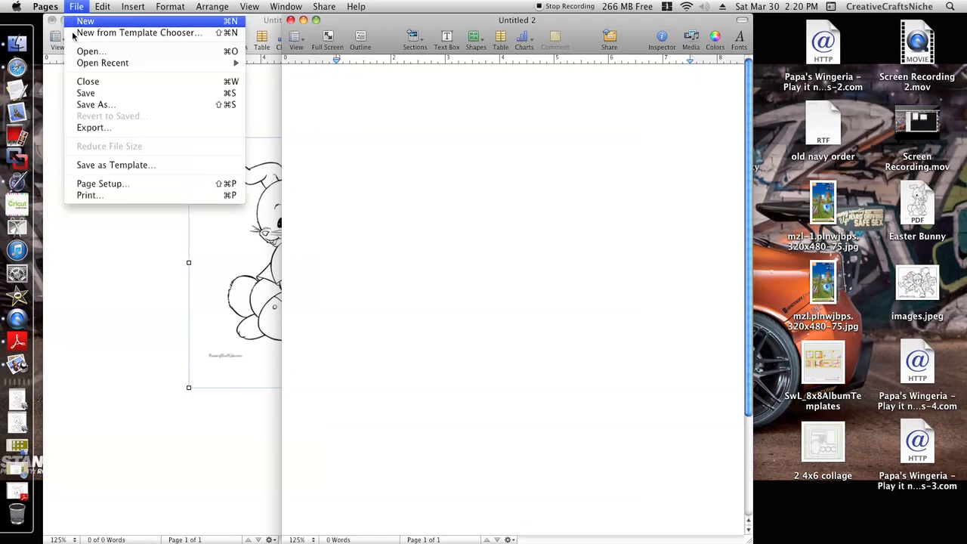
left_click(139, 33)
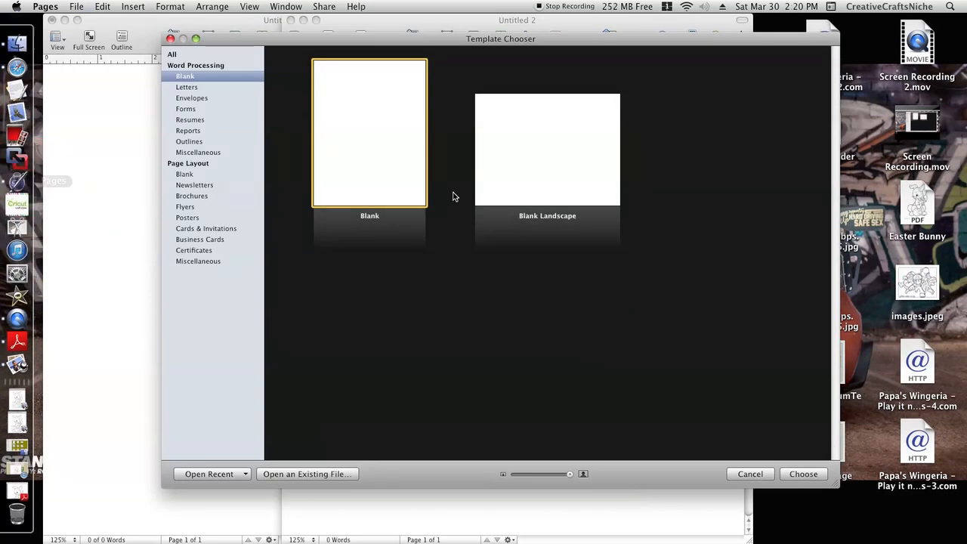
mouse_move(378, 149)
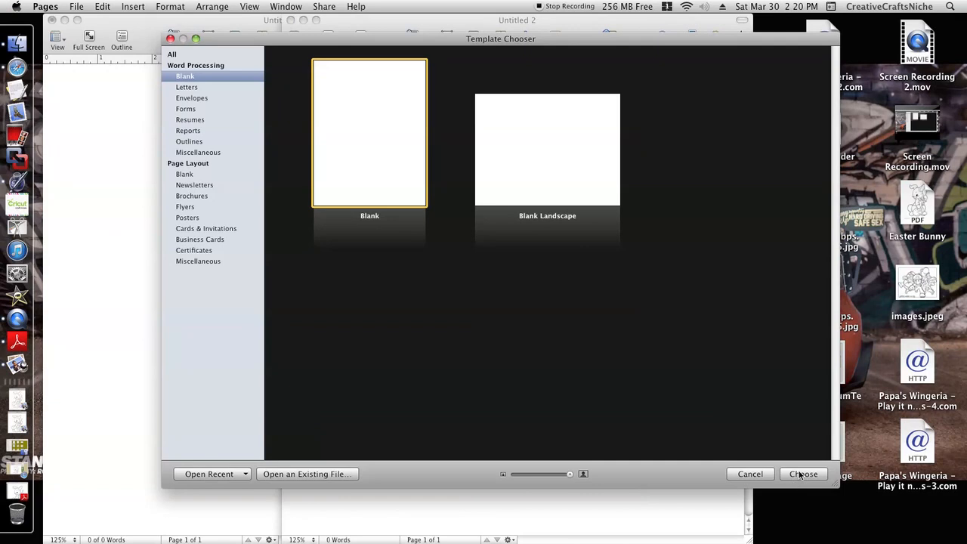
left_click(803, 473)
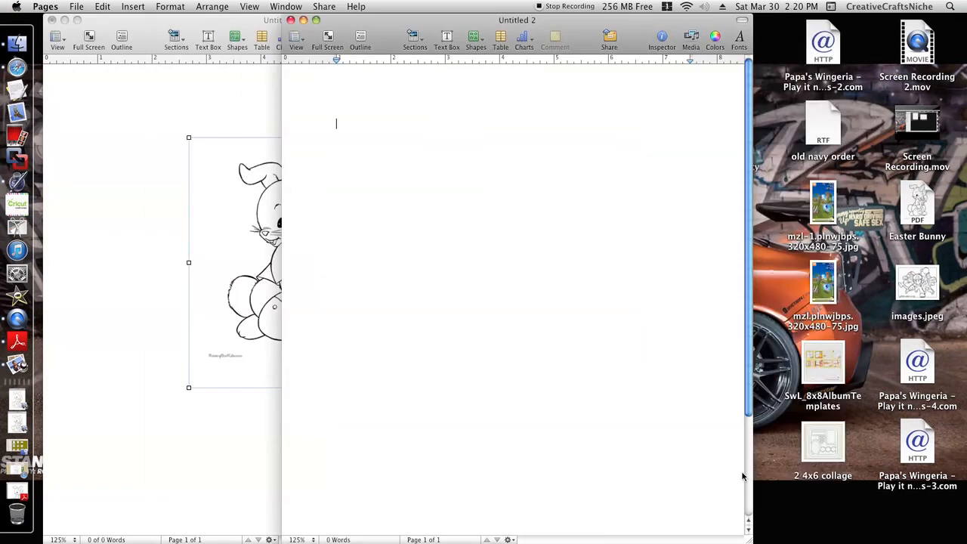
mouse_move(419, 187)
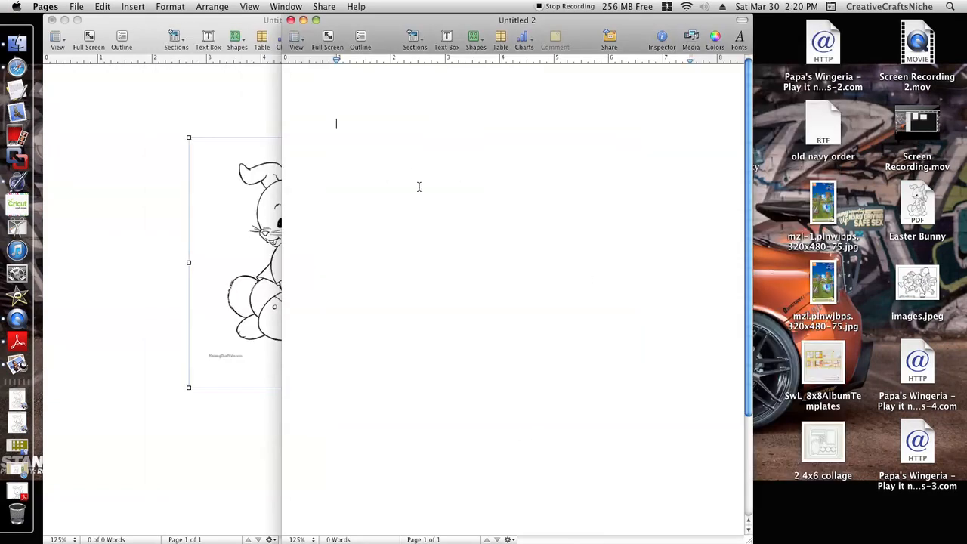
Step: Paste the copied bunny drawing onto the blank Untitled 2 page
right_click(419, 187)
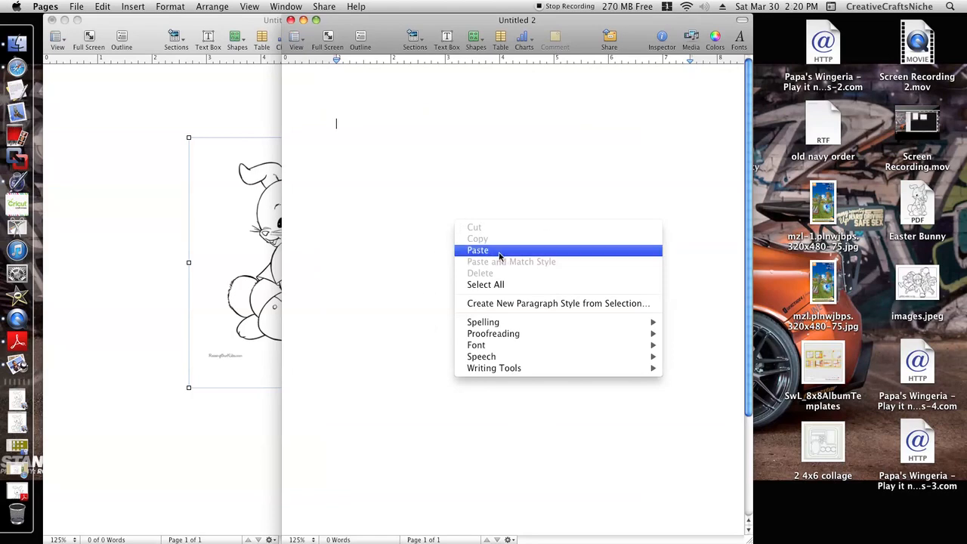
left_click(477, 250)
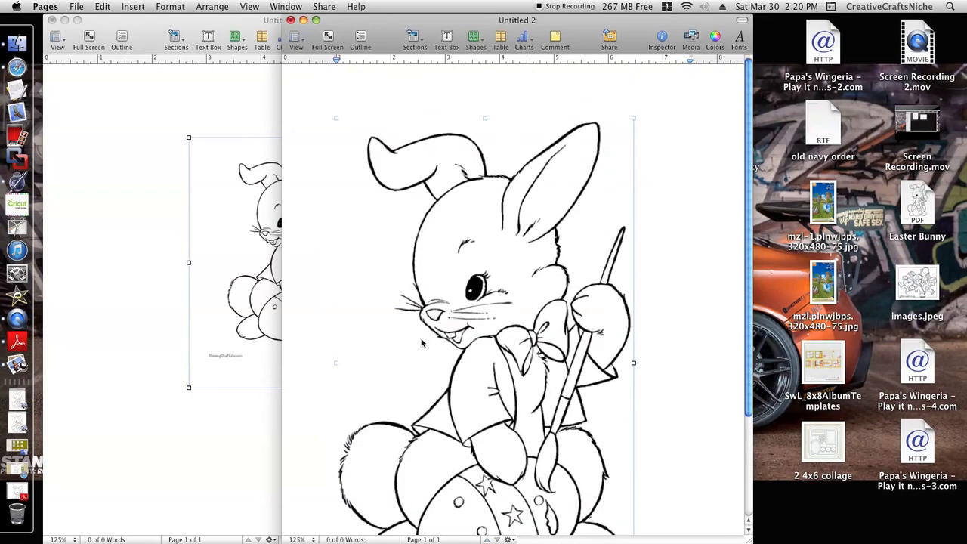
mouse_move(512, 346)
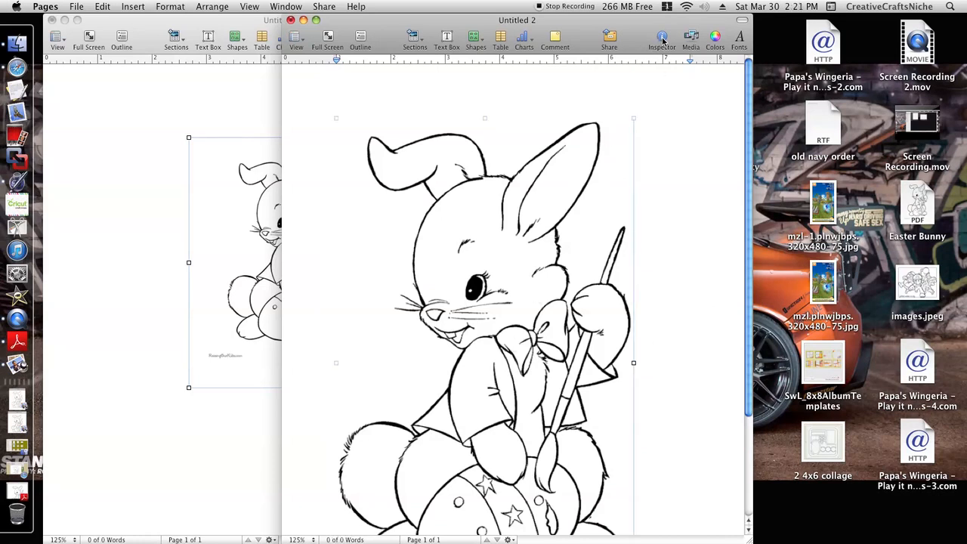
Step: In the Inspector's Metrics, try a new bunny height, then restore 5.47 × 9 in
left_click(661, 36)
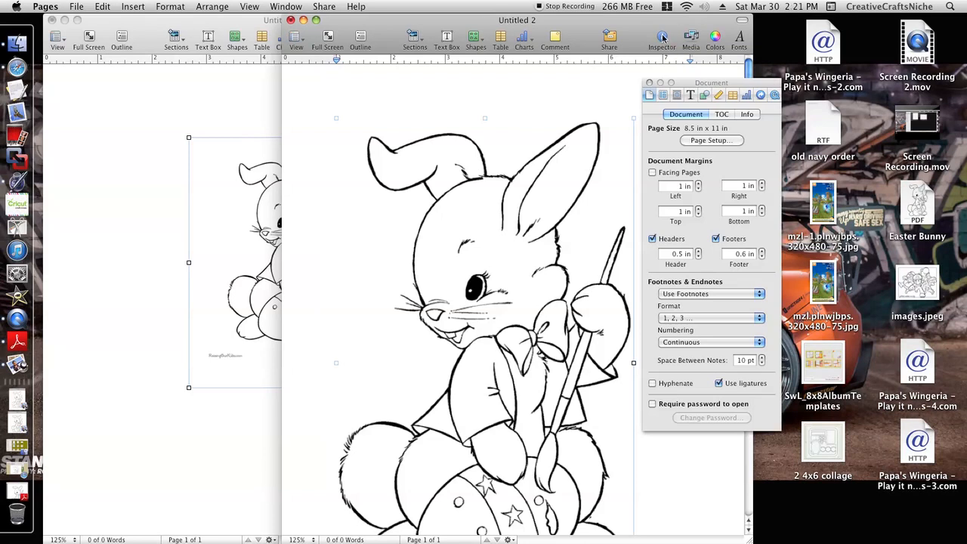
mouse_move(662, 37)
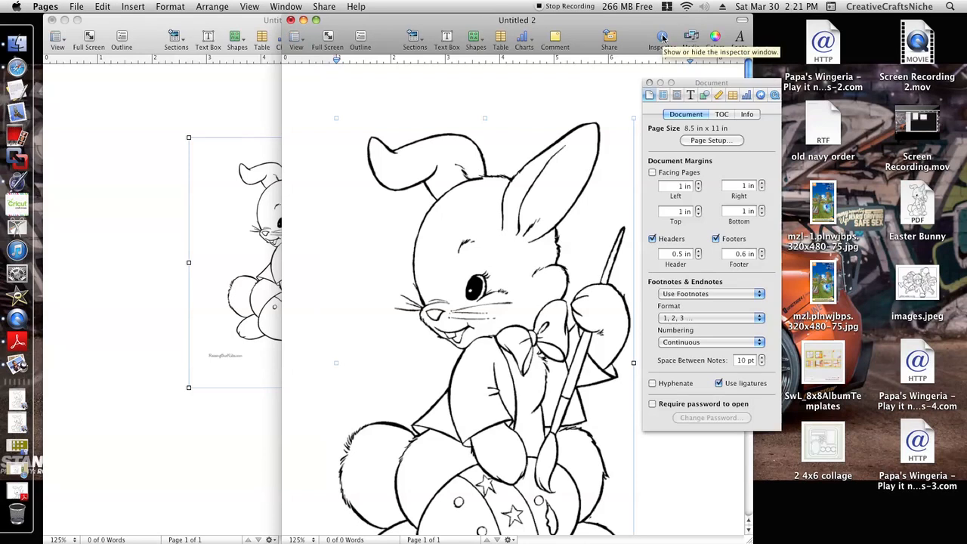
mouse_move(804, 102)
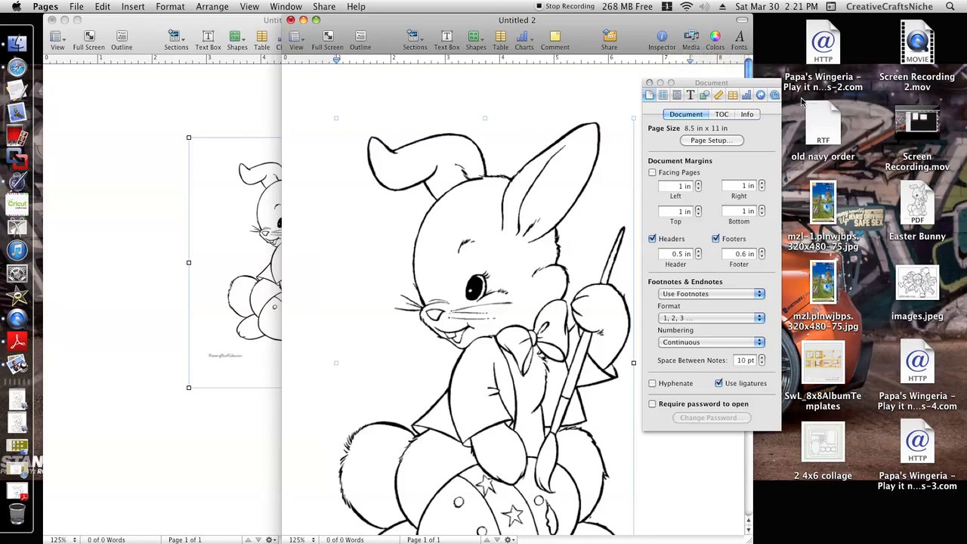
mouse_move(677, 273)
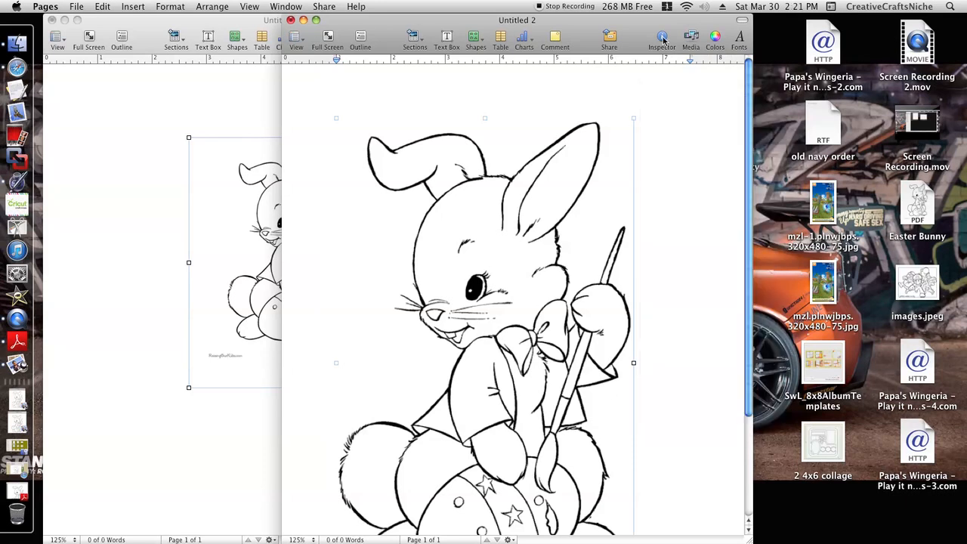
left_click(661, 36)
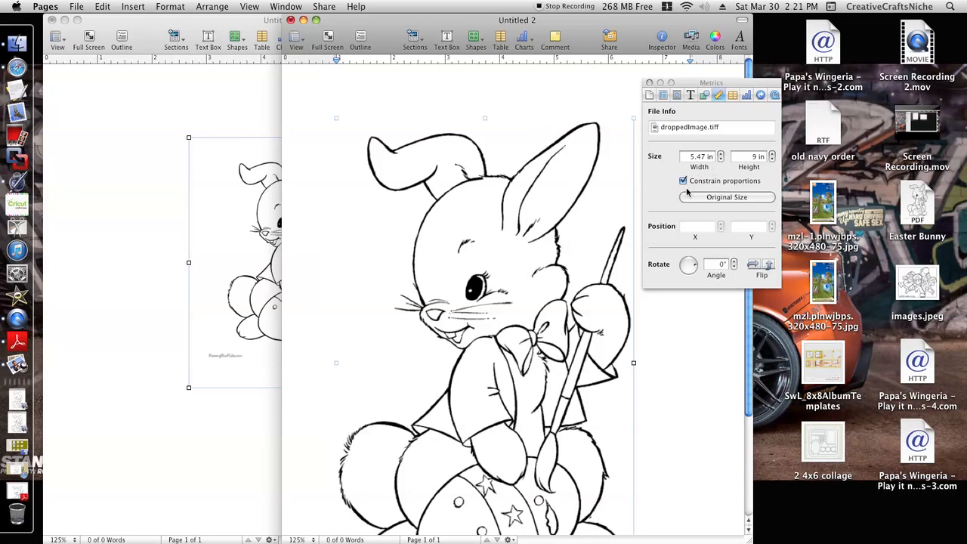
left_click(750, 156)
type("3")
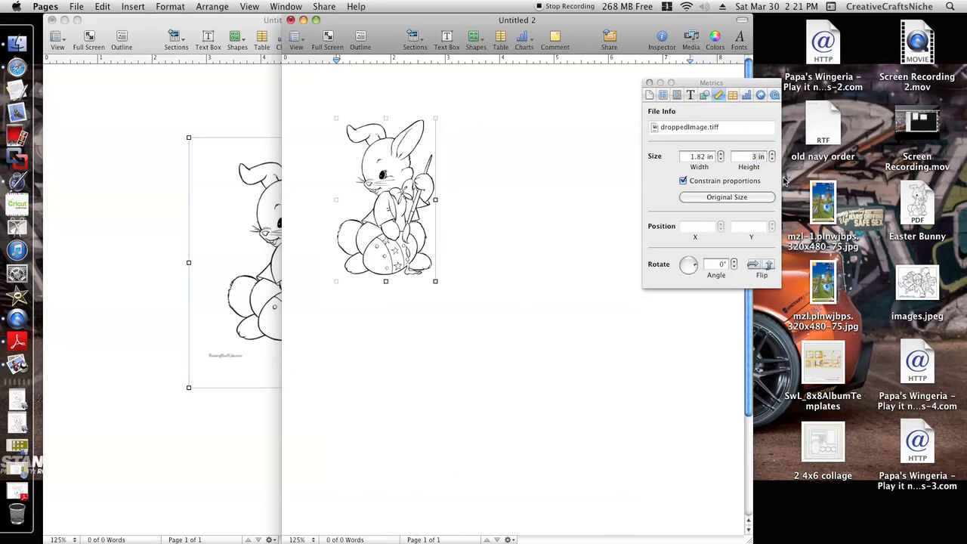
mouse_move(505, 304)
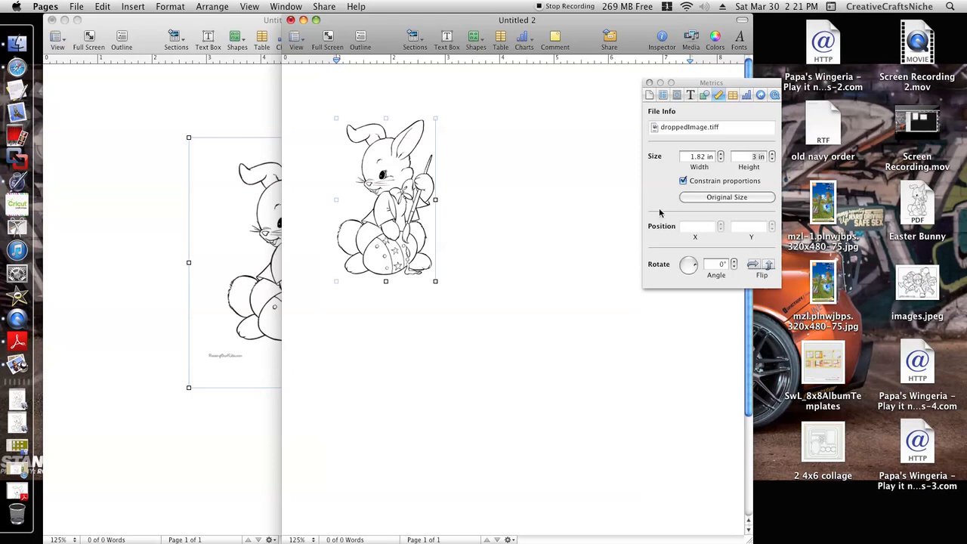
mouse_move(683, 180)
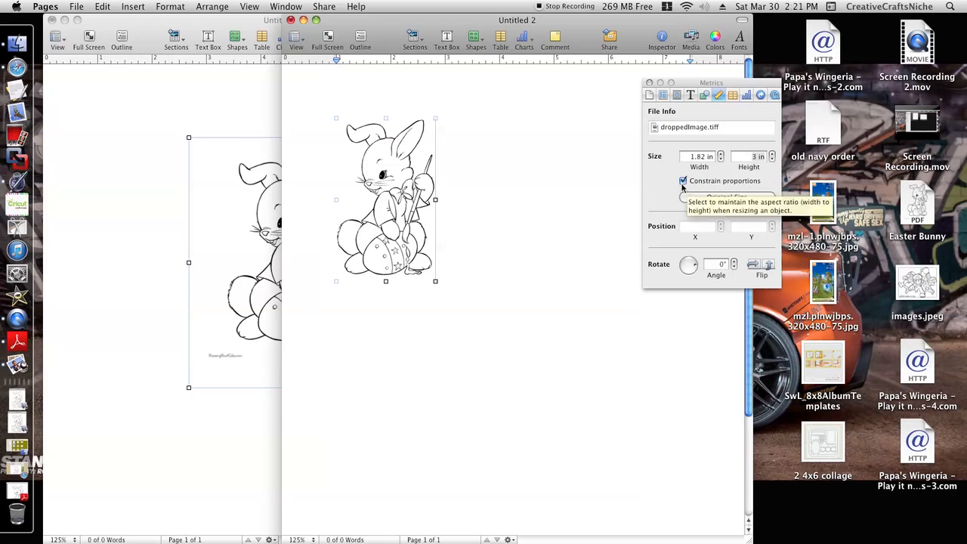
mouse_move(726, 197)
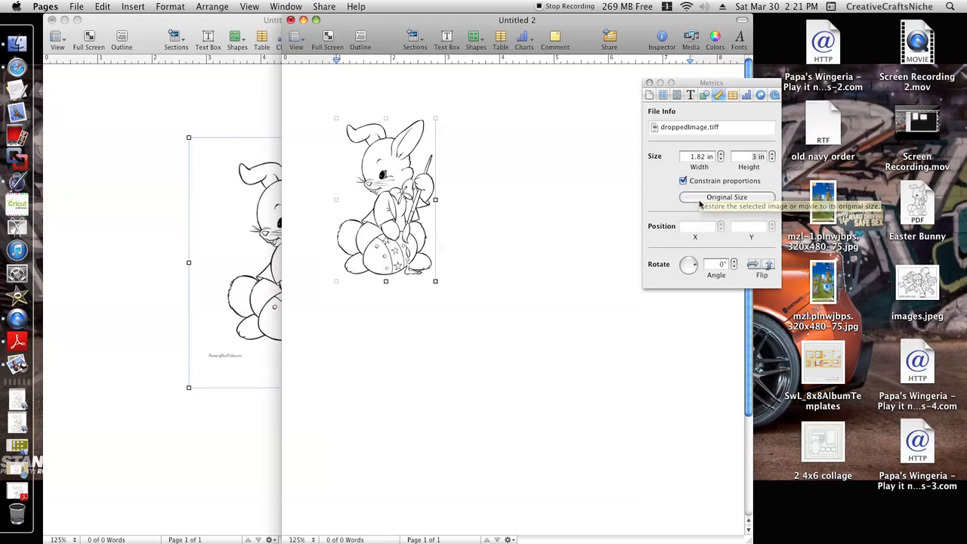
mouse_move(684, 181)
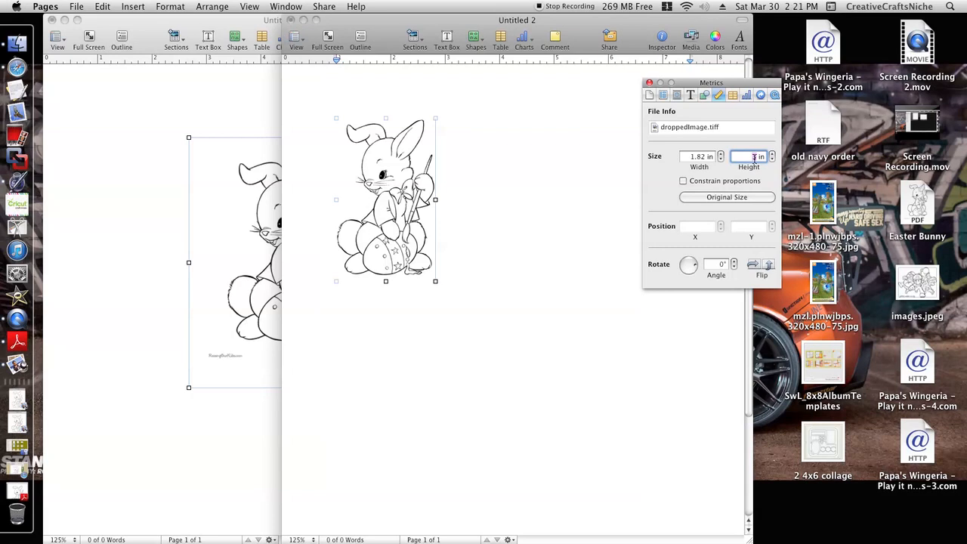
type("9")
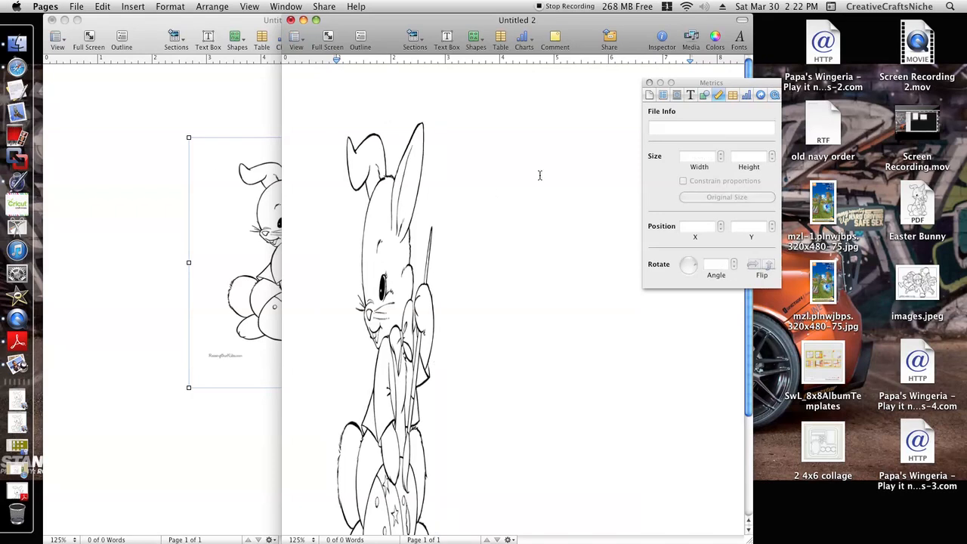
left_click(378, 284)
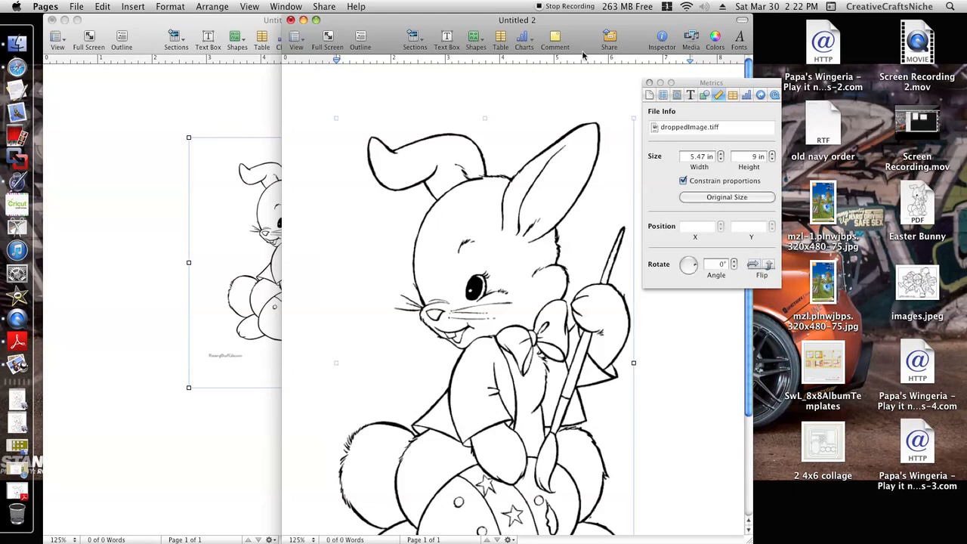
mouse_move(501, 336)
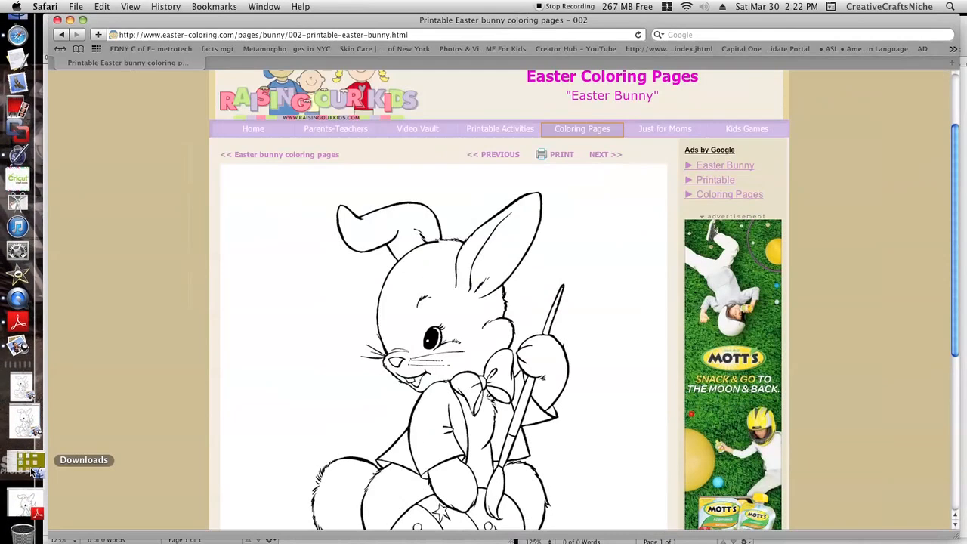
Step: Print the Safari bunny coloring page, choose Save as PDF, then cancel the save
left_click(562, 155)
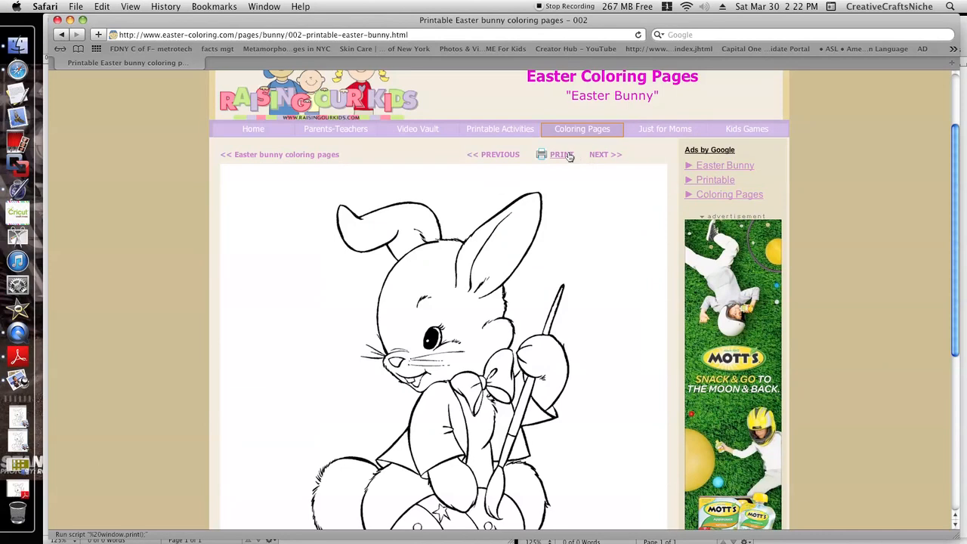
left_click(560, 154)
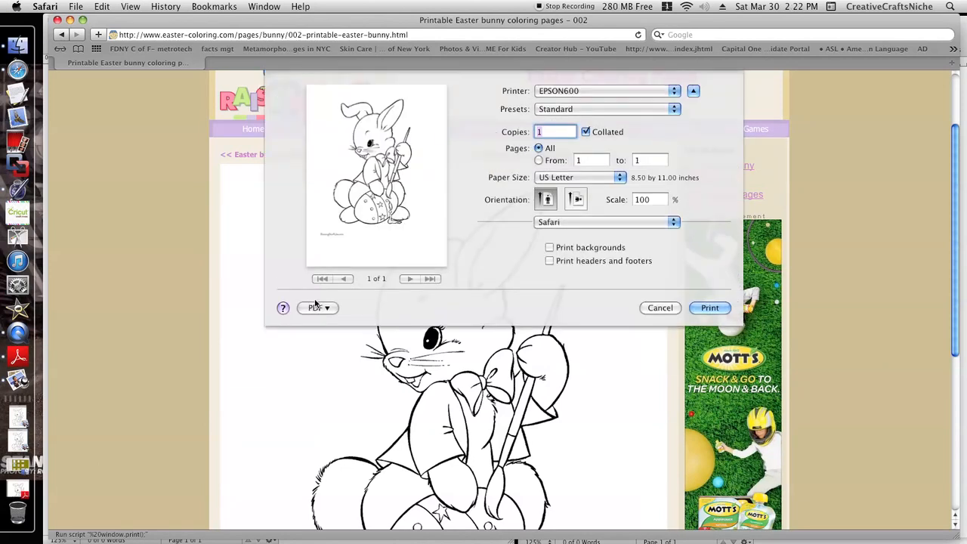
left_click(316, 308)
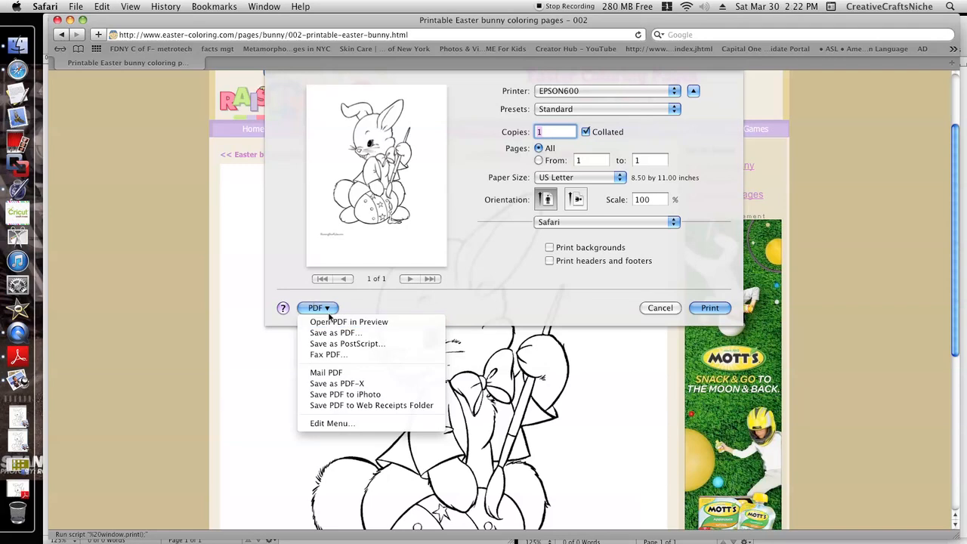
mouse_move(336, 333)
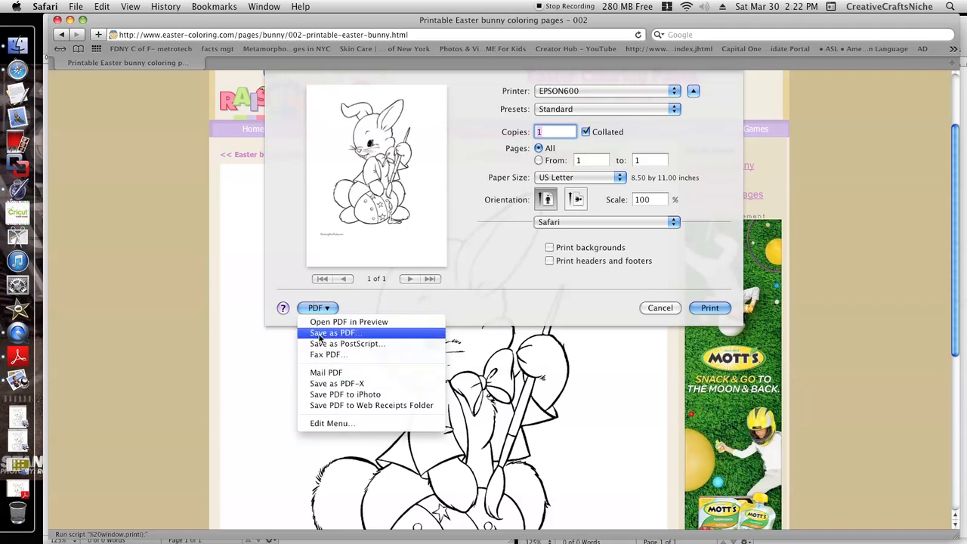
left_click(333, 332)
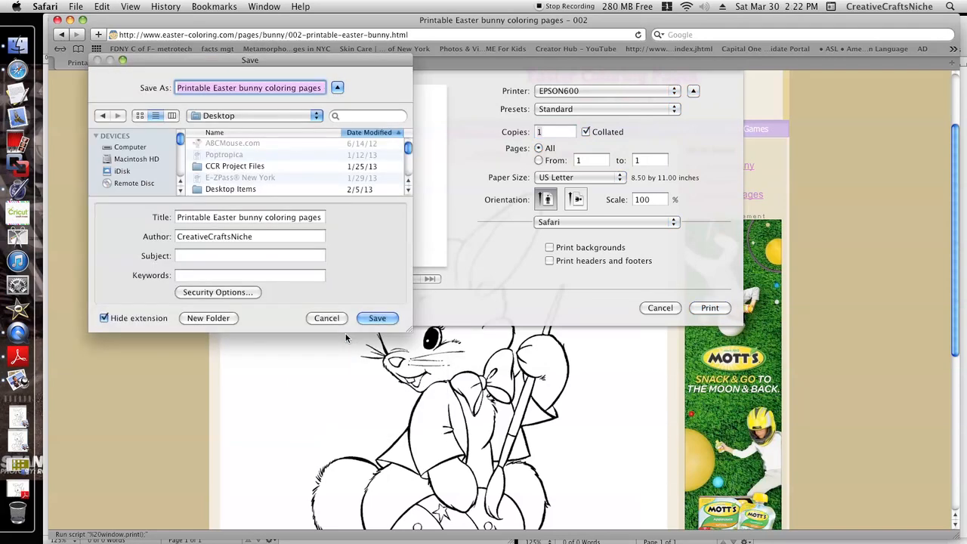
mouse_move(267, 255)
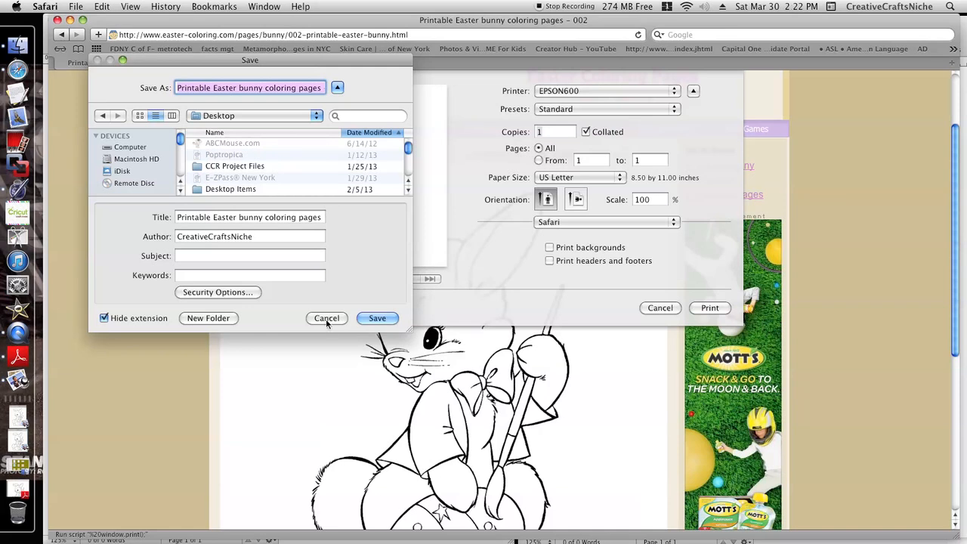
left_click(327, 318)
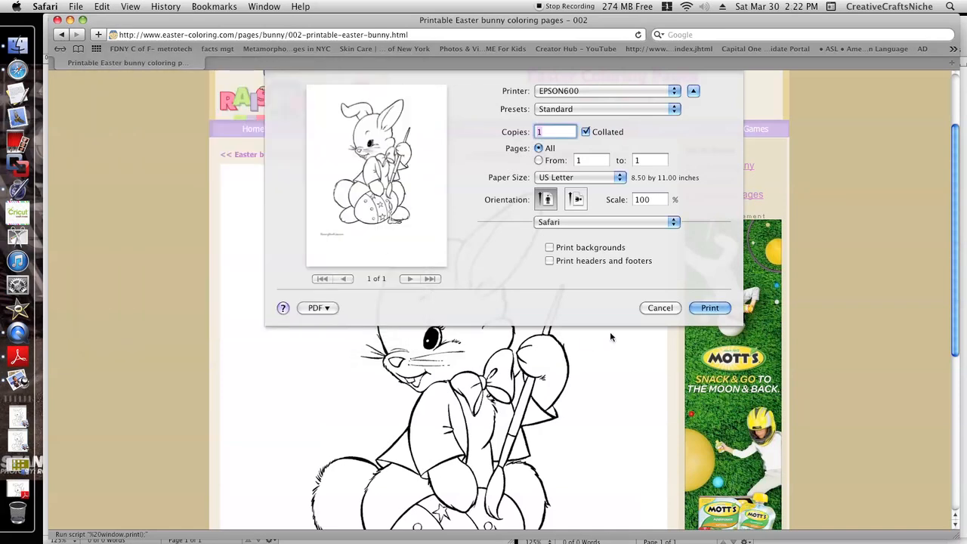
left_click(660, 308)
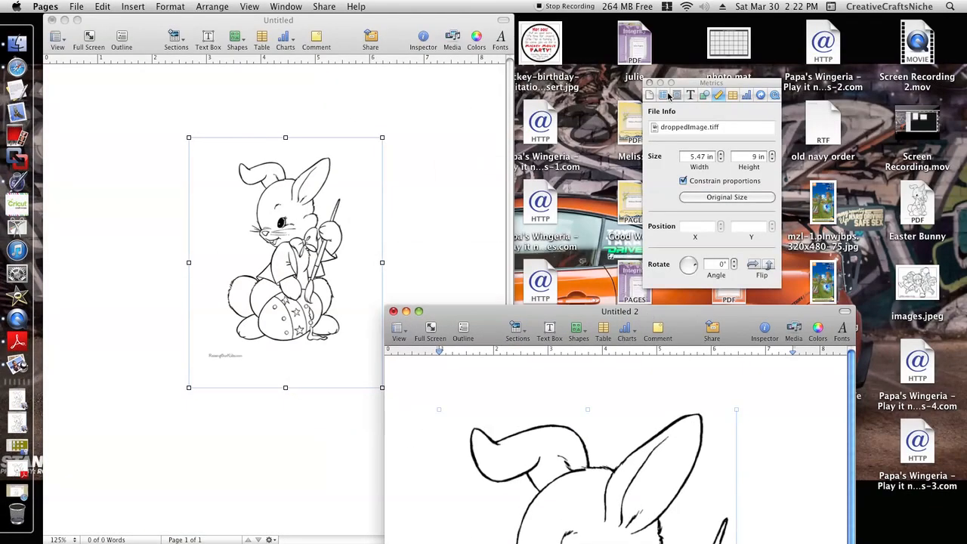
Step: Close the image size settings, bring the Untitled document forward, and press Delete
left_click(649, 84)
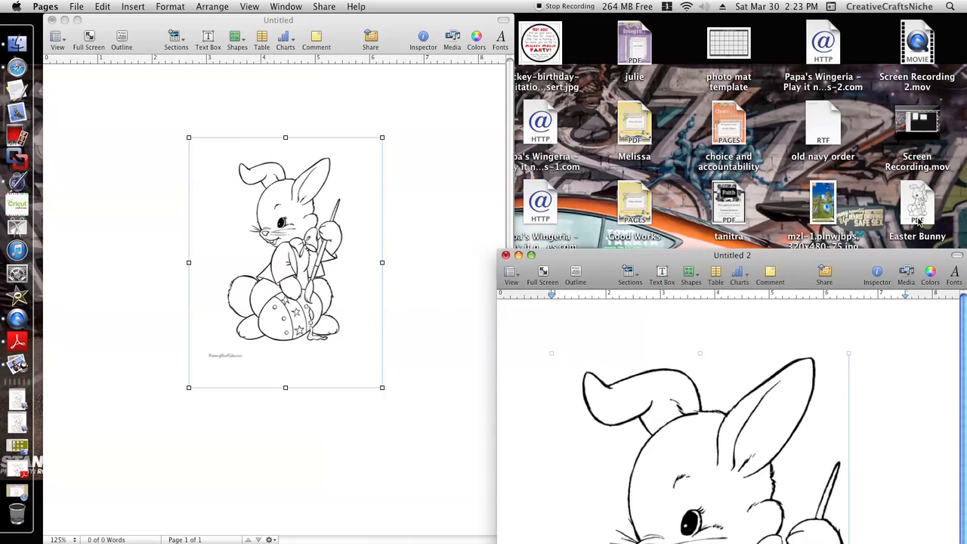
left_click(918, 208)
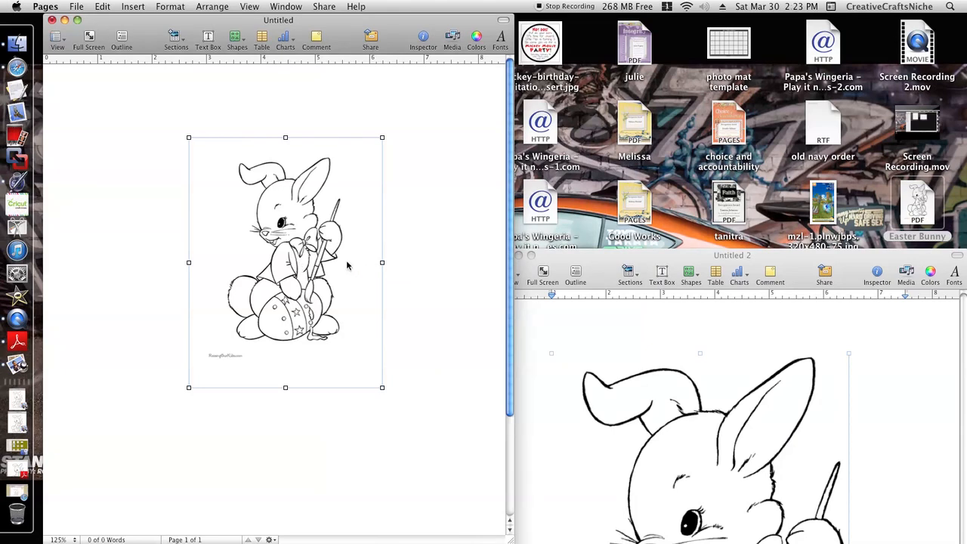
key("Delete")
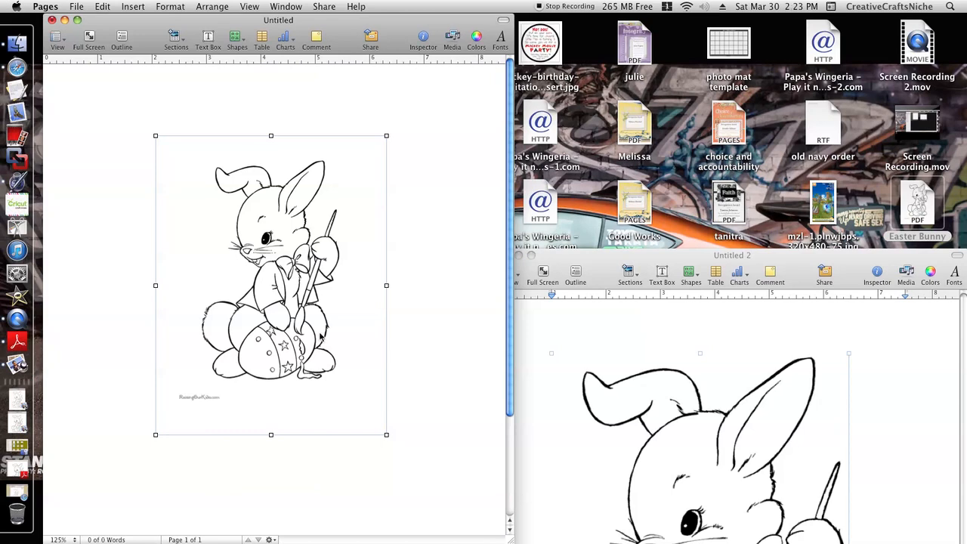
mouse_move(330, 261)
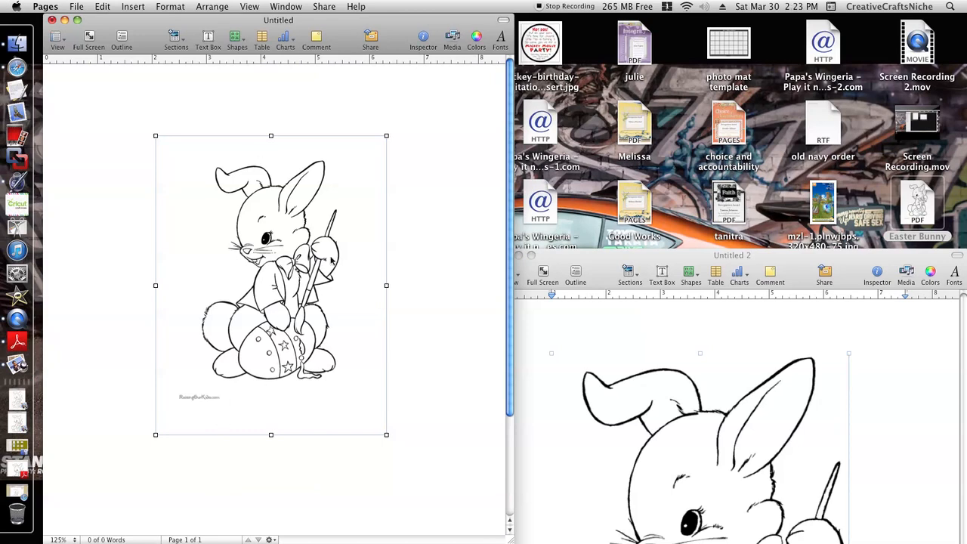
mouse_move(291, 170)
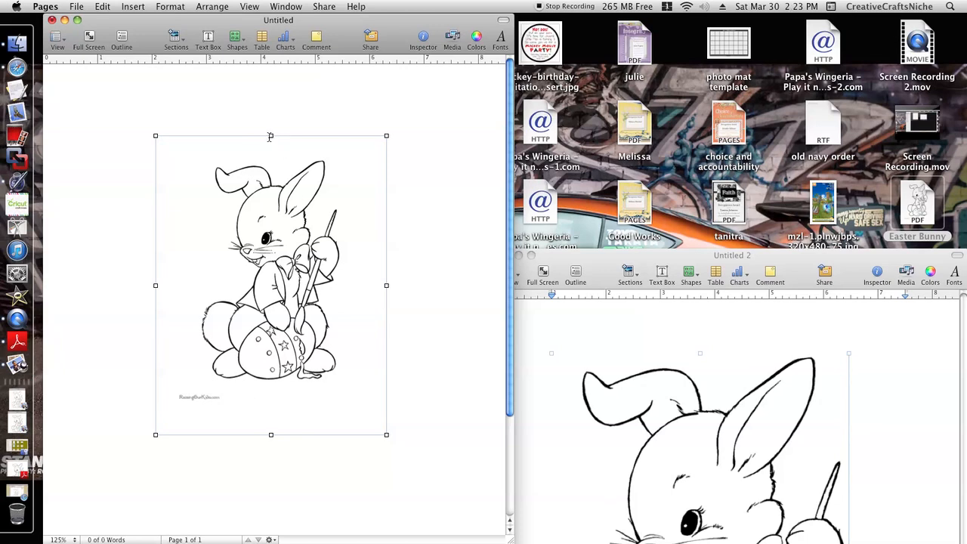
mouse_move(350, 148)
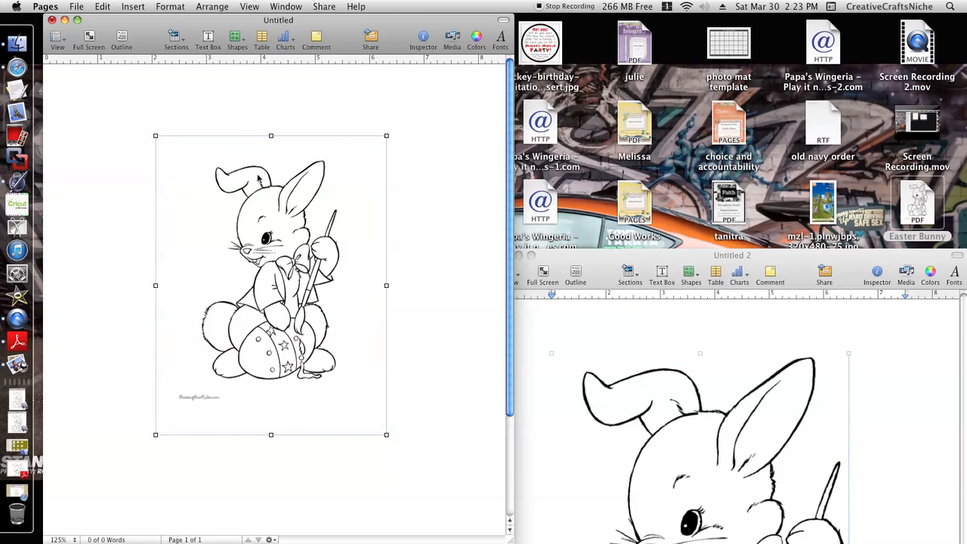
mouse_move(167, 354)
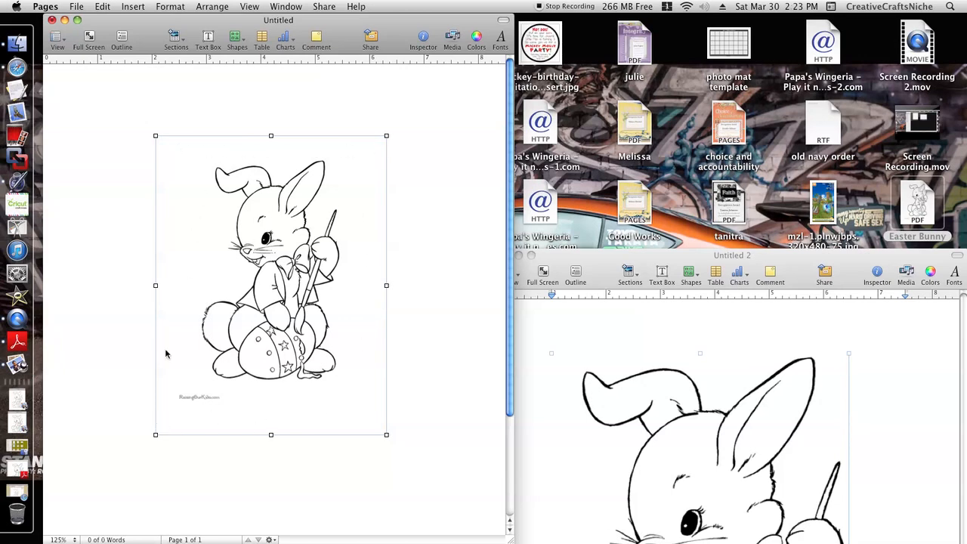
mouse_move(252, 408)
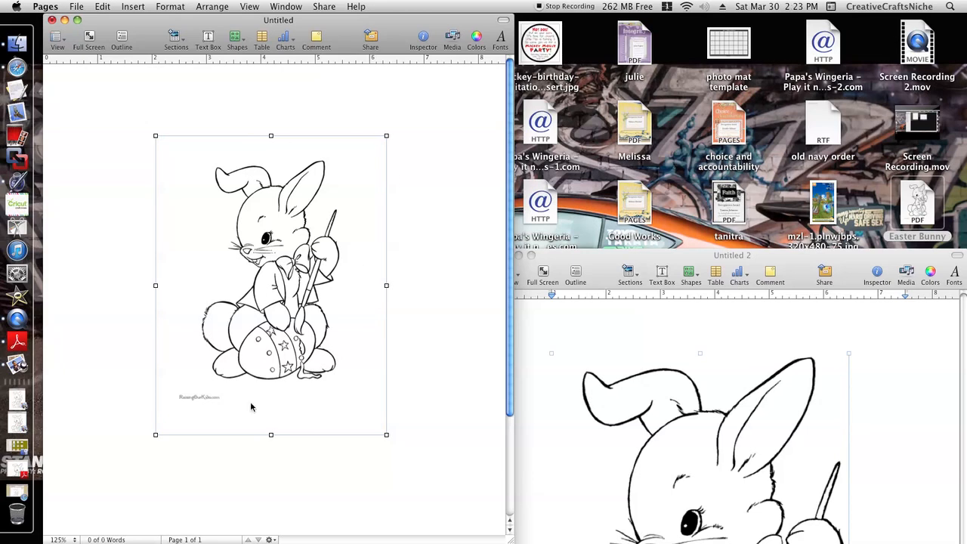
mouse_move(249, 198)
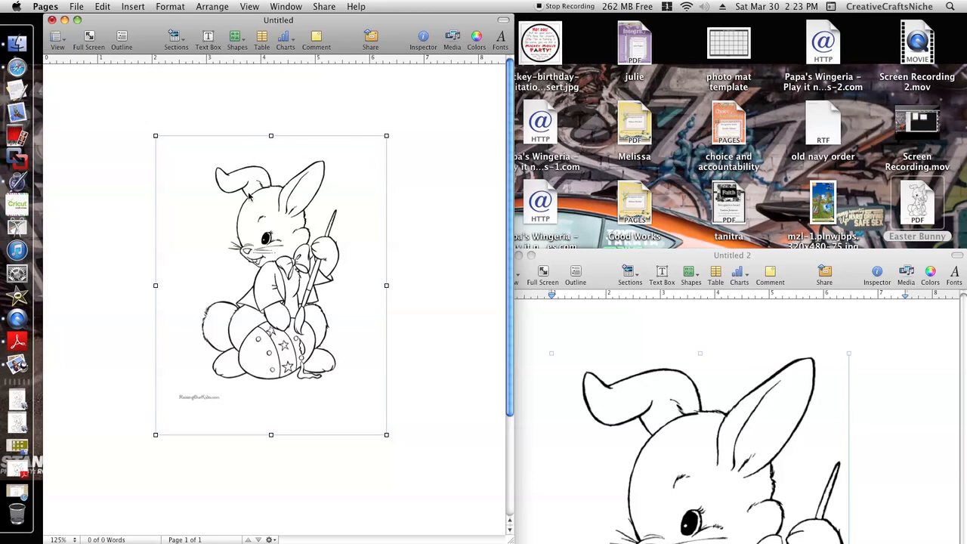
mouse_move(316, 418)
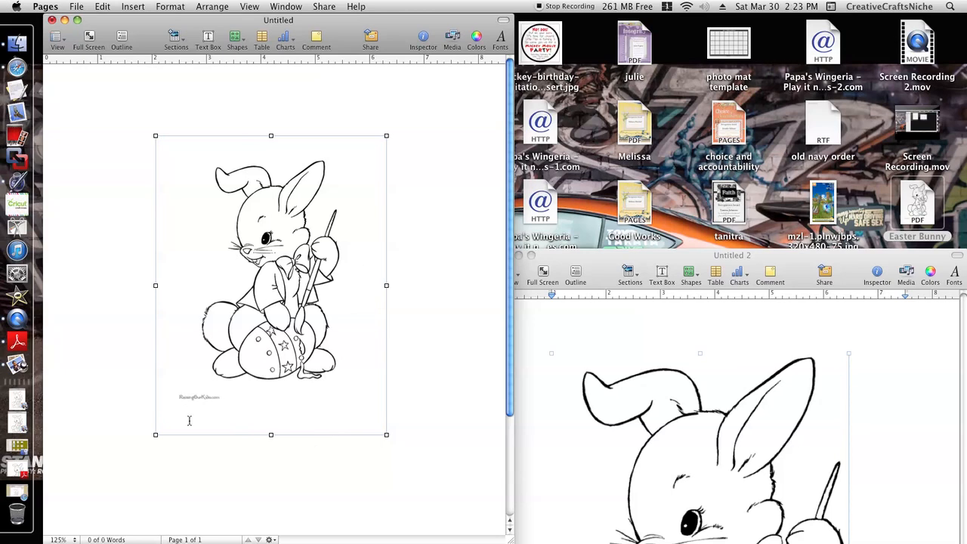
mouse_move(176, 414)
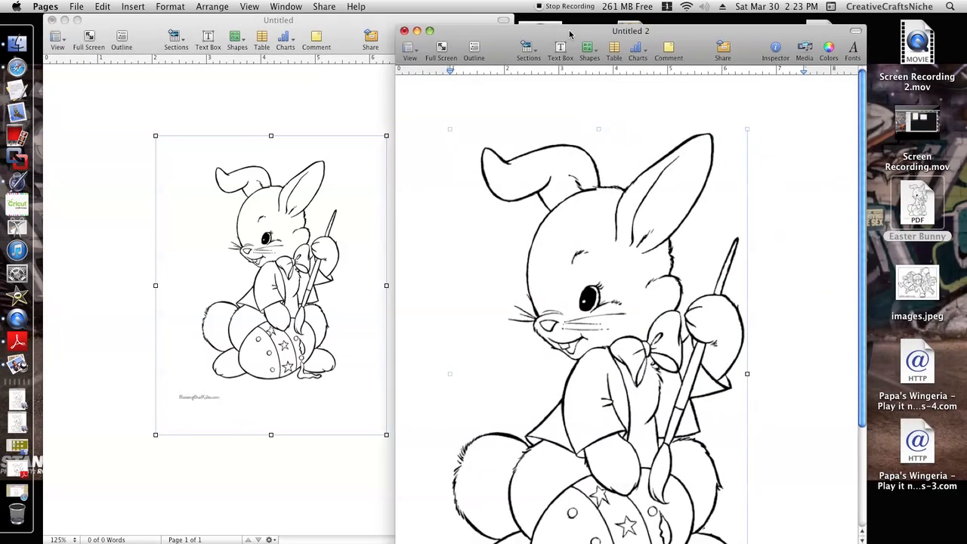
Step: Bring Untitled 2 forward and set the bunny's height to 3 in, then 4.5 in
left_click(775, 48)
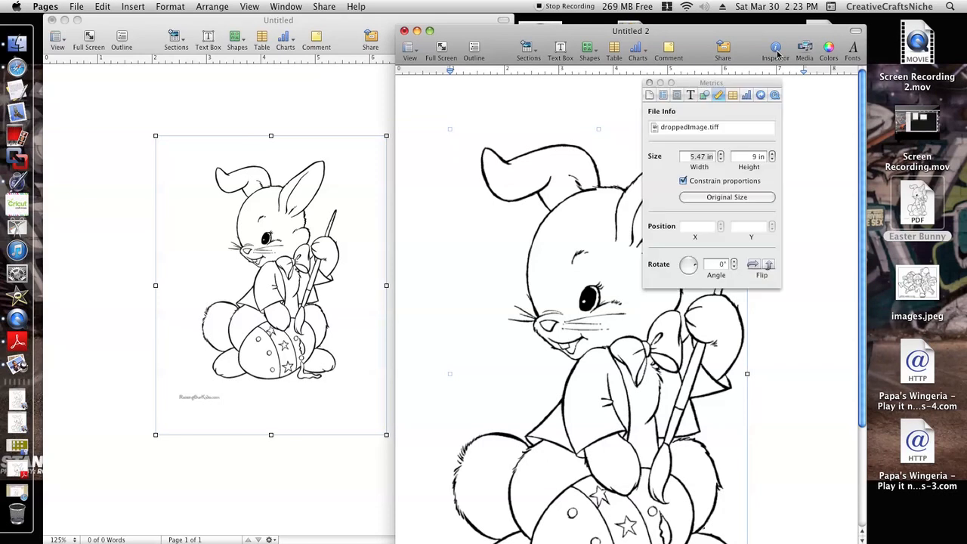
left_click(753, 157)
type("3")
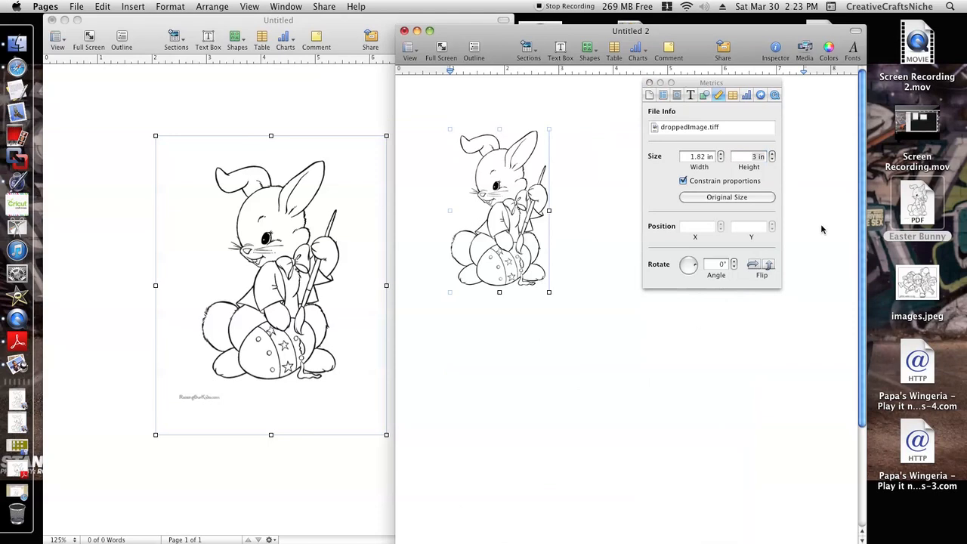
mouse_move(804, 209)
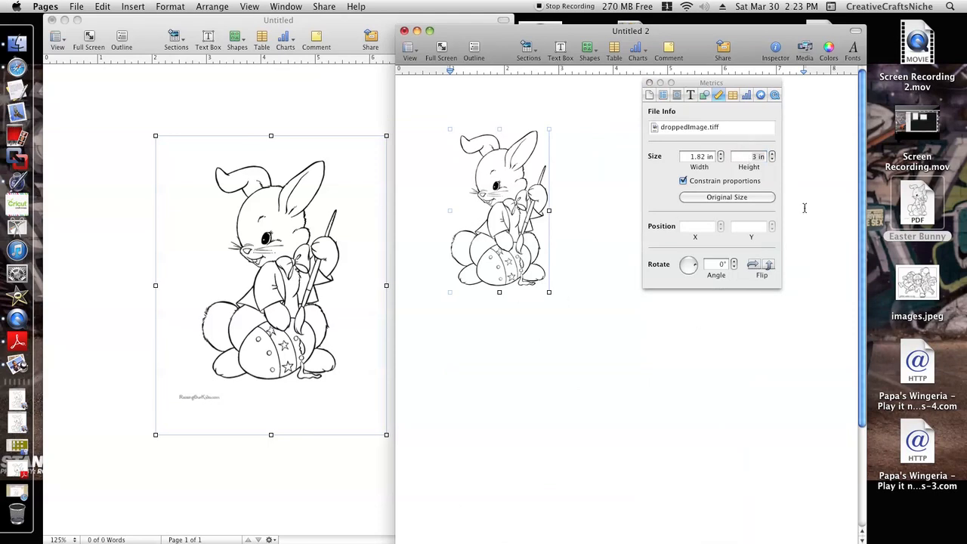
left_click(752, 156)
type("4.5")
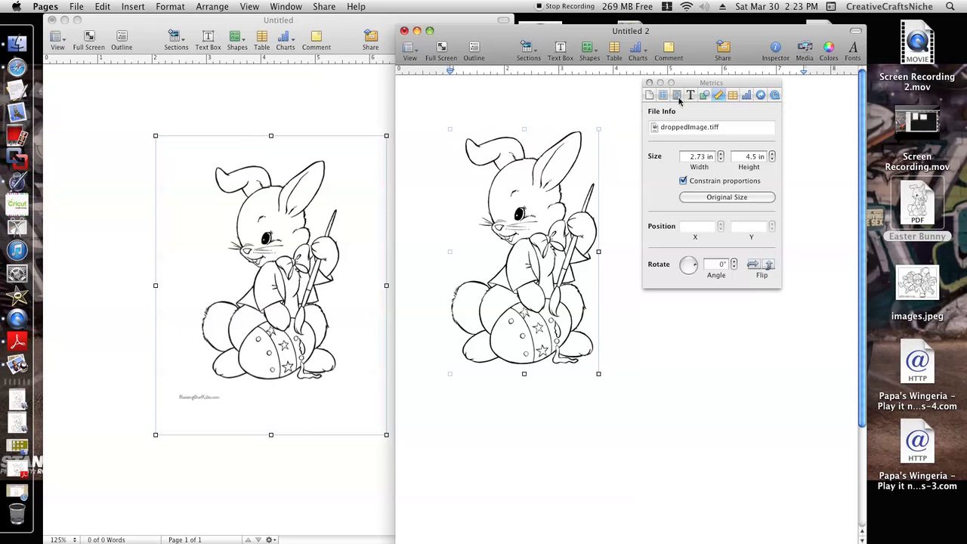
left_click(704, 94)
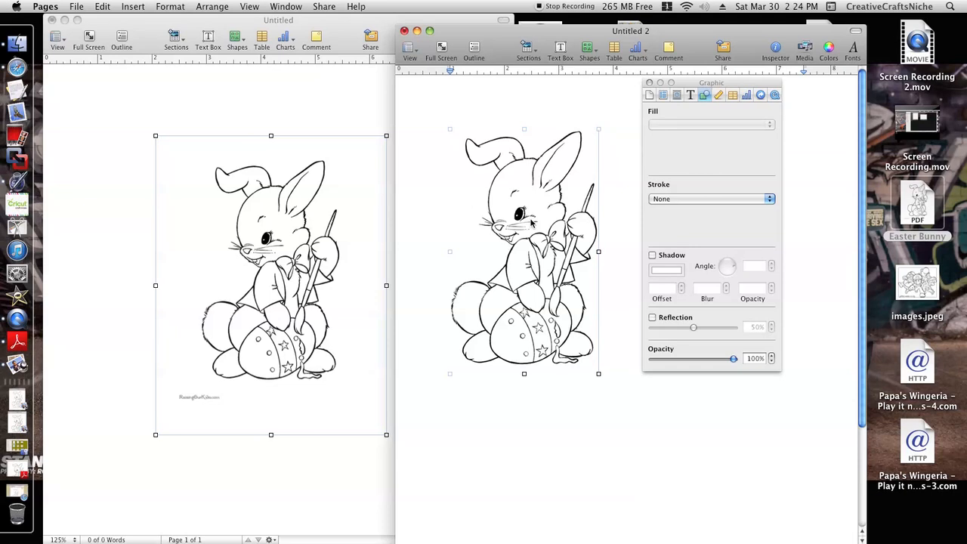
Step: Give the bunny image a line border in the Graphic Inspector
left_click(690, 95)
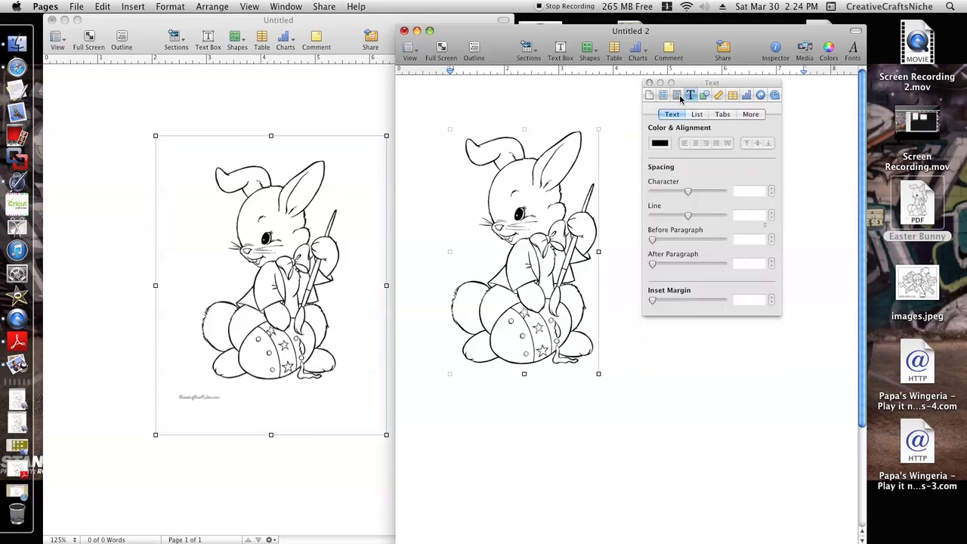
left_click(677, 94)
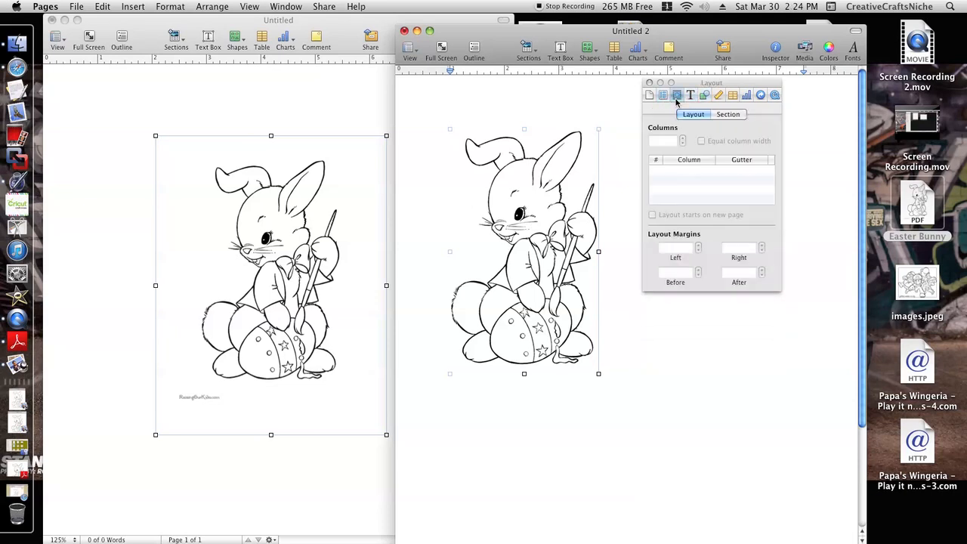
left_click(704, 94)
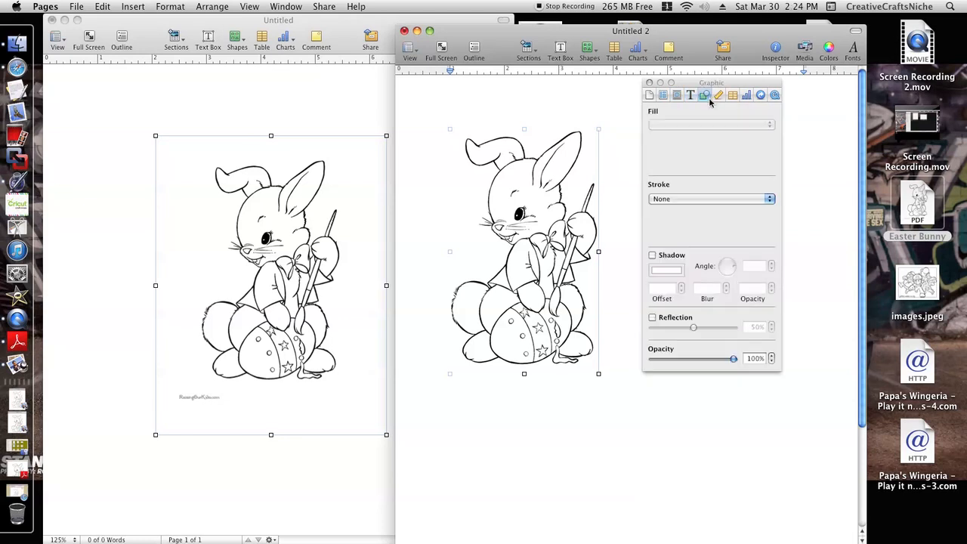
left_click(710, 199)
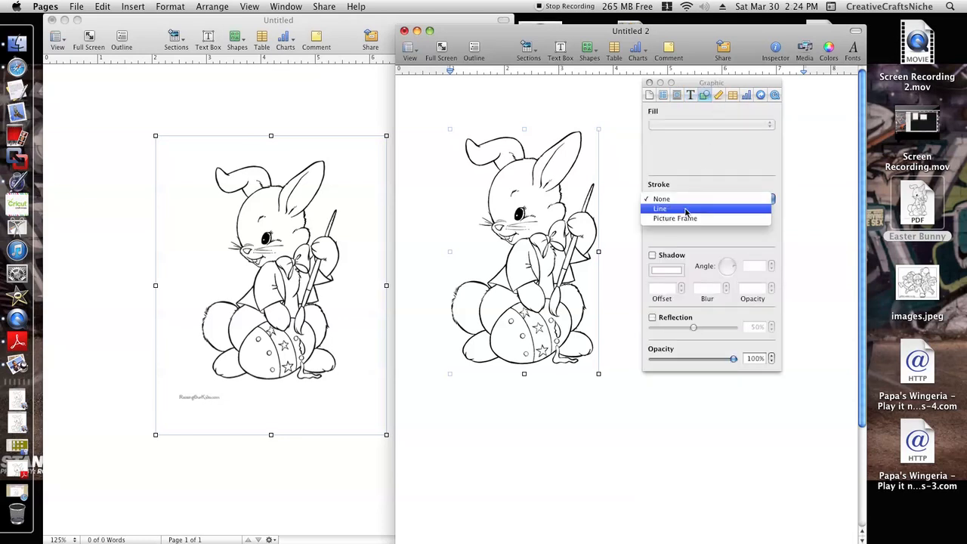
left_click(661, 209)
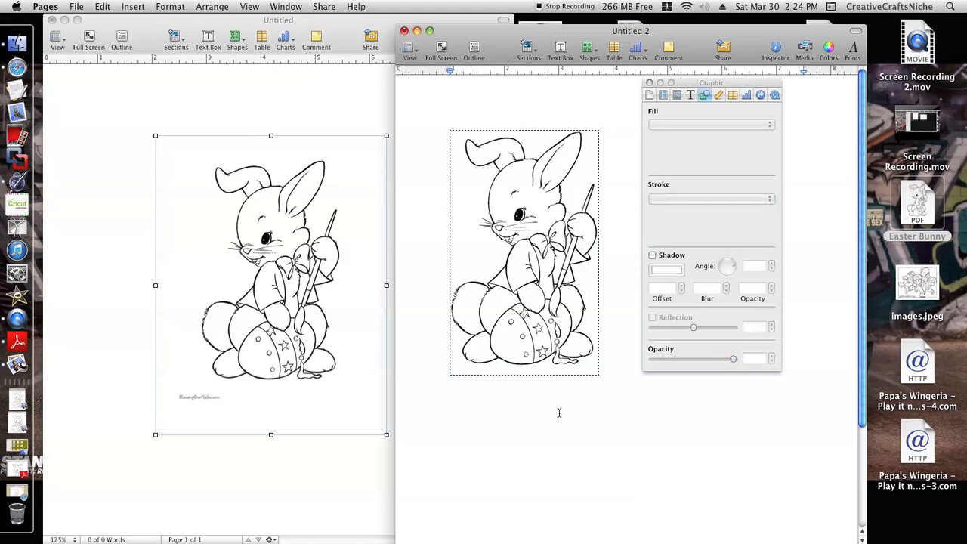
Step: Try rough and jagged brush-stroke border styles on the bunny image
left_click(710, 198)
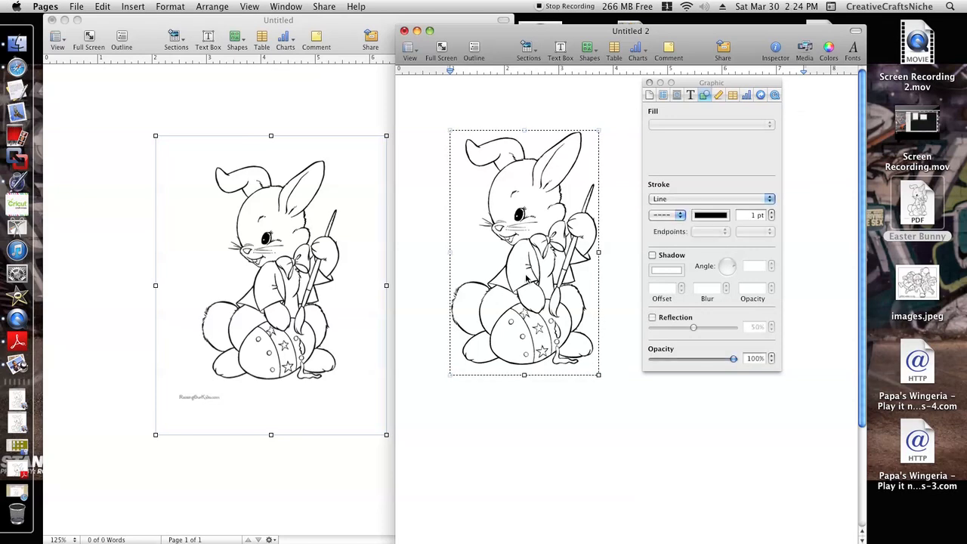
left_click(680, 215)
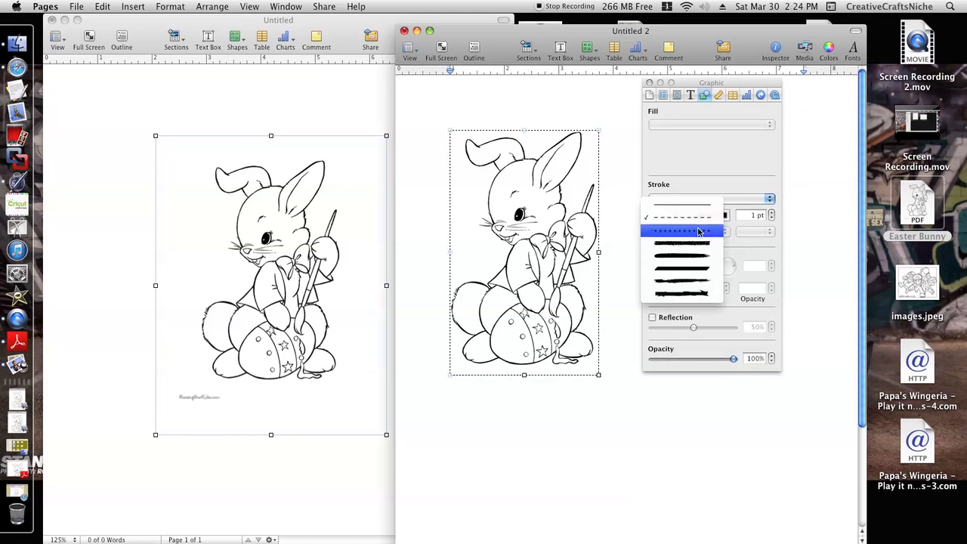
left_click(682, 230)
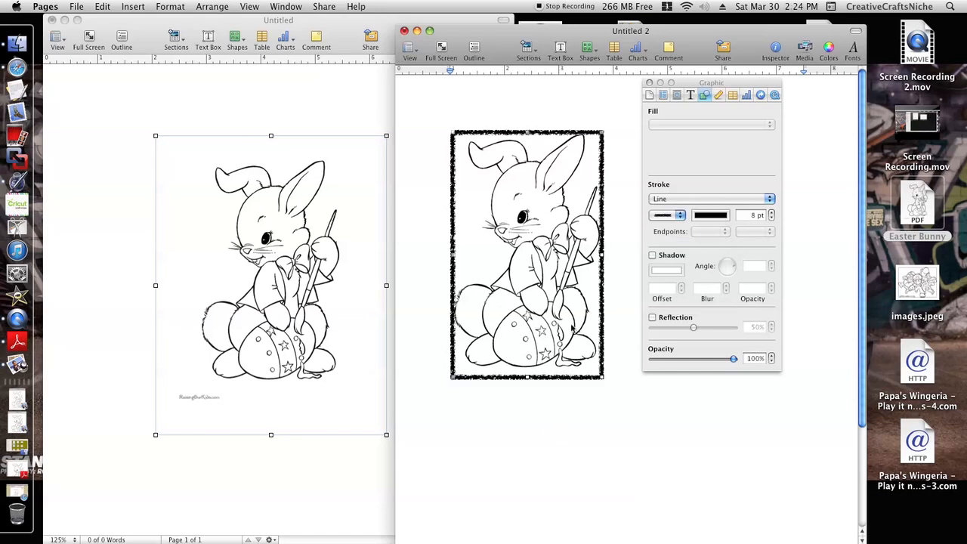
mouse_move(581, 306)
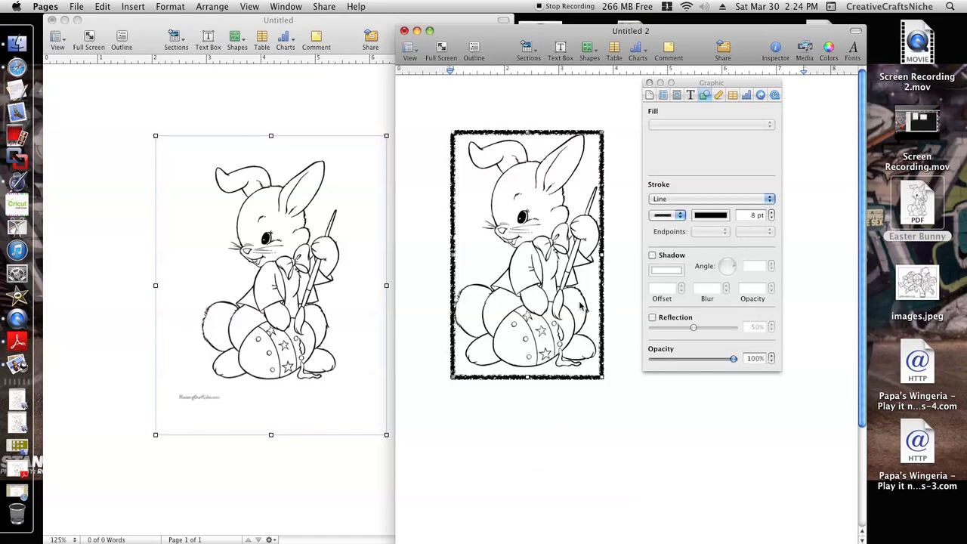
left_click(680, 215)
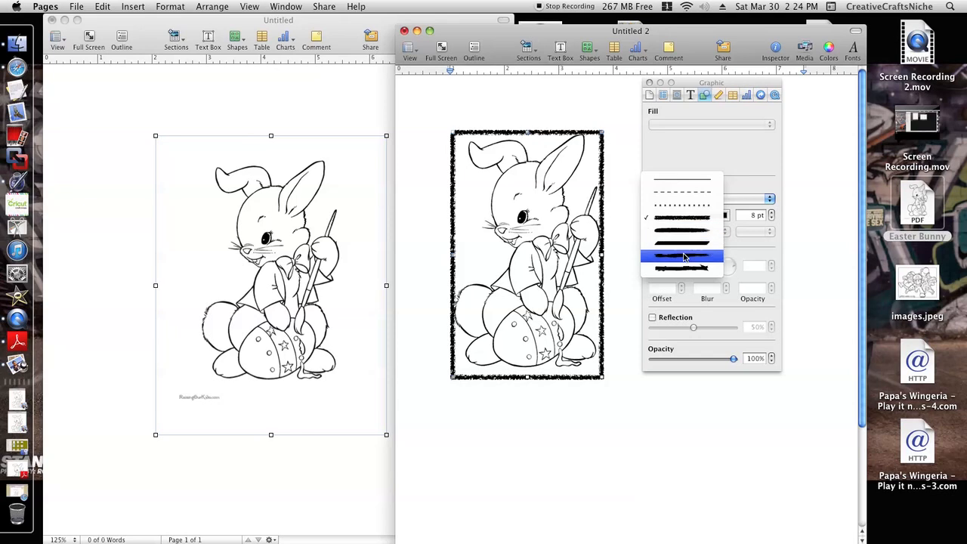
left_click(682, 255)
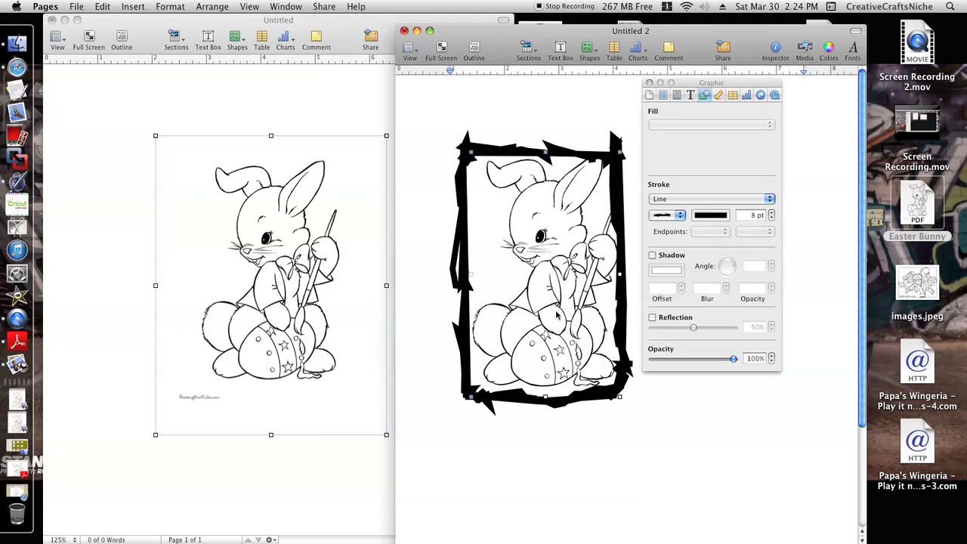
Step: Thin the border to 3 pt, then change it to a thin plain line
left_click(772, 219)
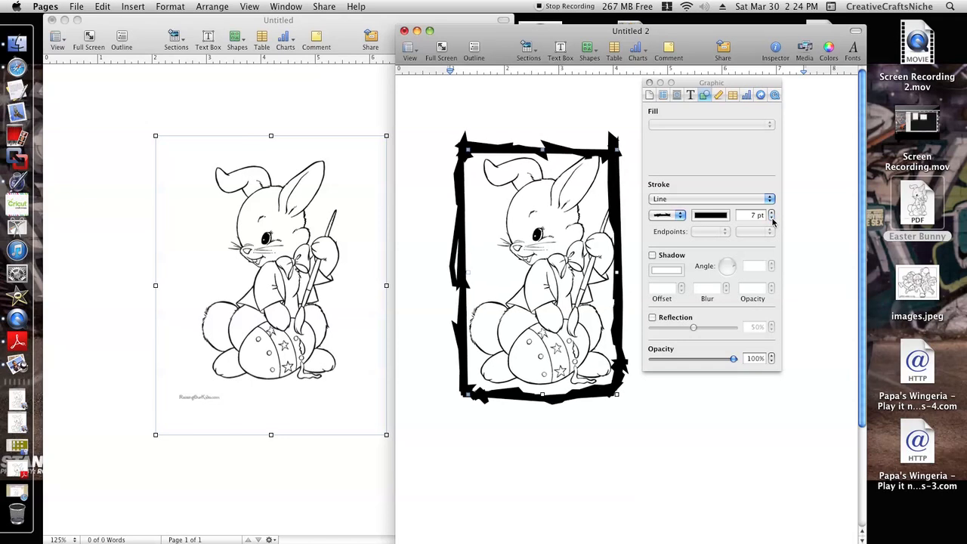
left_click(773, 219)
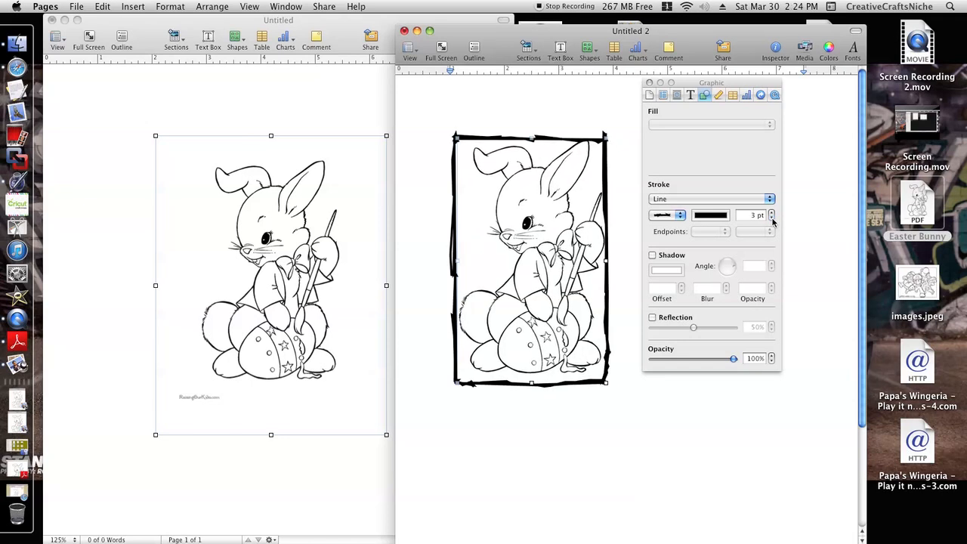
left_click(773, 218)
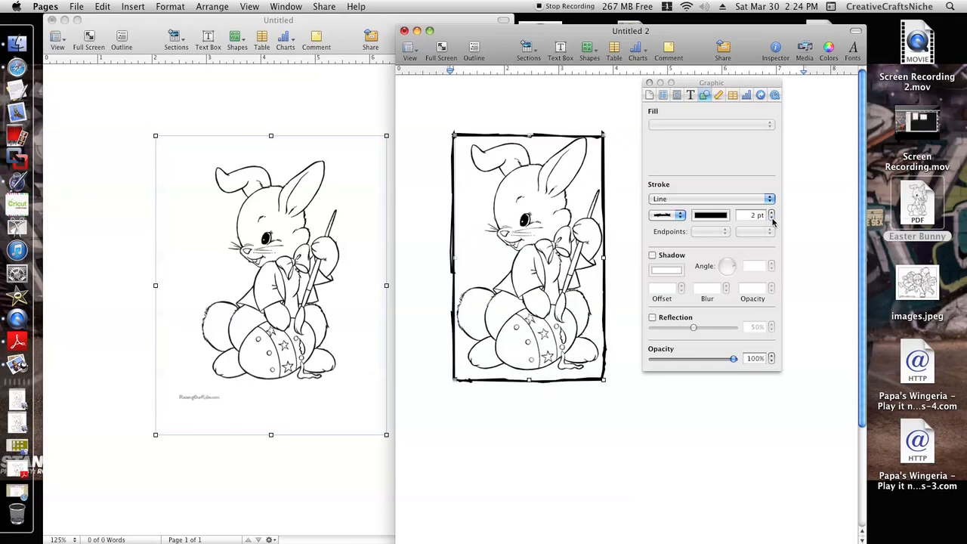
left_click(770, 199)
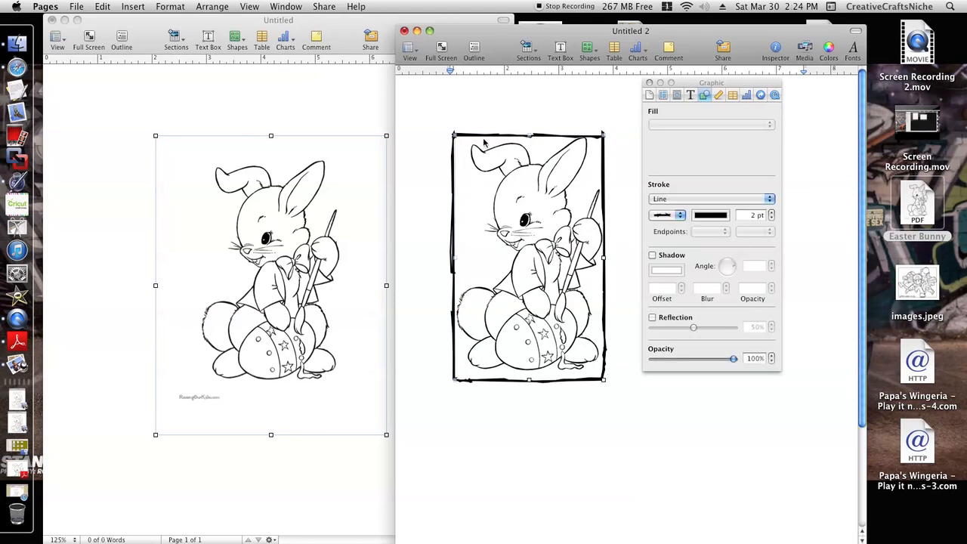
mouse_move(605, 313)
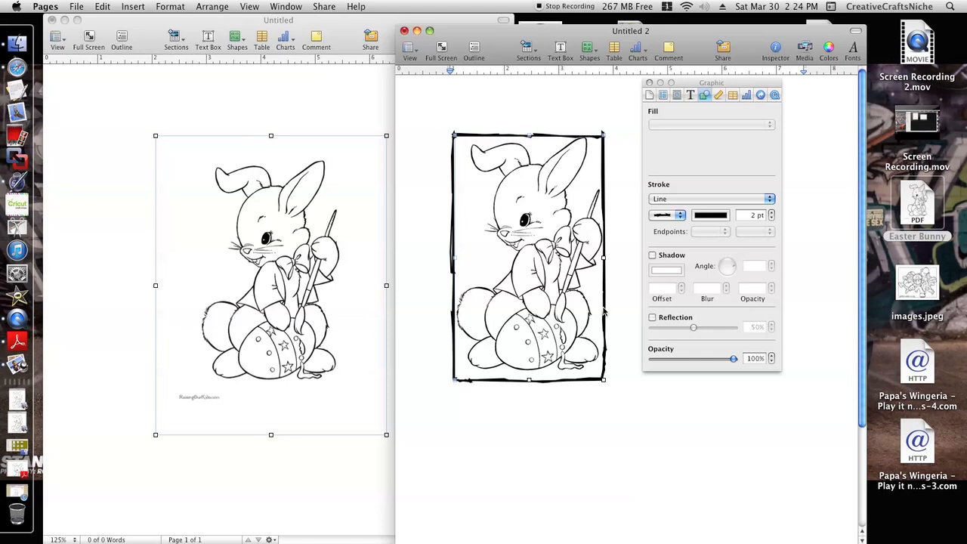
mouse_move(604, 311)
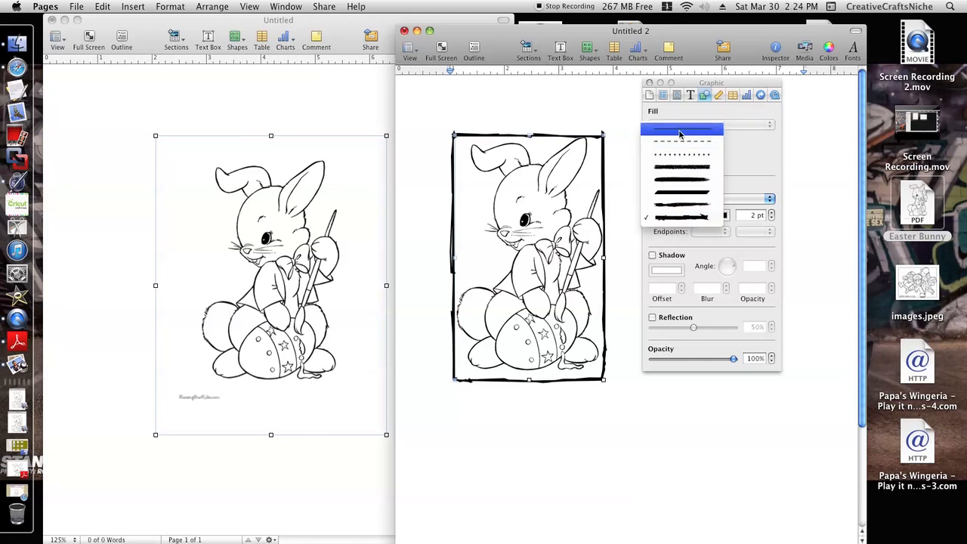
left_click(681, 134)
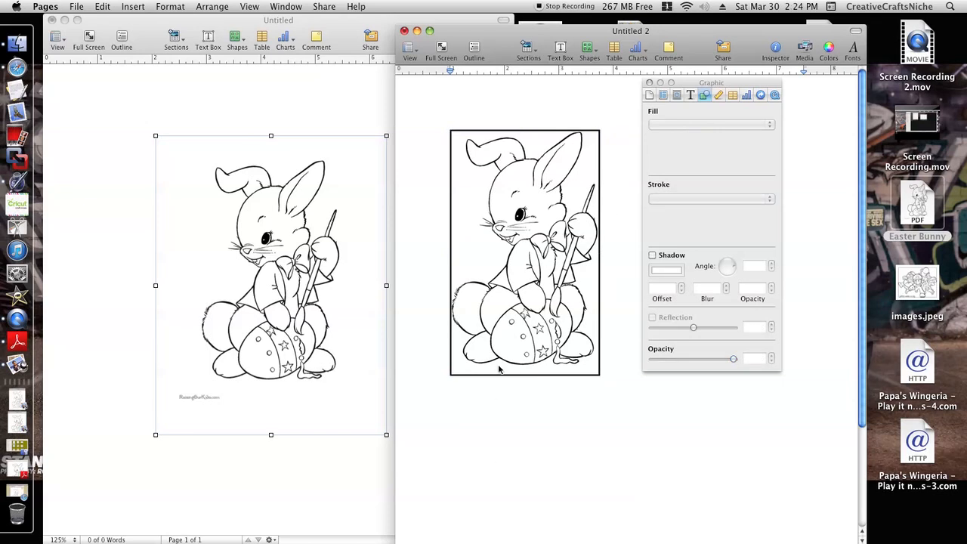
mouse_move(572, 271)
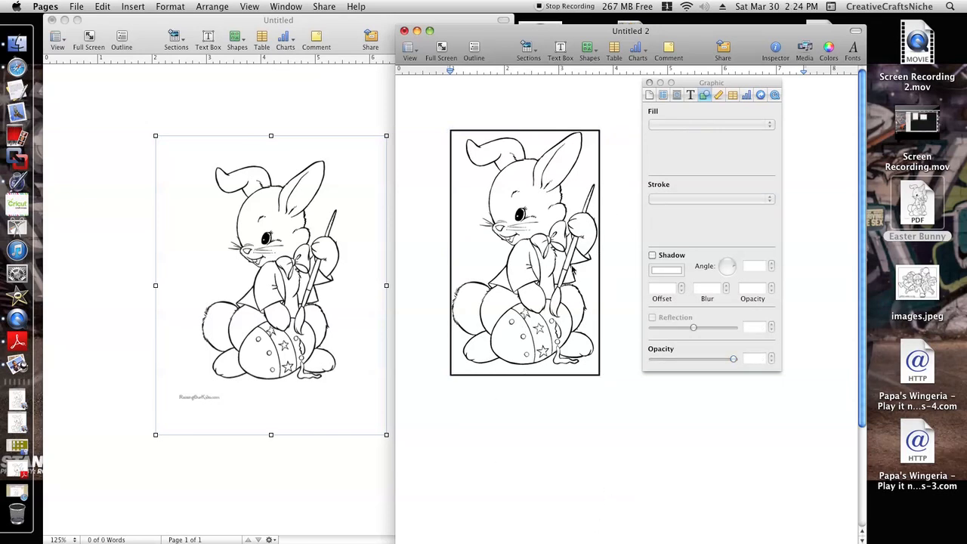
Step: Set the bunny image's Stroke to None and reselect the unframed picture
left_click(769, 199)
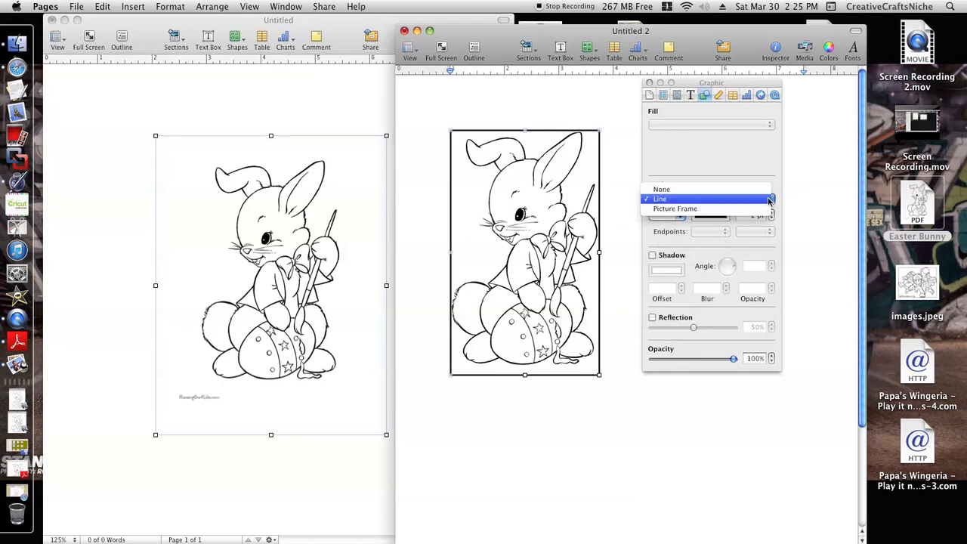
left_click(662, 189)
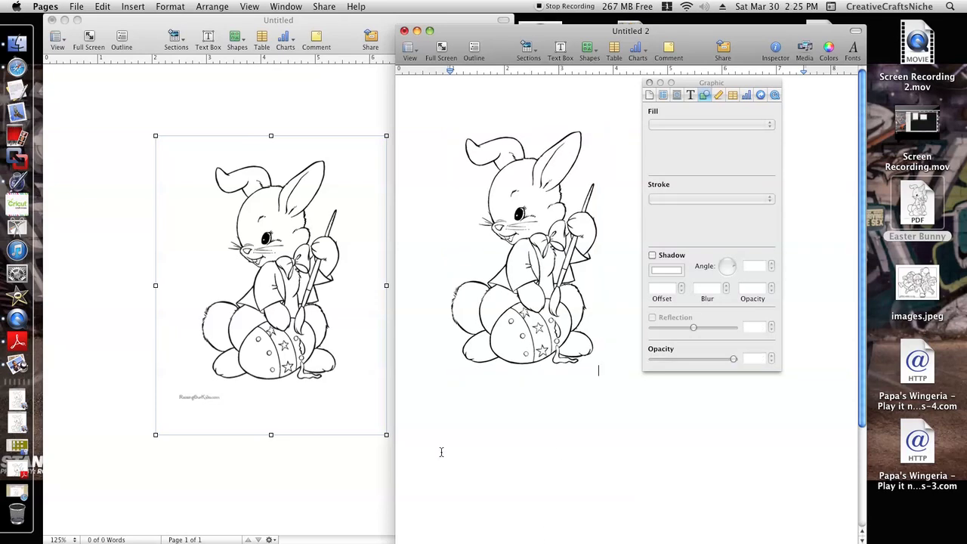
mouse_move(526, 114)
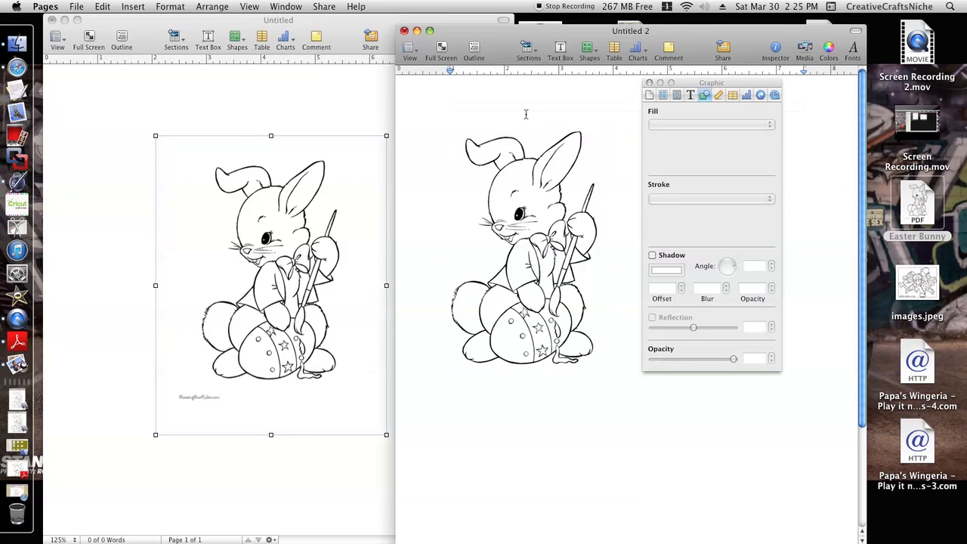
left_click(524, 249)
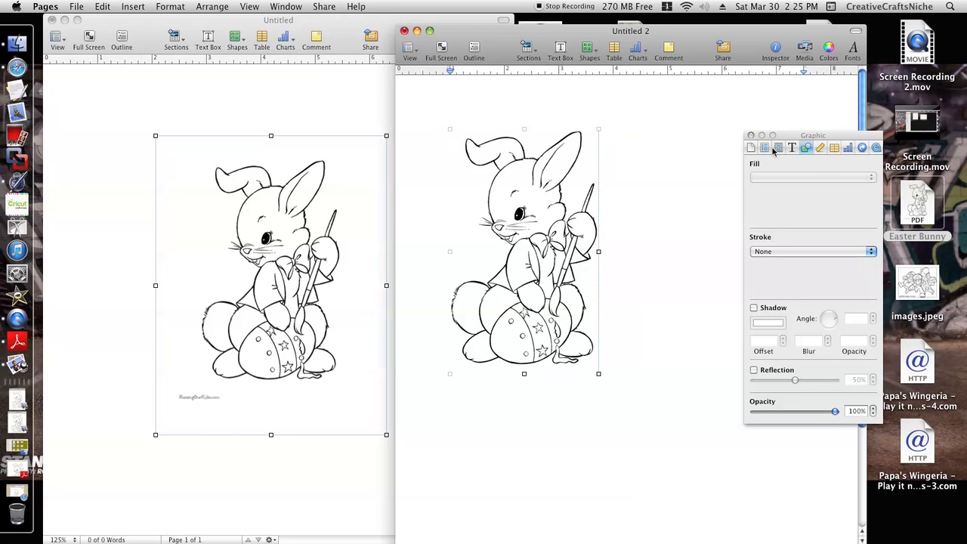
Step: Set the bunny image's Object Placement to In background in the Wrap Inspector
left_click(778, 147)
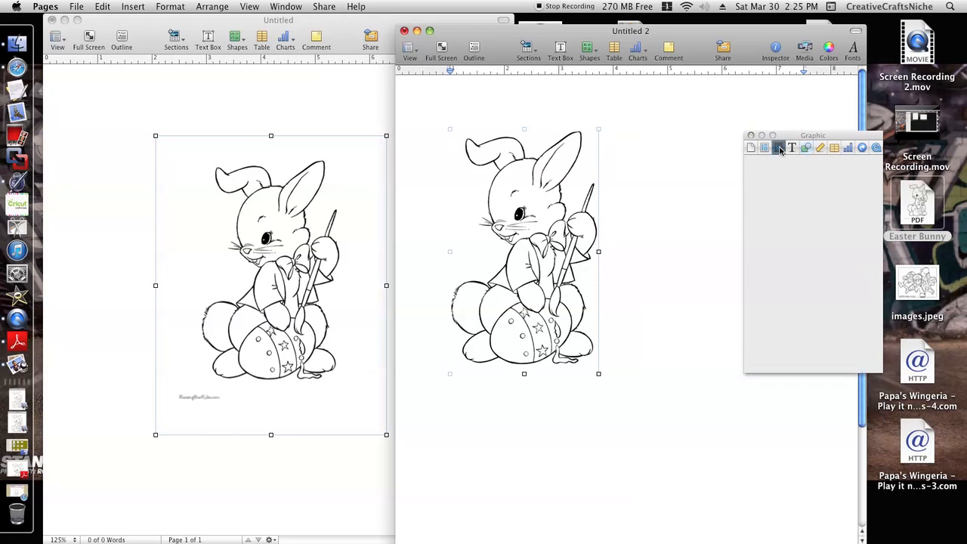
left_click(779, 148)
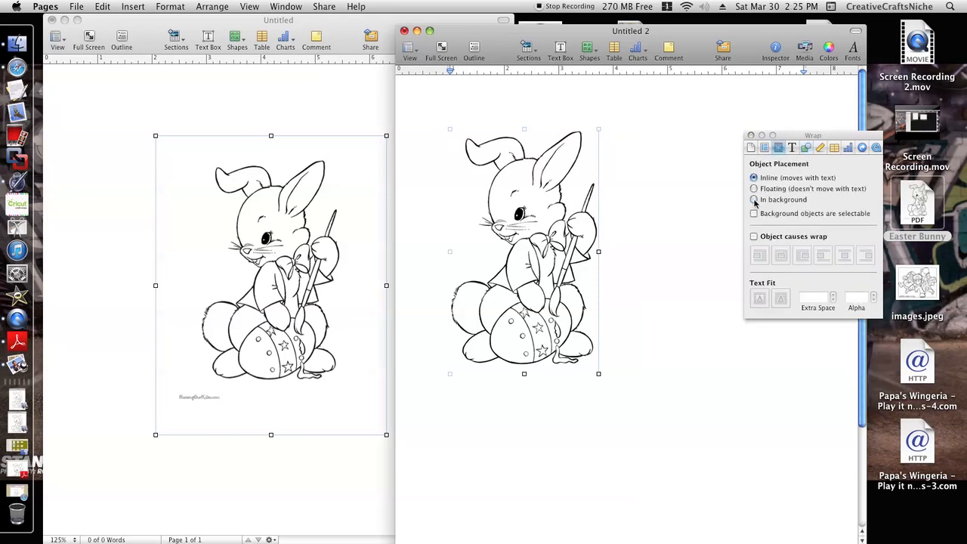
left_click(753, 199)
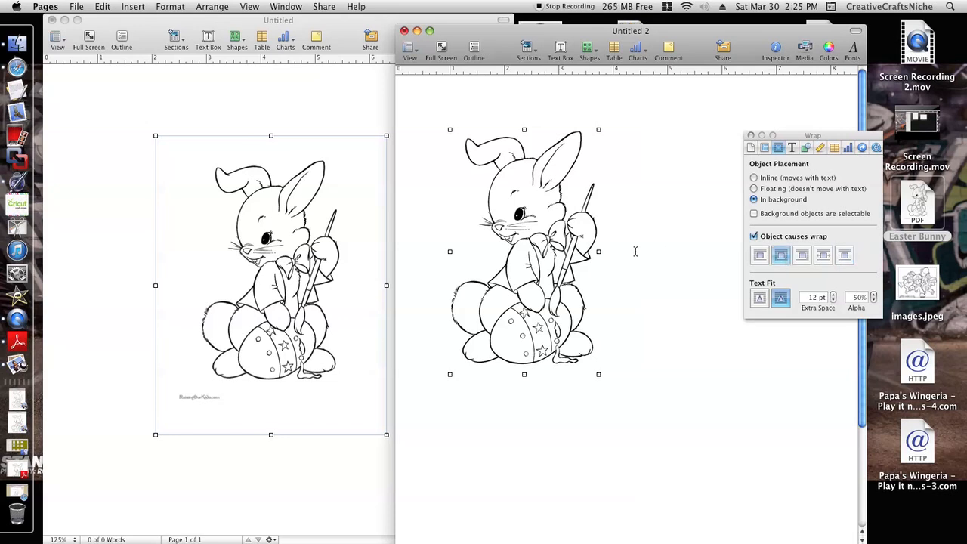
mouse_move(549, 224)
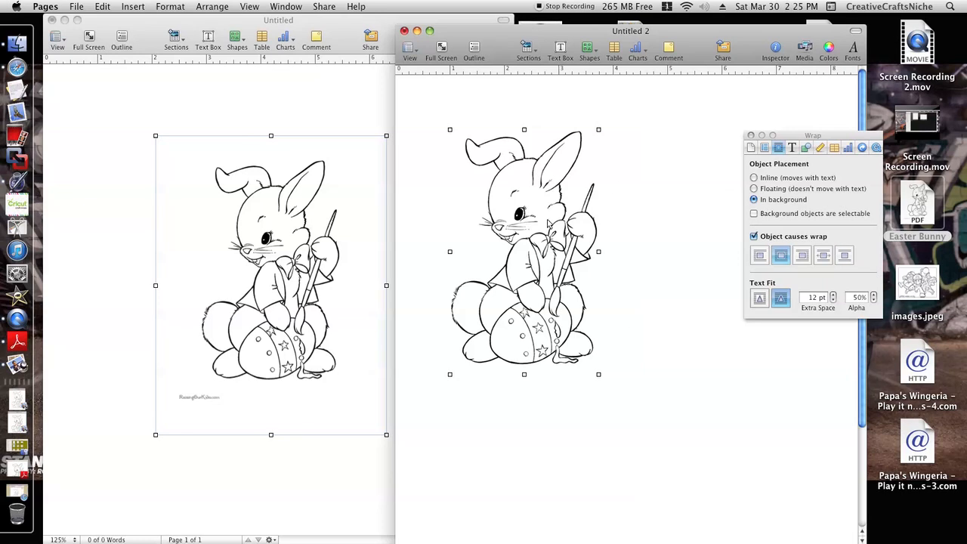
mouse_move(576, 80)
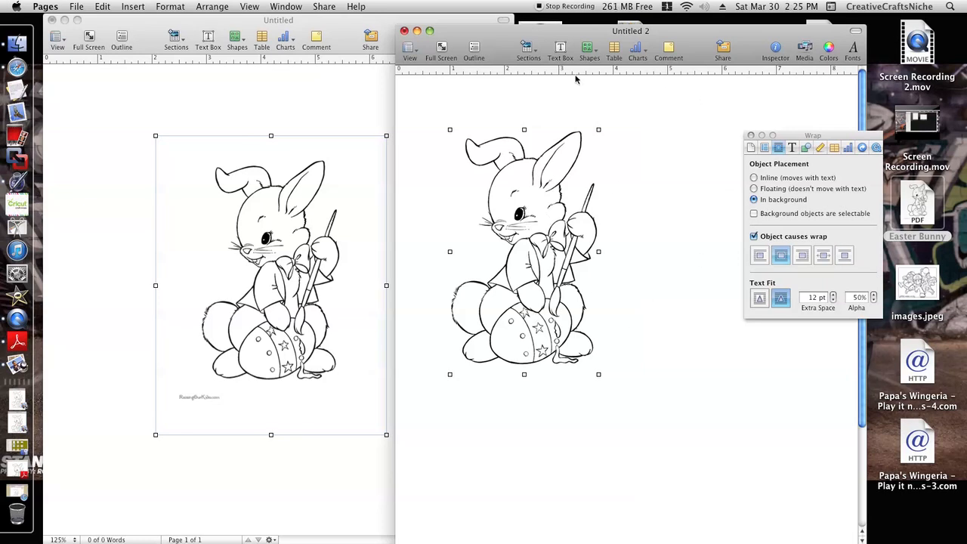
Step: Insert a circle from Shapes and set its Fill to None
left_click(589, 49)
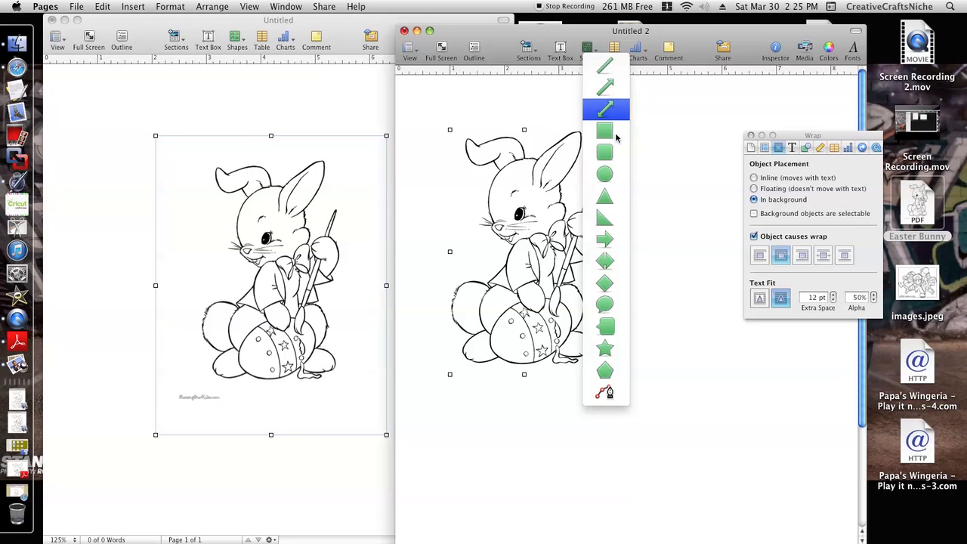
left_click(605, 175)
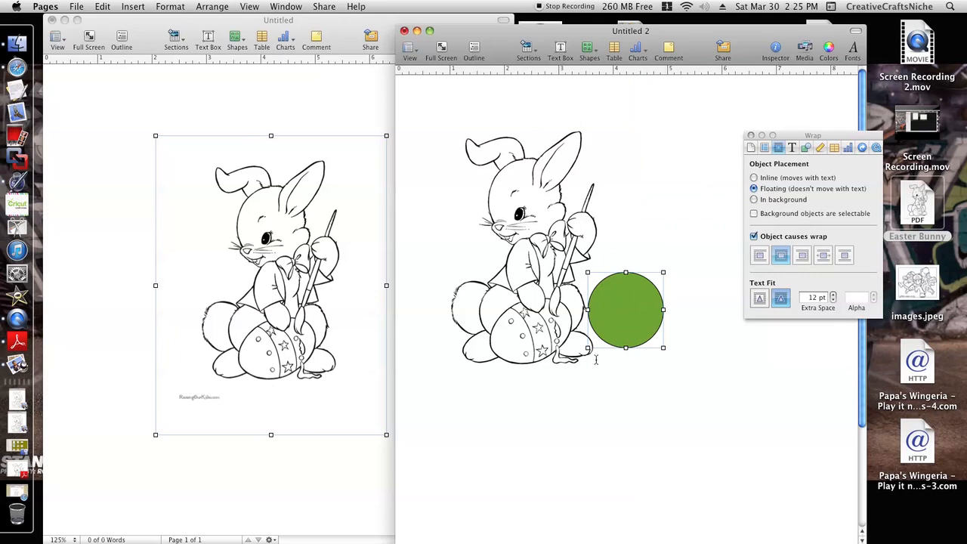
mouse_move(799, 180)
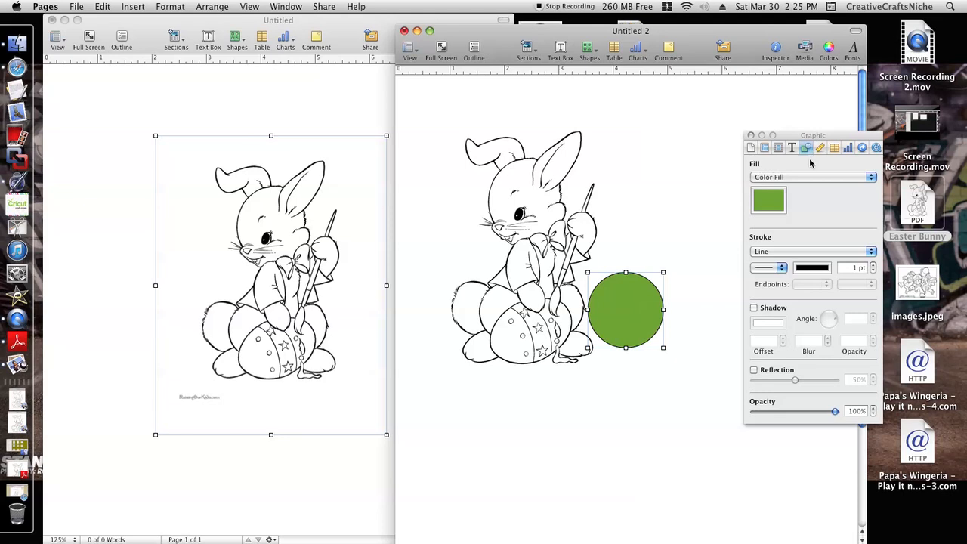
left_click(871, 177)
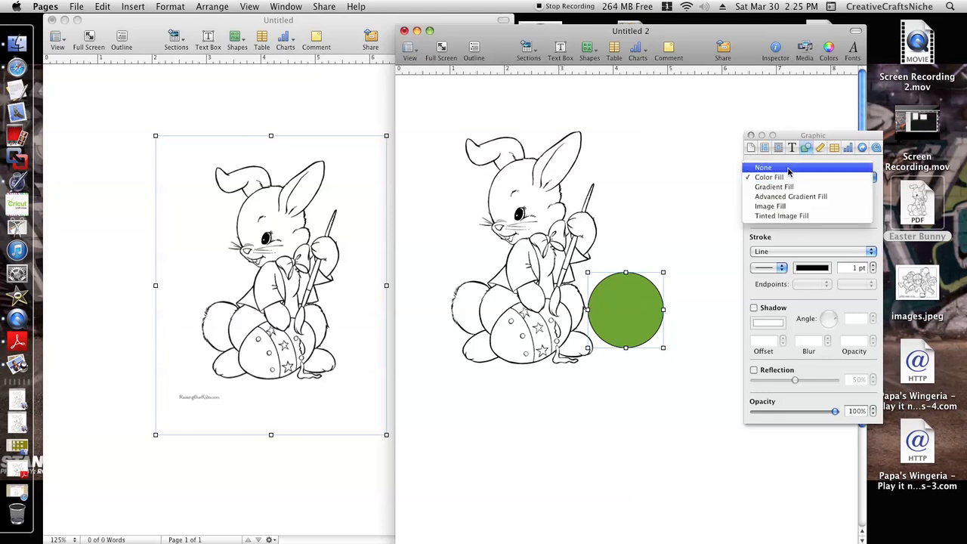
left_click(764, 167)
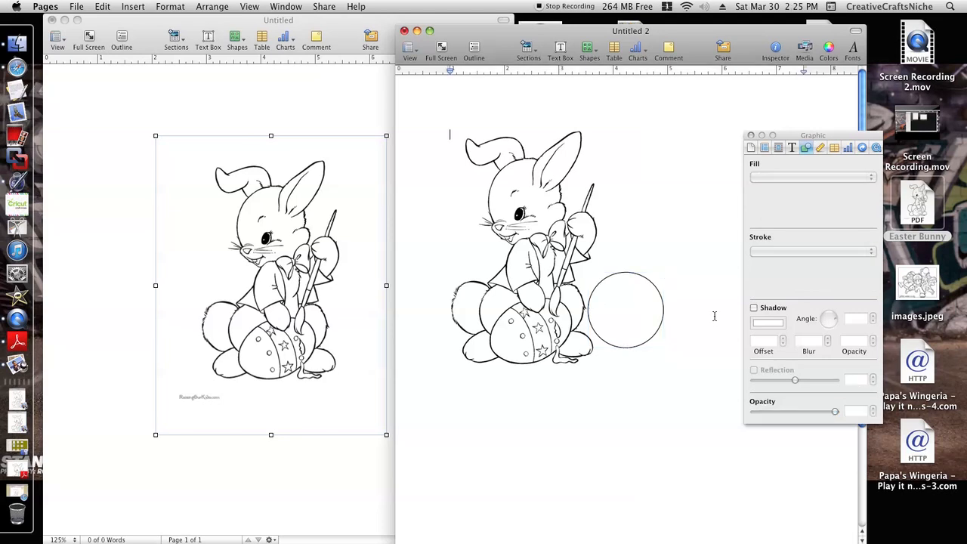
mouse_move(660, 282)
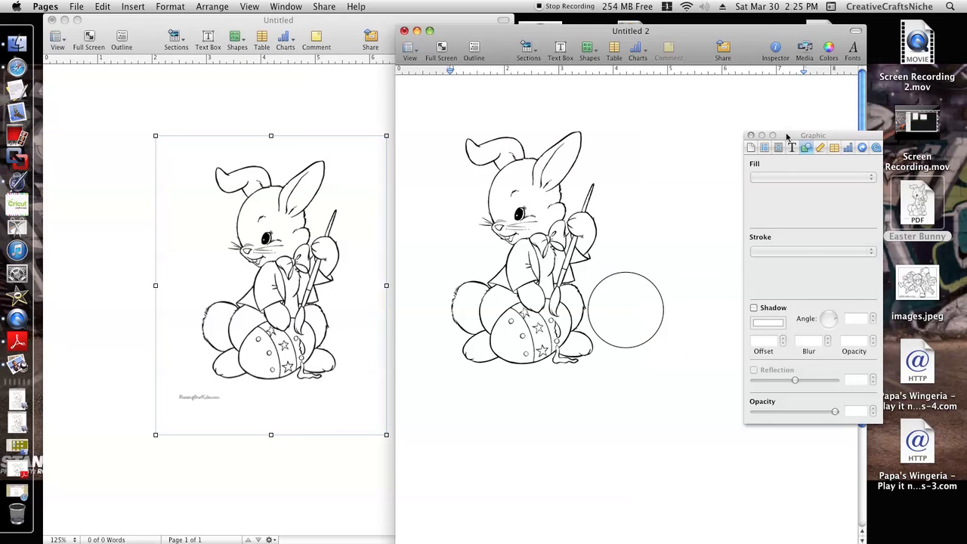
Step: Hide the Inspector, undo the fill removal, and drag the circle lower
left_click(750, 135)
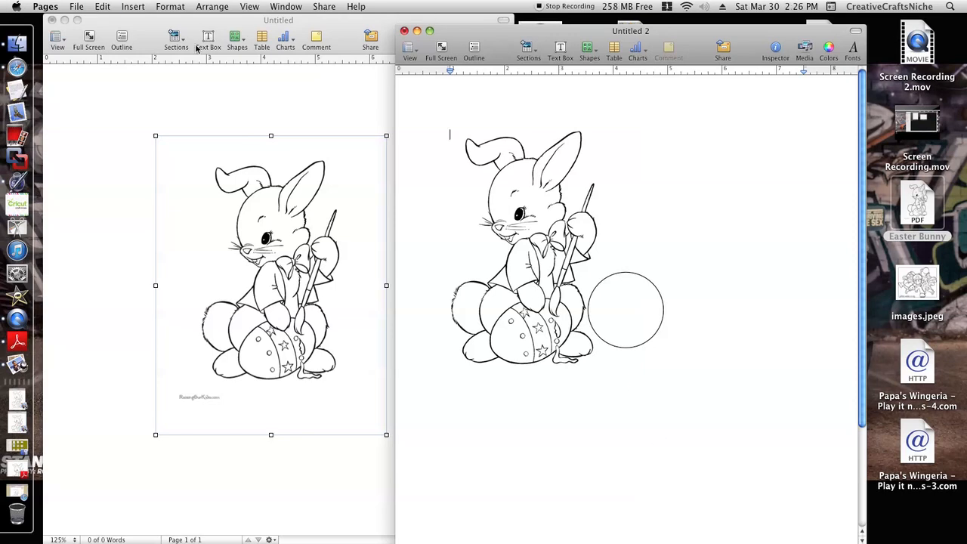
left_click(102, 6)
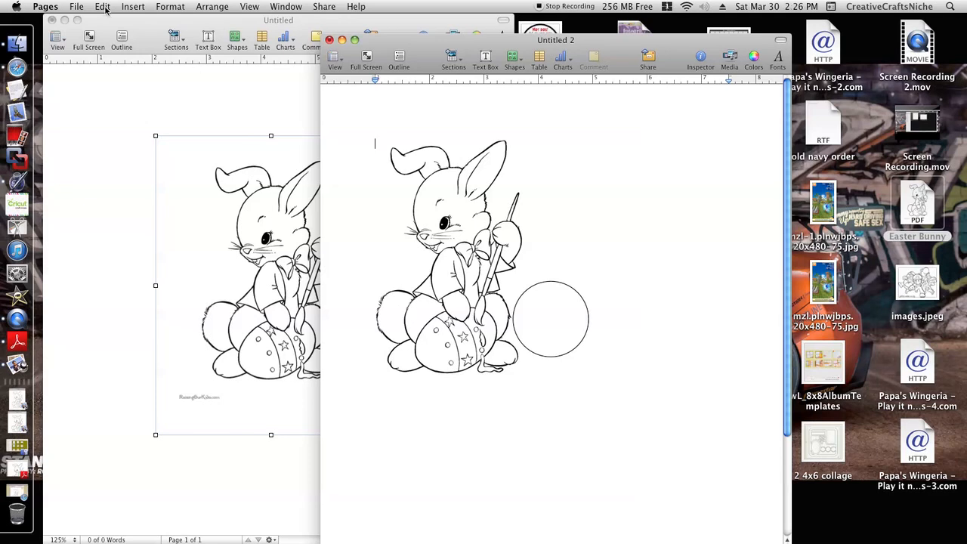
left_click(102, 6)
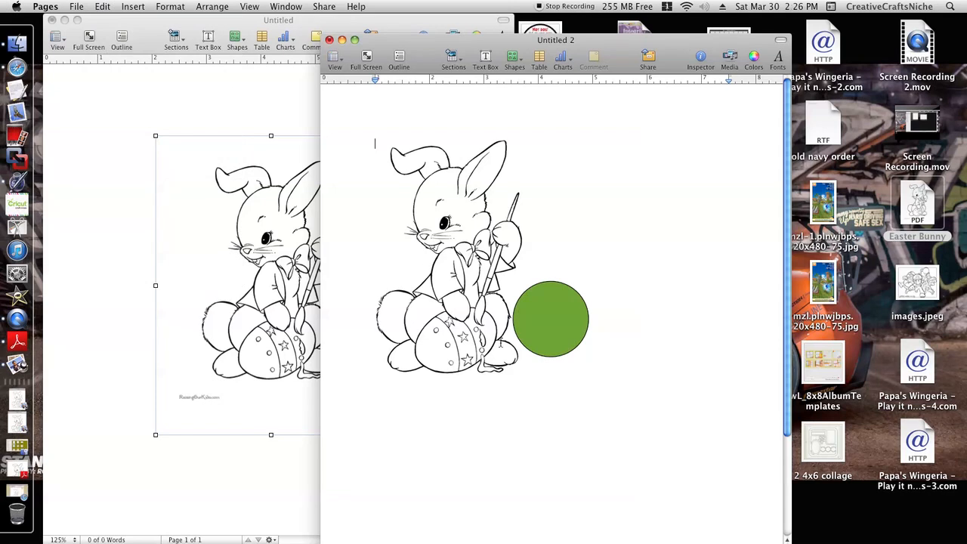
left_click_drag(550, 319, 617, 471)
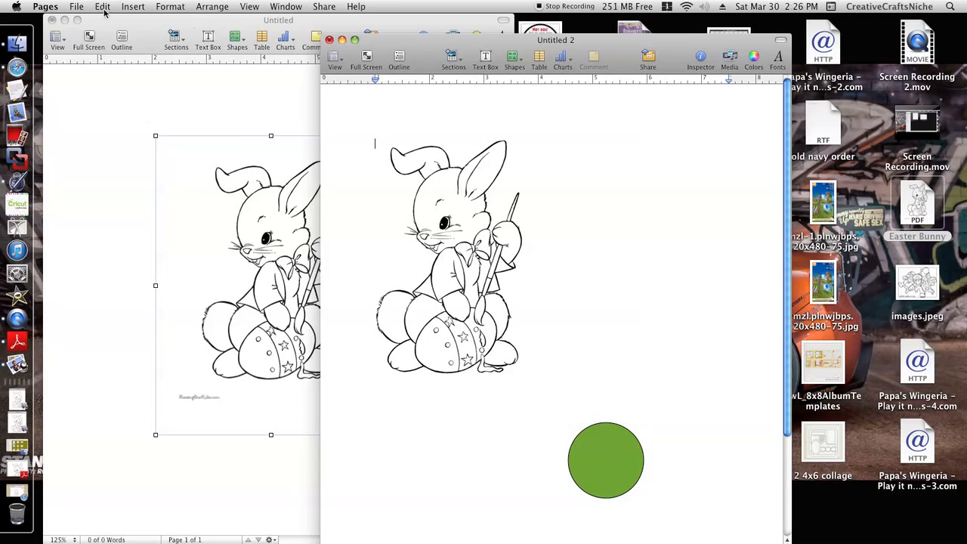
Step: Undo the circle's move and its insertion from the Edit menu
left_click(76, 7)
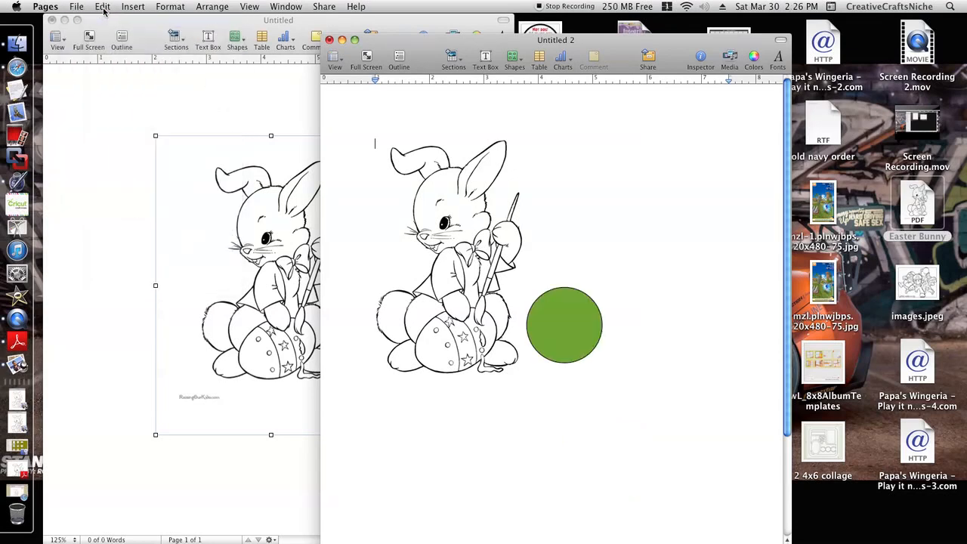
left_click(103, 6)
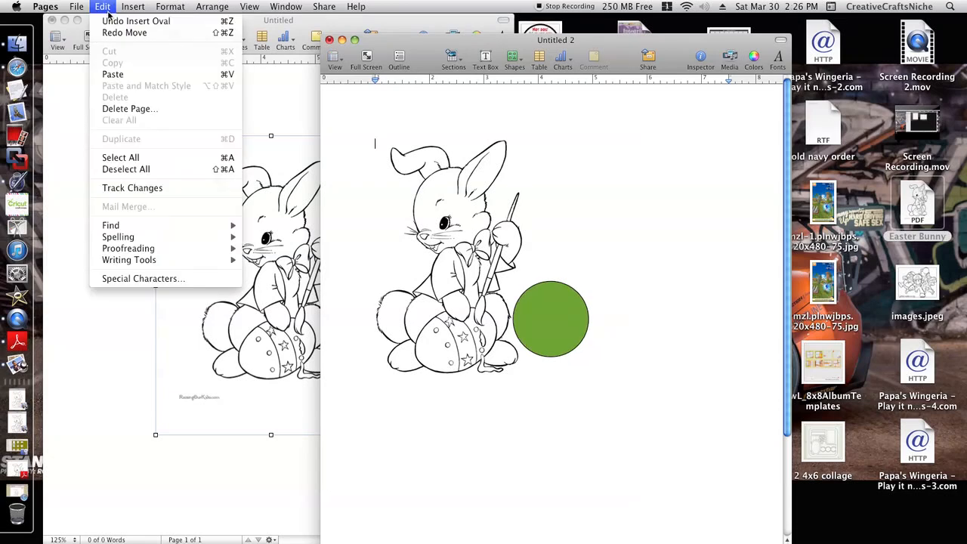
left_click(136, 20)
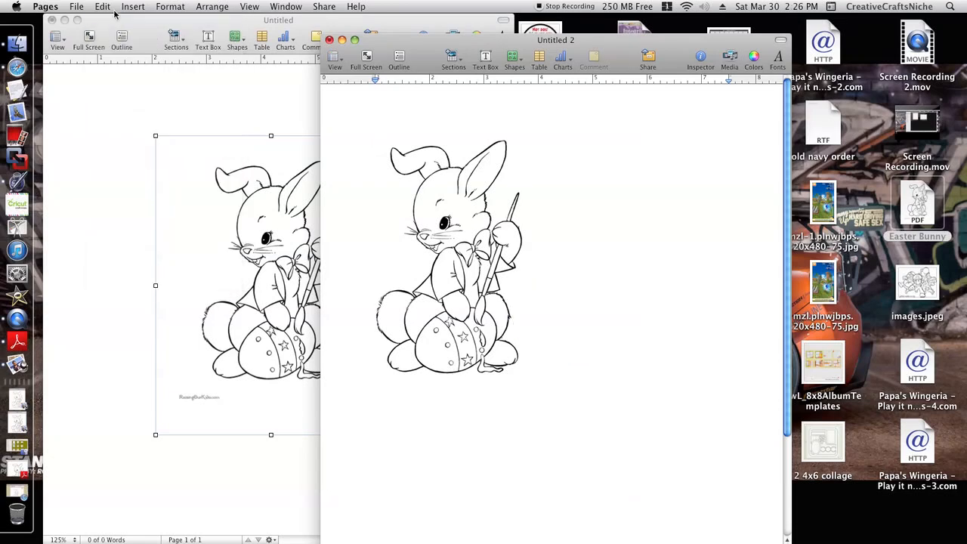
left_click(102, 6)
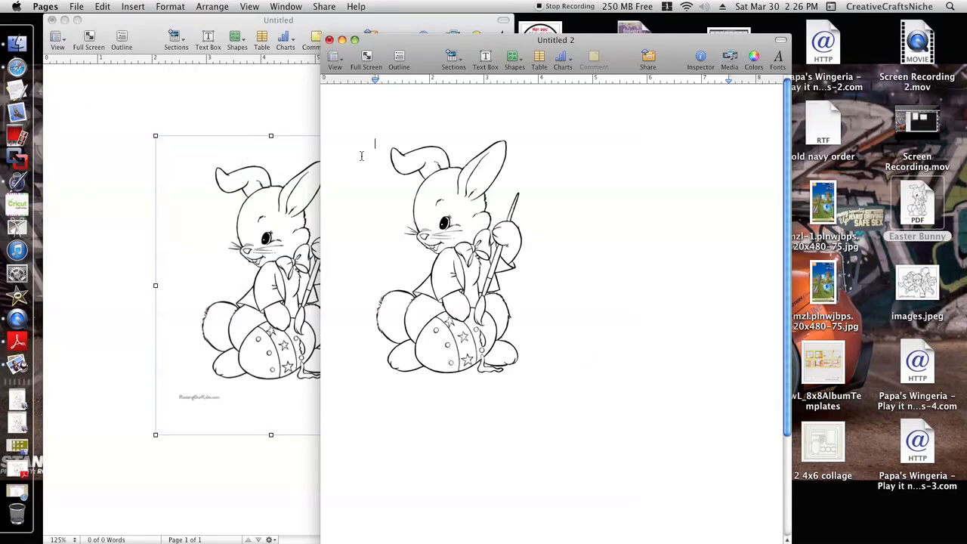
left_click(133, 6)
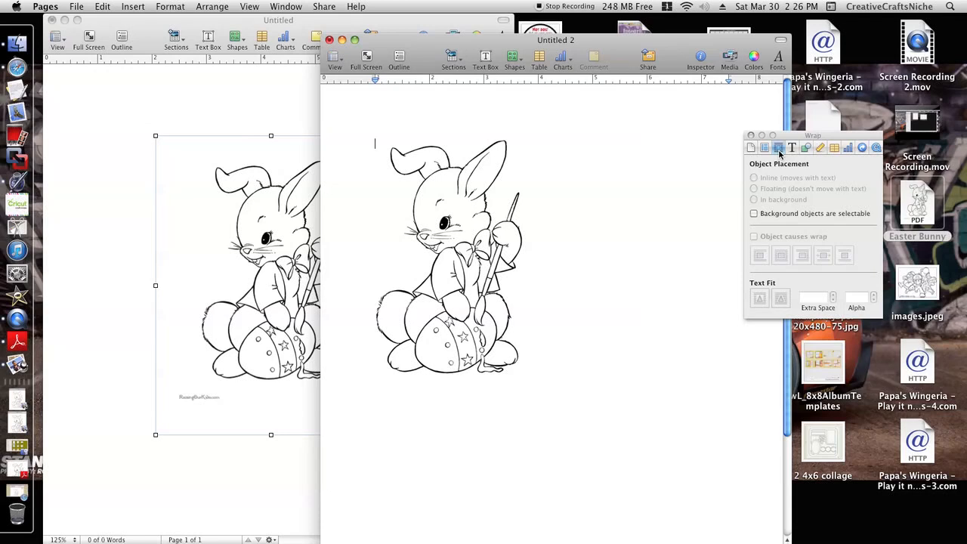
Step: Make background objects selectable and drag the bunny lower and right toward centre
left_click(754, 213)
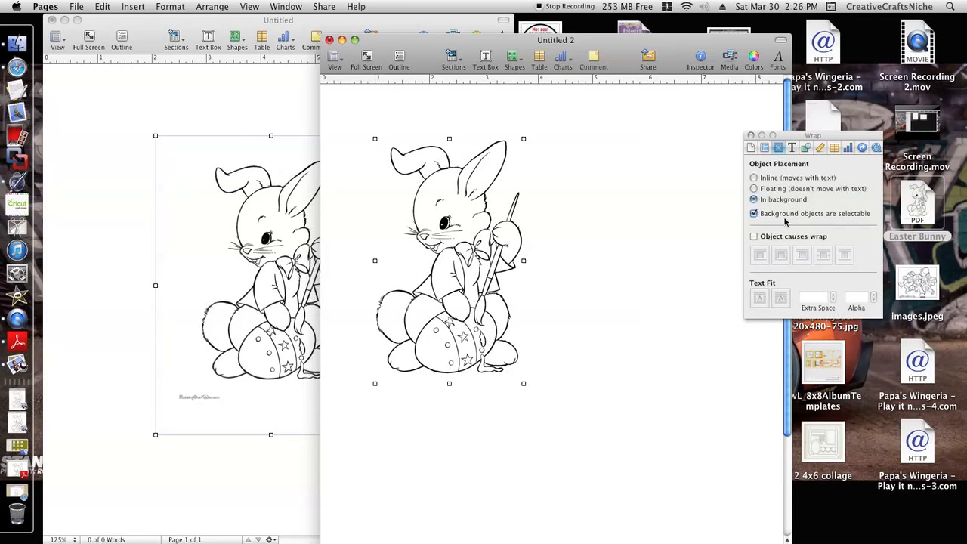
mouse_move(831, 219)
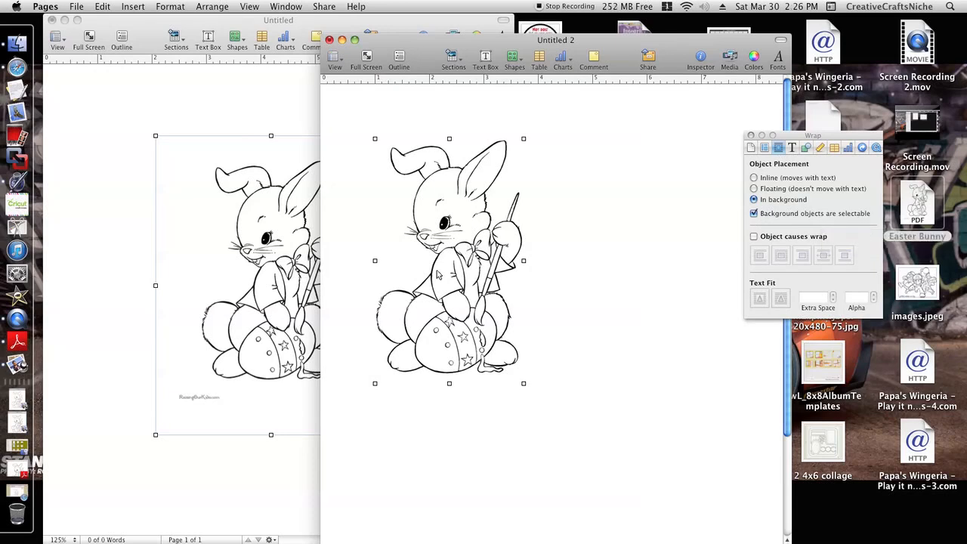
left_click_drag(450, 261, 550, 313)
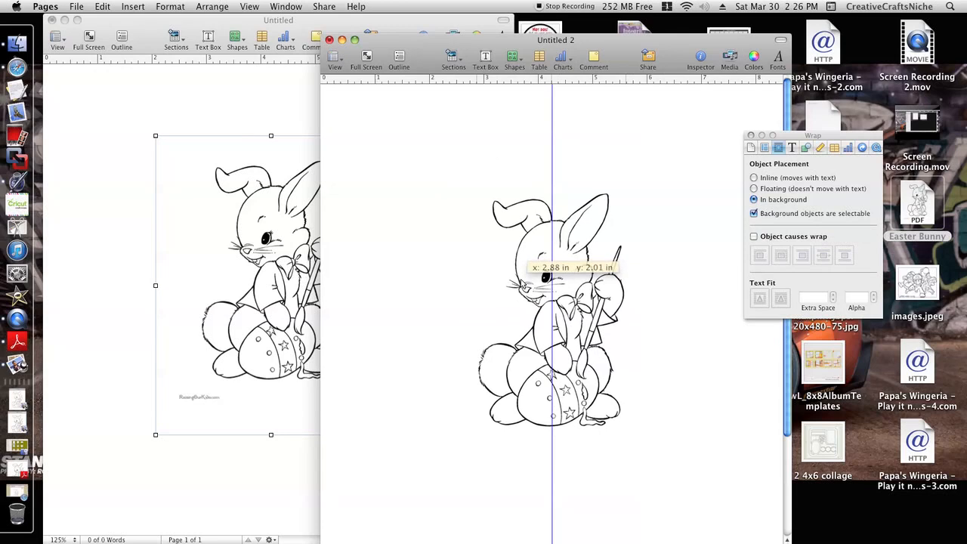
left_click_drag(544, 287, 552, 355)
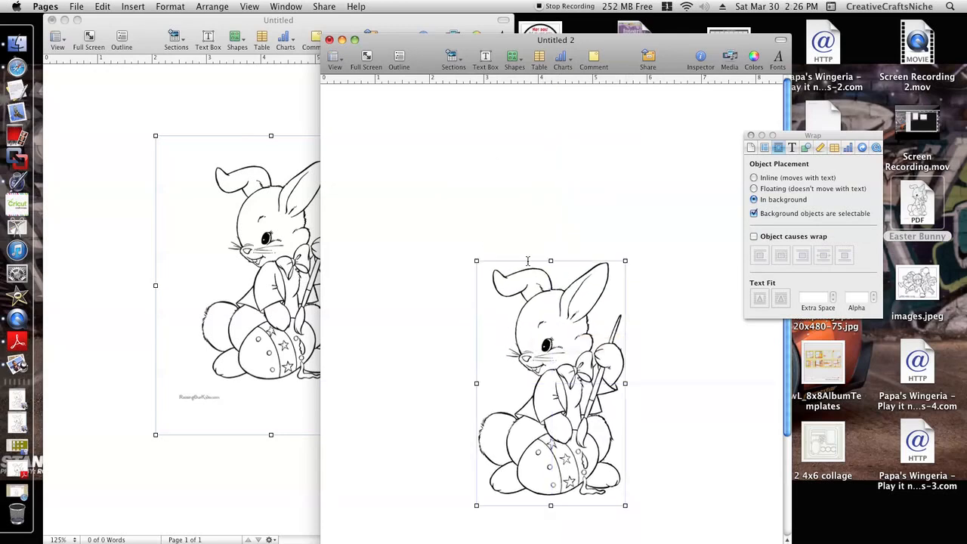
left_click(515, 57)
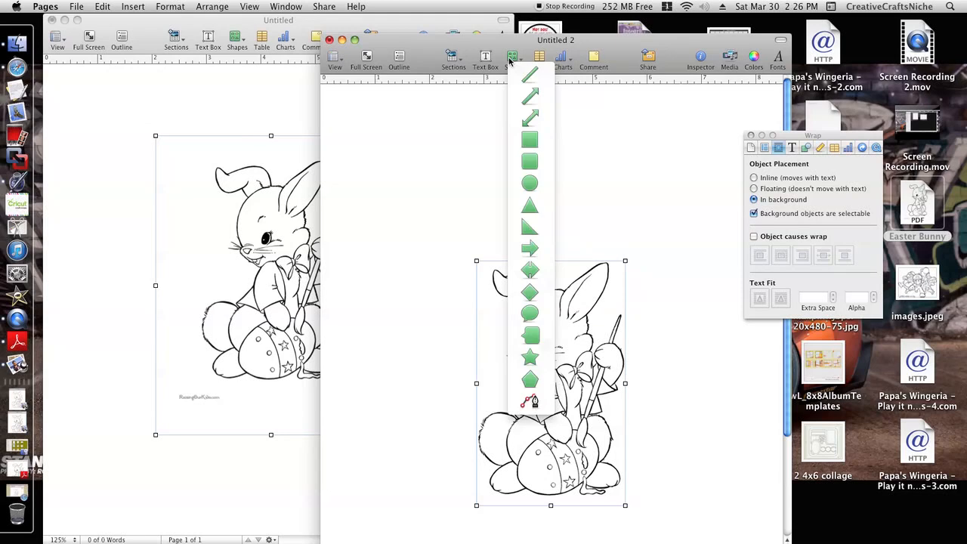
Step: Insert a circle, move it above the bunny, and view its fill settings
left_click(529, 183)
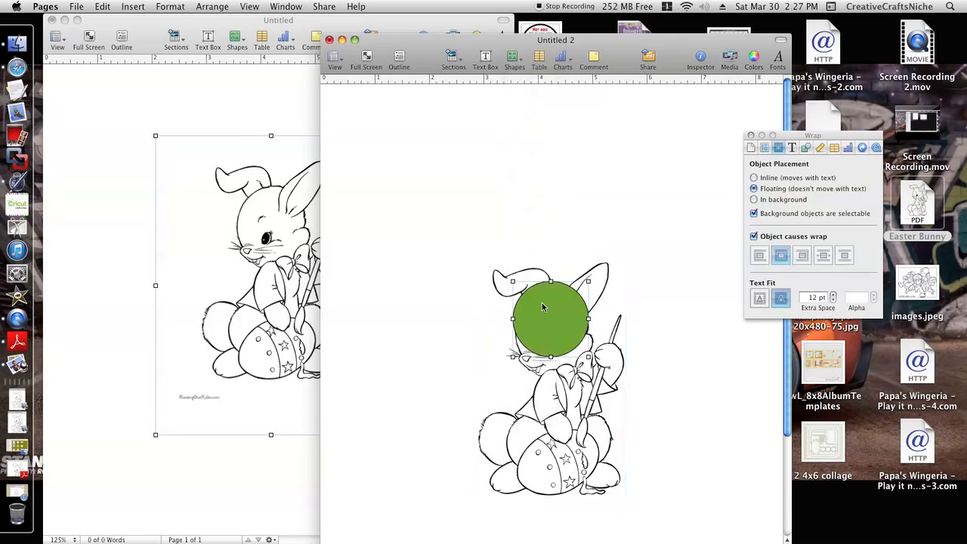
left_click_drag(550, 320, 563, 185)
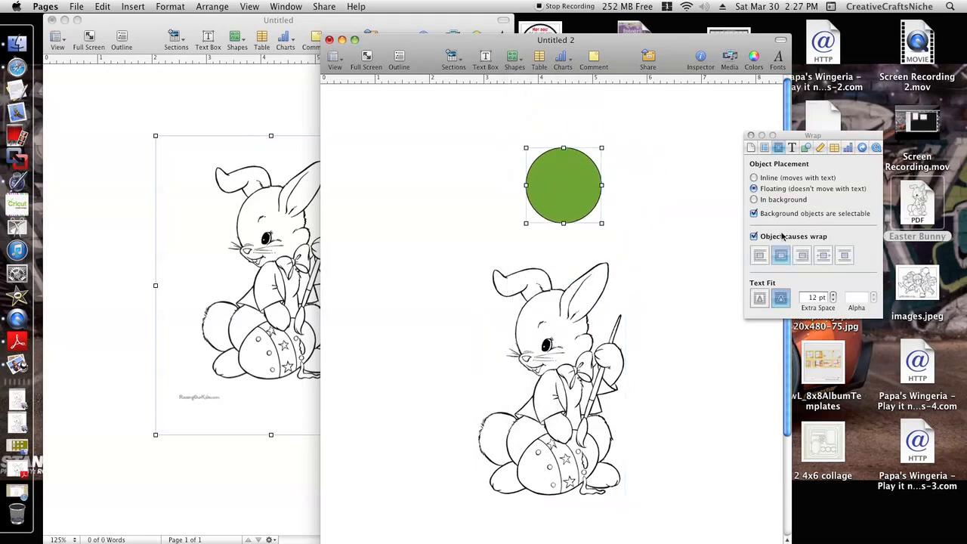
left_click(805, 148)
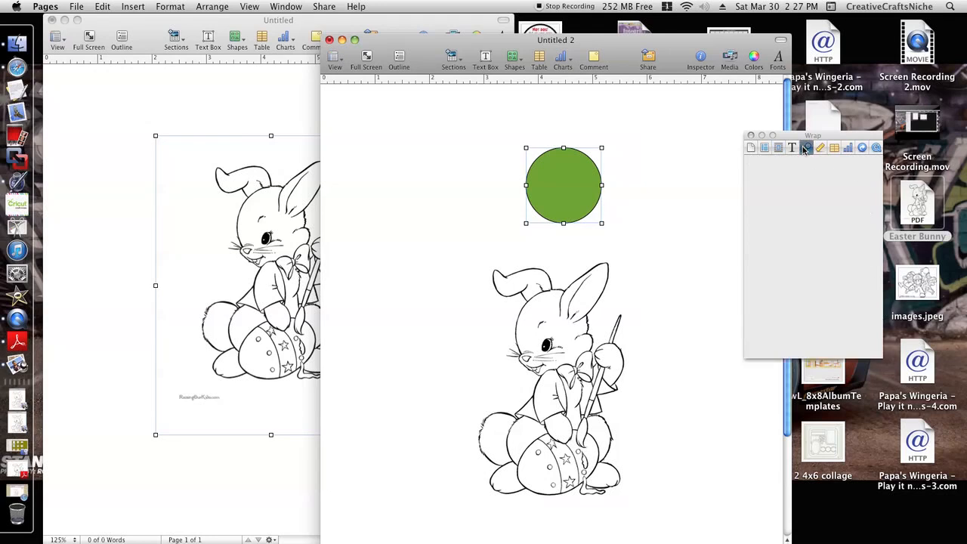
left_click(806, 148)
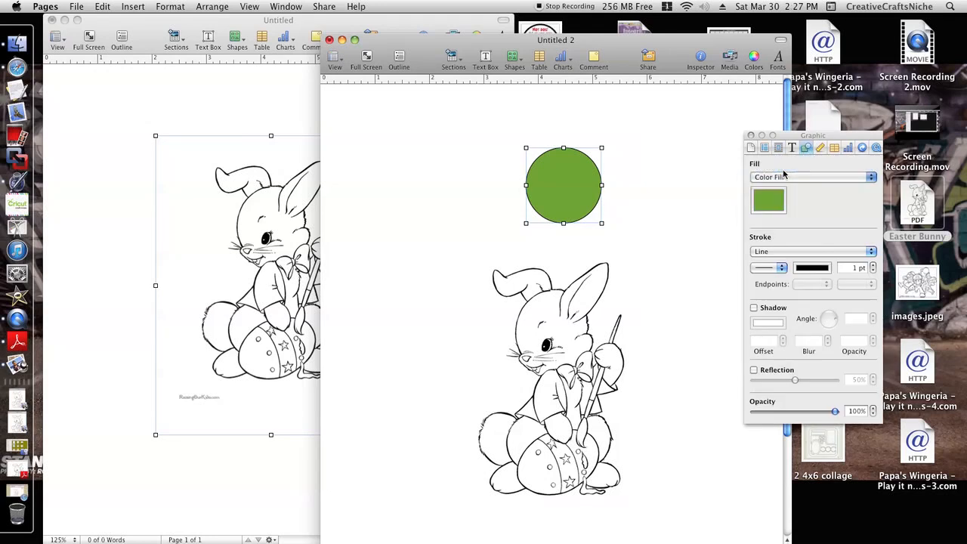
left_click(870, 177)
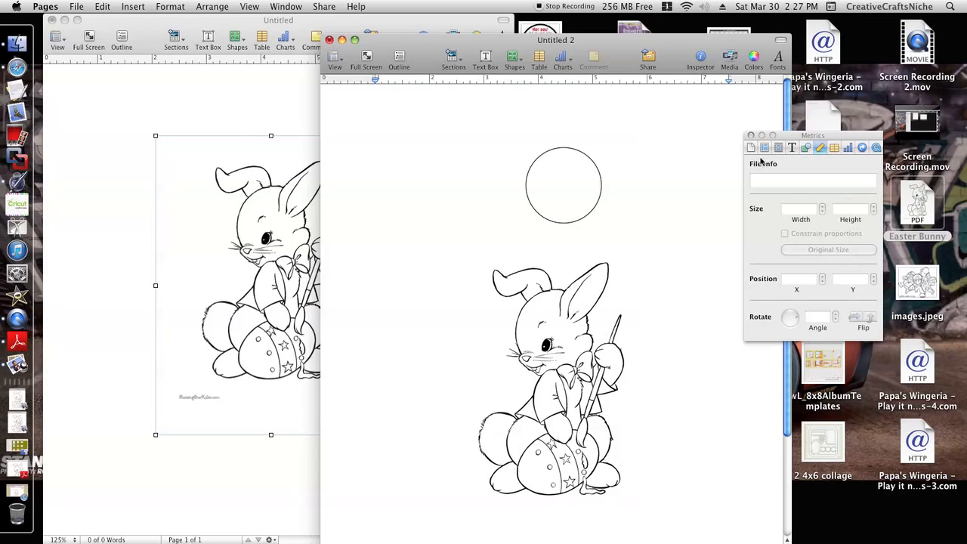
Step: Make background objects selectable in the Wrap Inspector
left_click(778, 147)
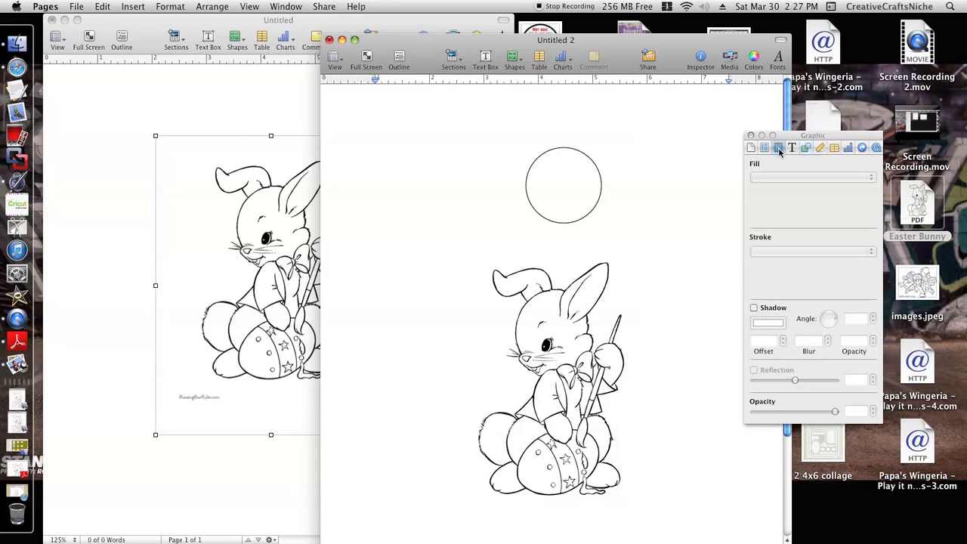
left_click(779, 148)
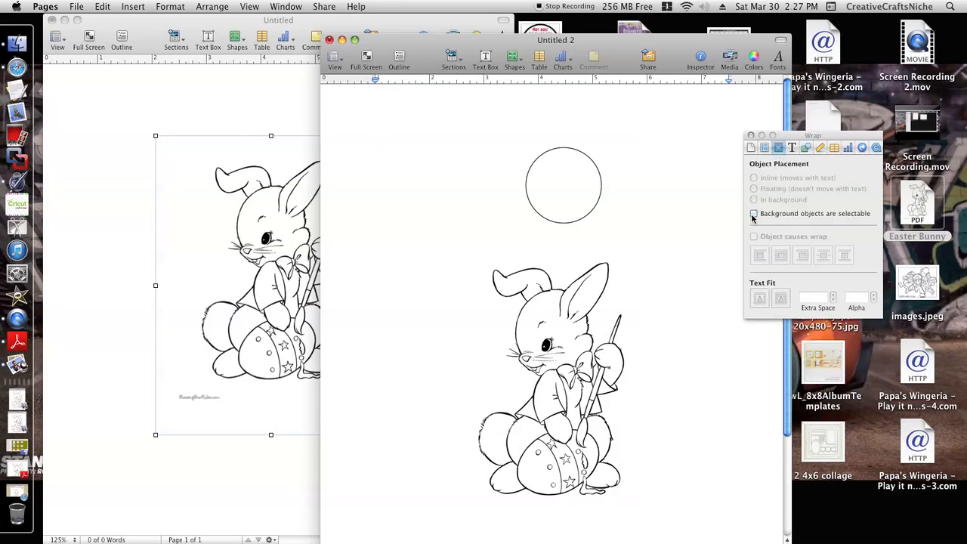
left_click(754, 213)
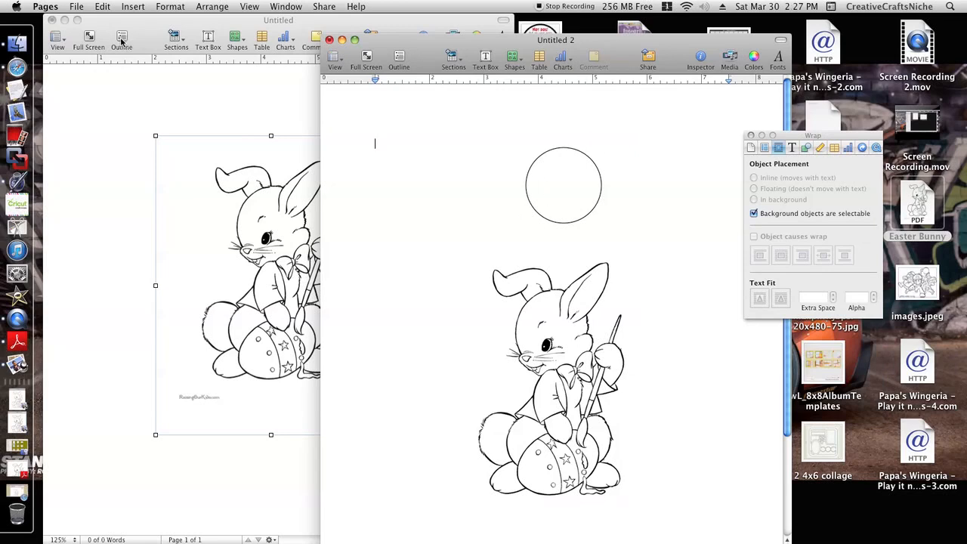
left_click(102, 6)
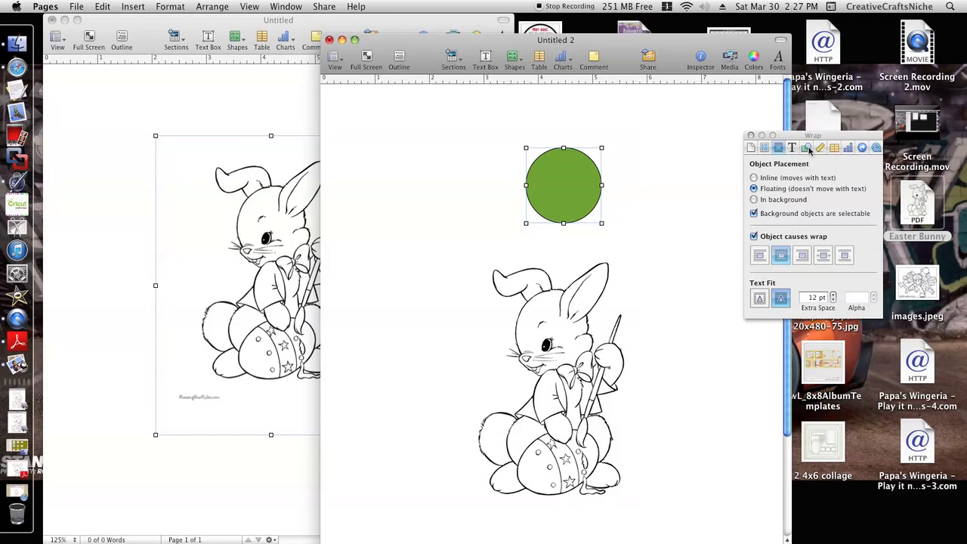
Step: Resize the circle in Metrics to an oval 5 in tall and 3 in wide
left_click(821, 147)
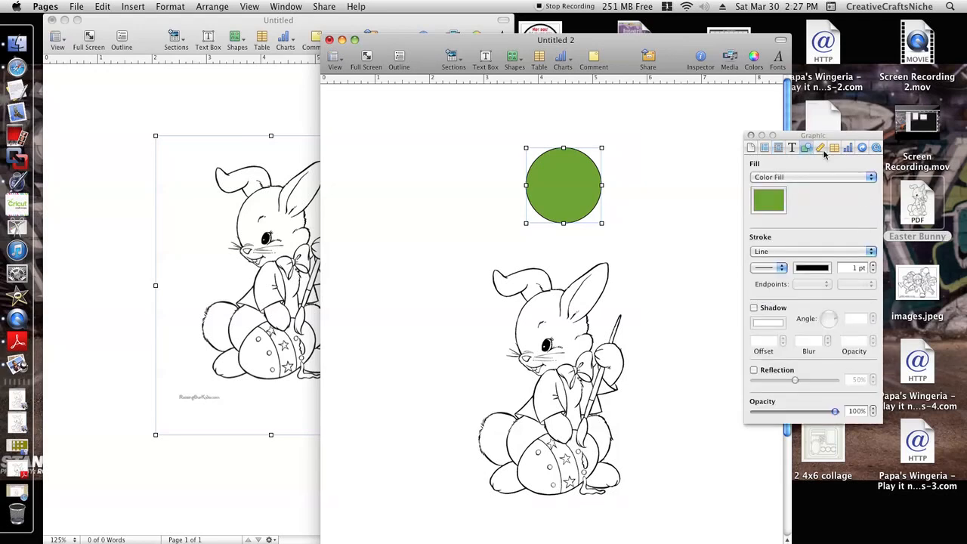
left_click(848, 148)
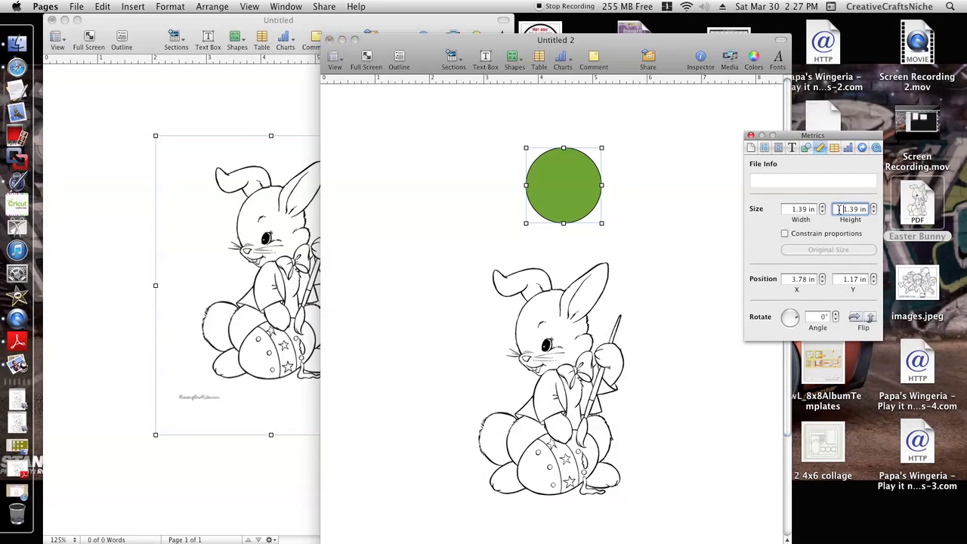
left_click(853, 210)
type("5")
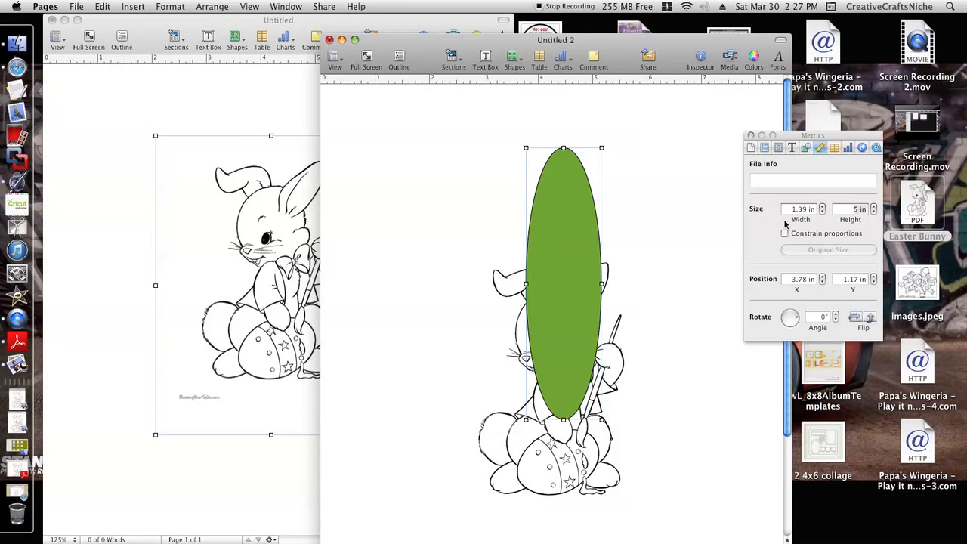
left_click(802, 209)
type("5")
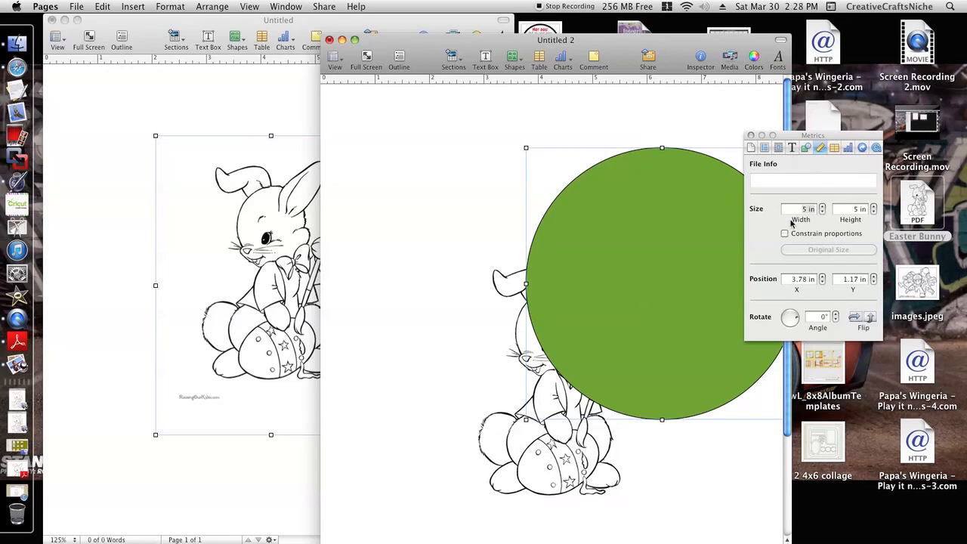
left_click(802, 210)
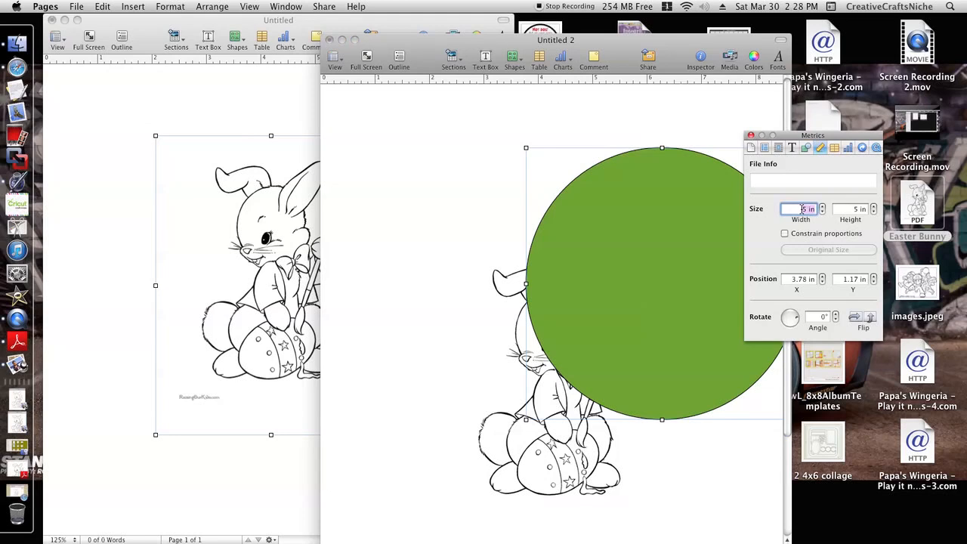
left_click(805, 209)
type("3")
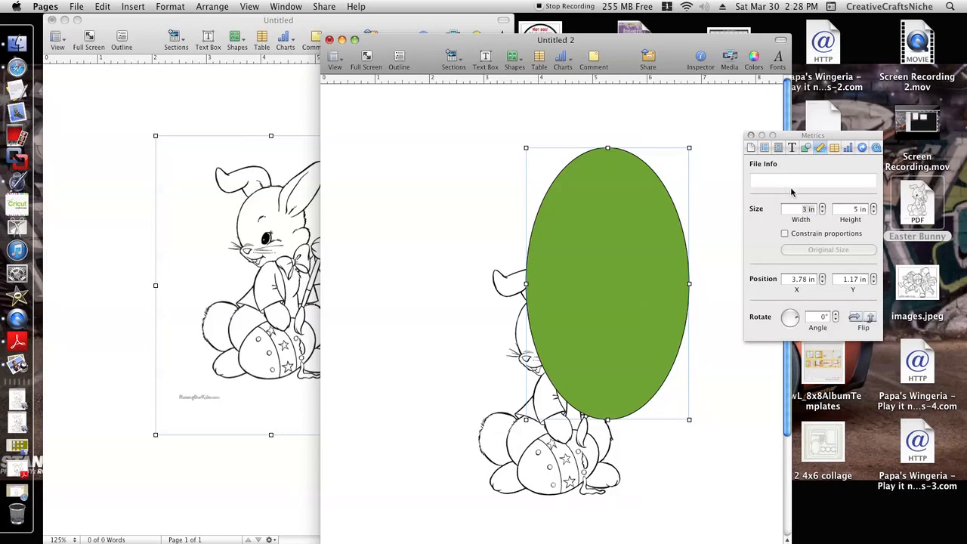
left_click(801, 209)
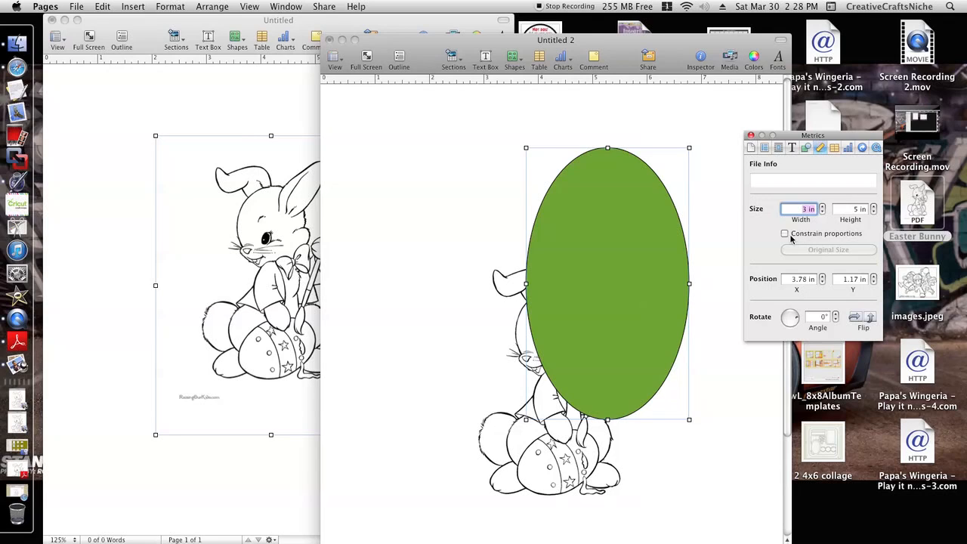
mouse_move(803, 153)
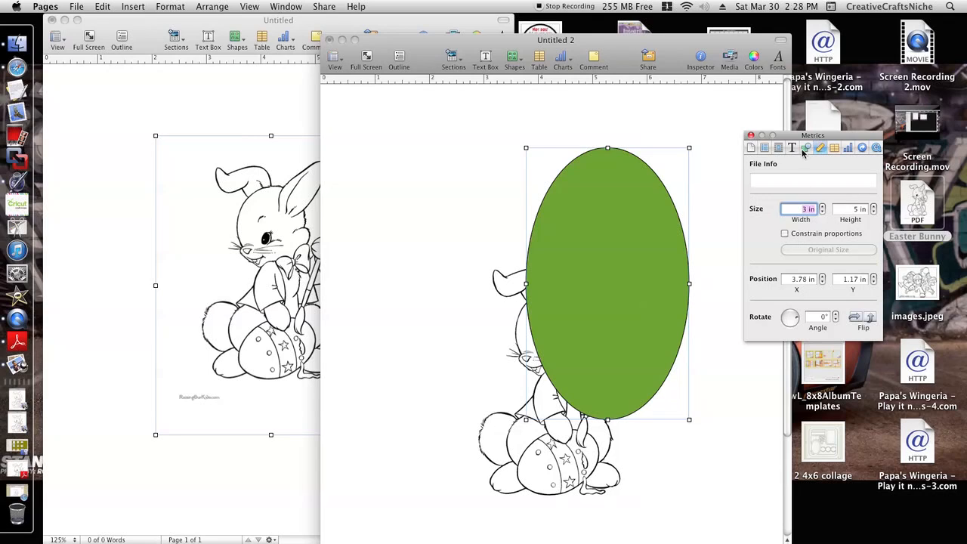
left_click(807, 147)
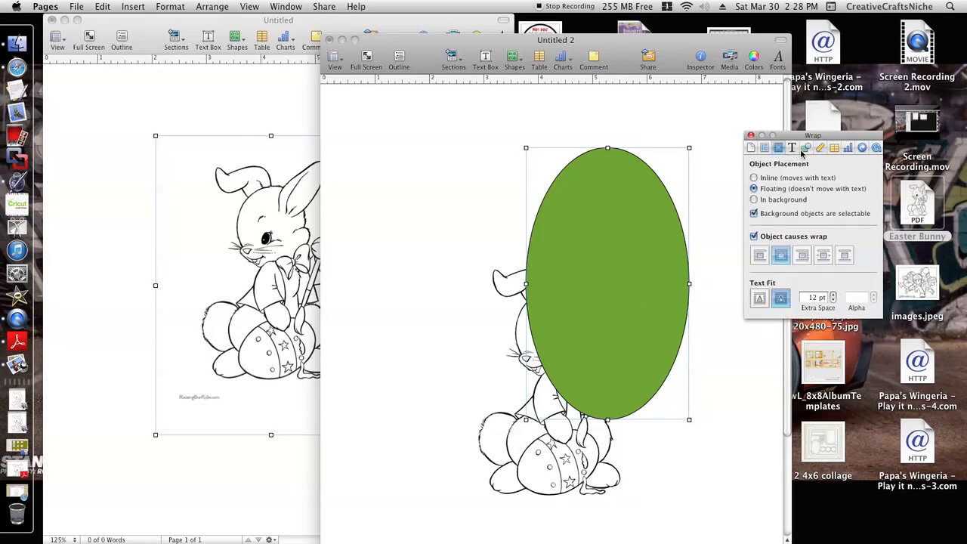
Step: Change the oval's fill, put it in the background, and toggle background selectability
left_click(807, 148)
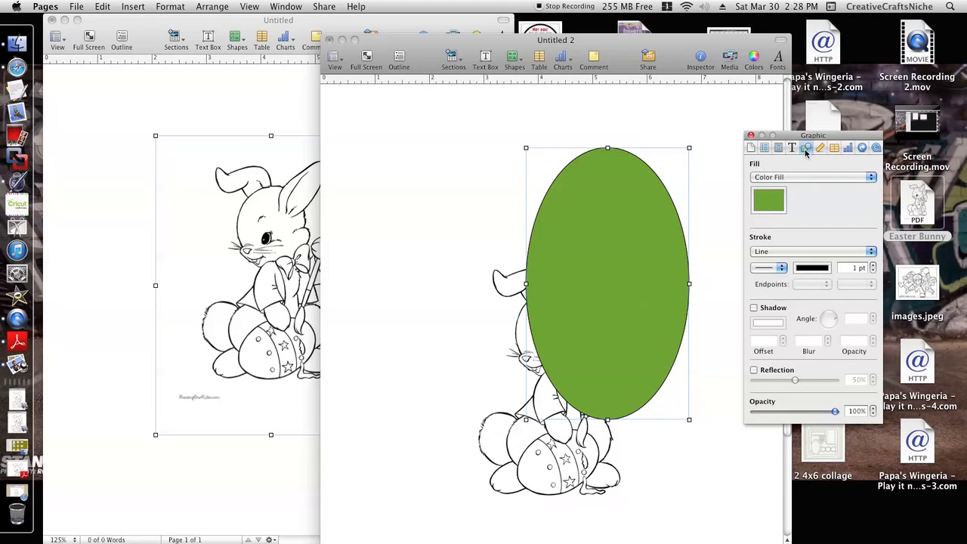
mouse_move(795, 179)
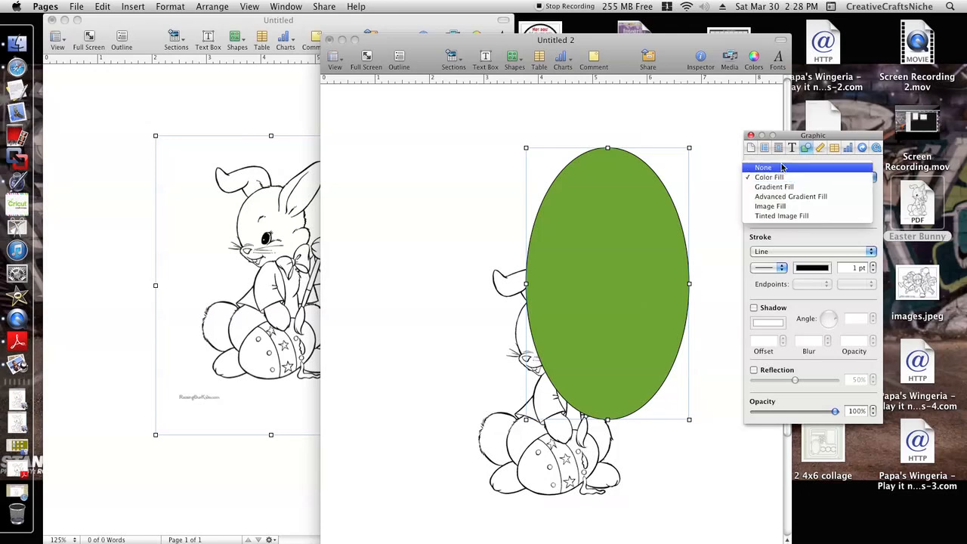
left_click(779, 147)
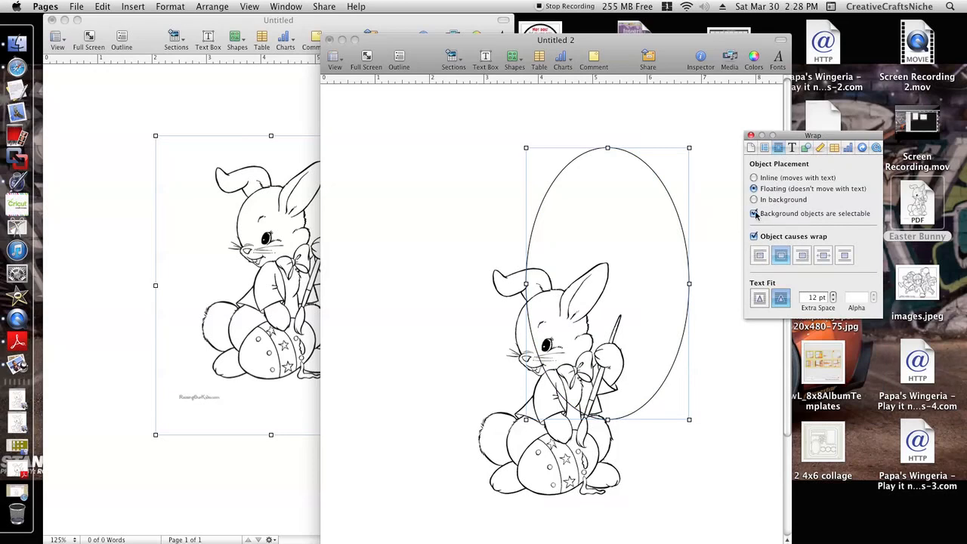
left_click(754, 199)
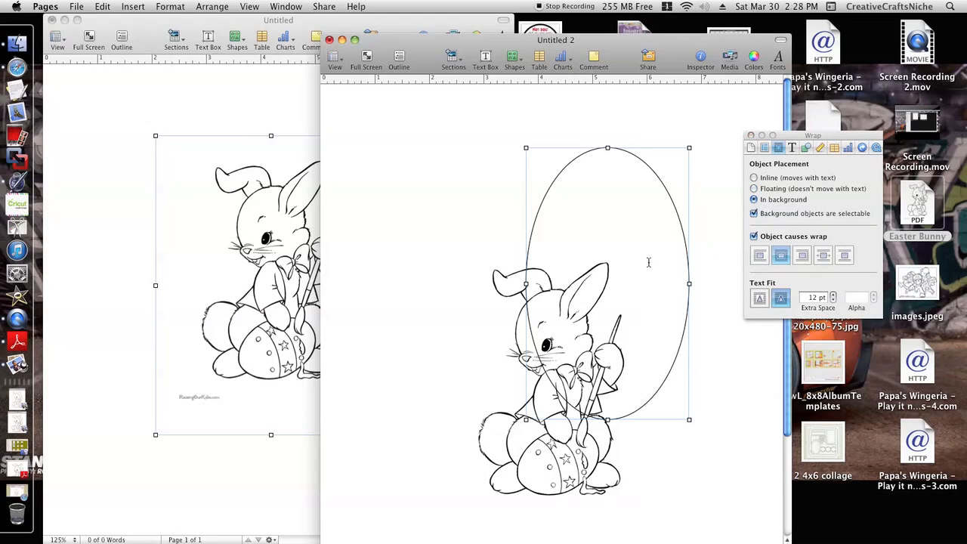
left_click(754, 237)
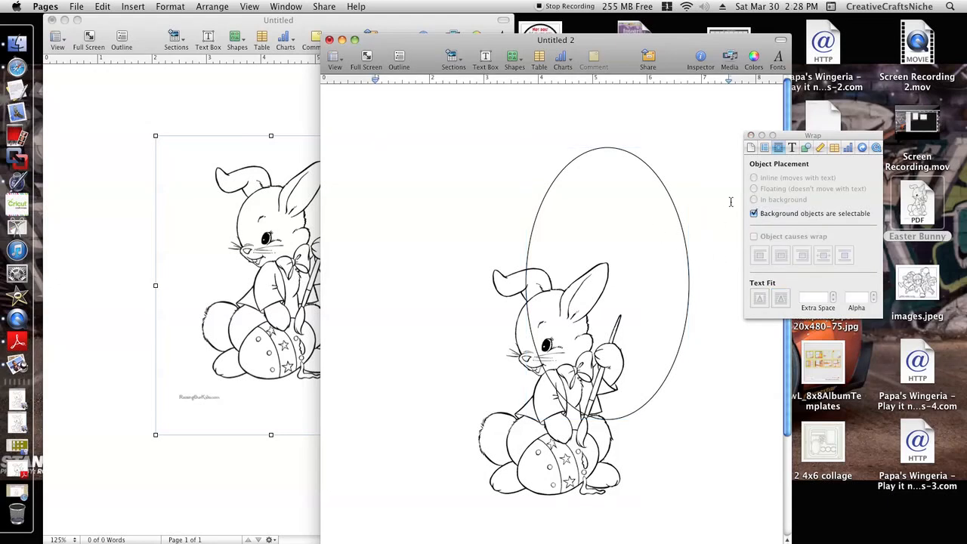
left_click(753, 213)
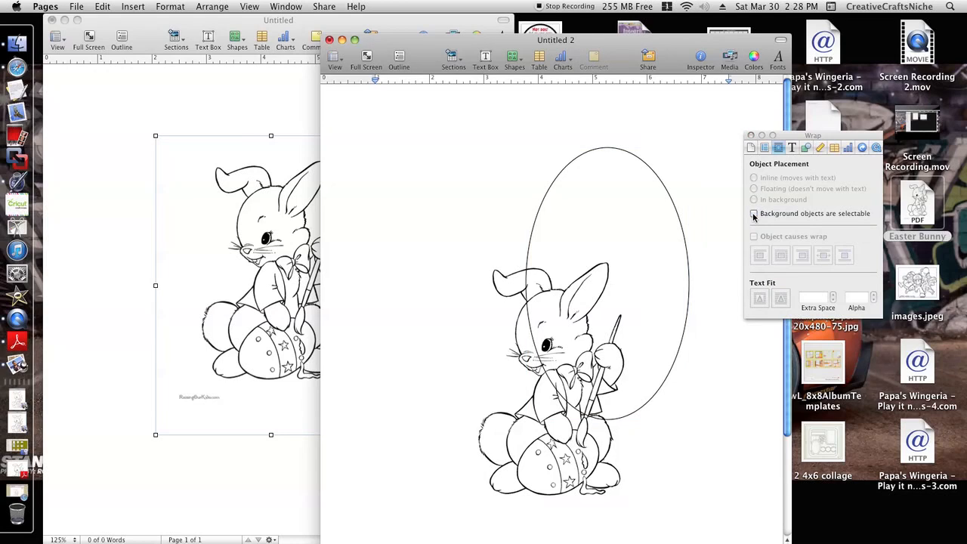
left_click(754, 213)
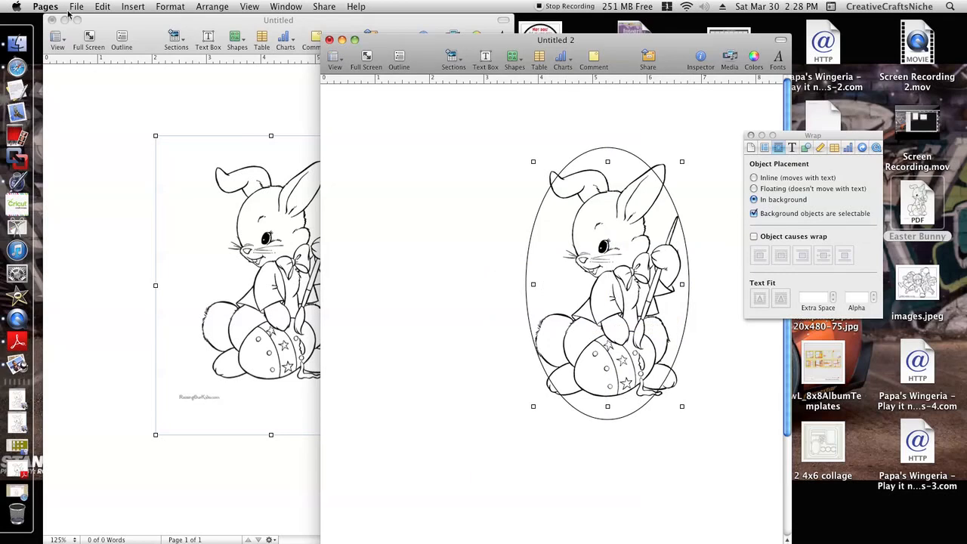
left_click(102, 6)
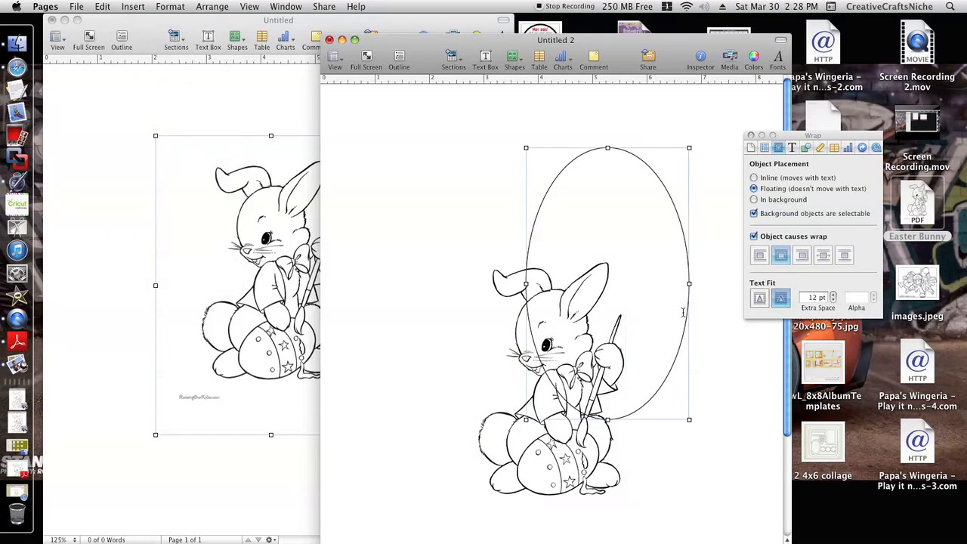
mouse_move(808, 153)
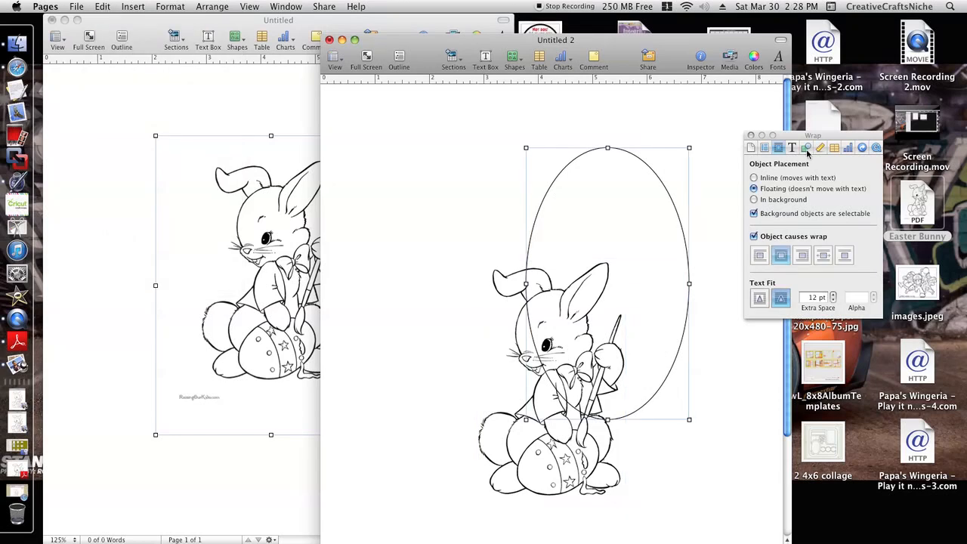
mouse_move(807, 147)
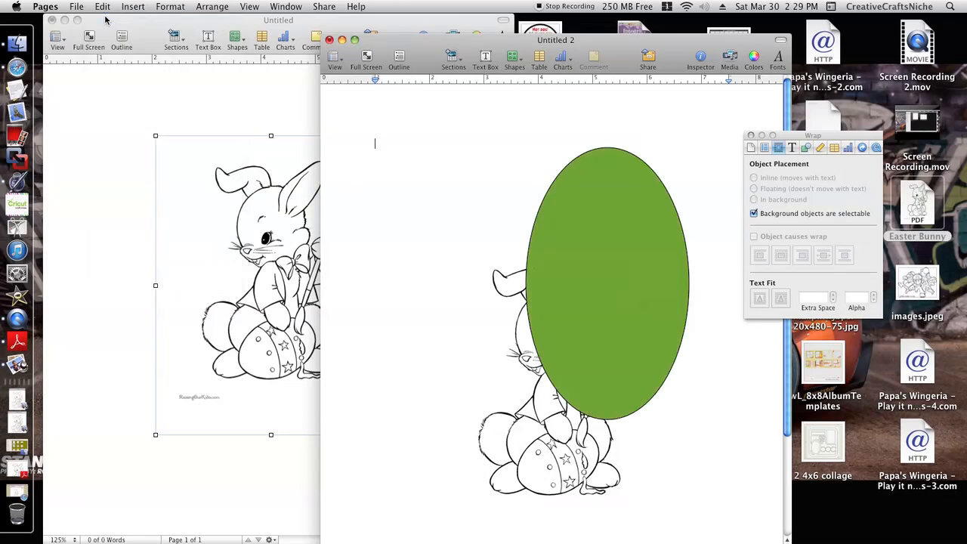
Step: Set the bunny image's height to 3 in the Metrics Inspector
left_click(753, 199)
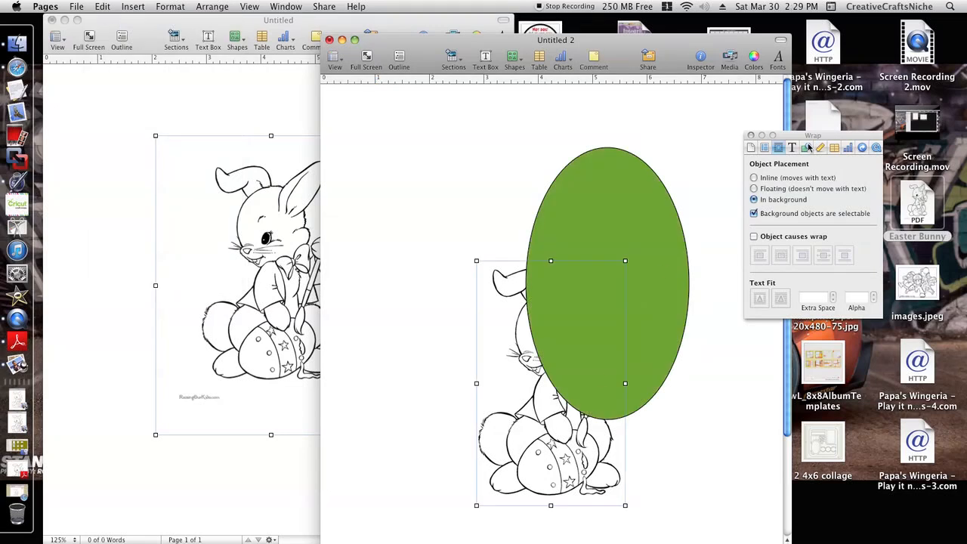
left_click(779, 148)
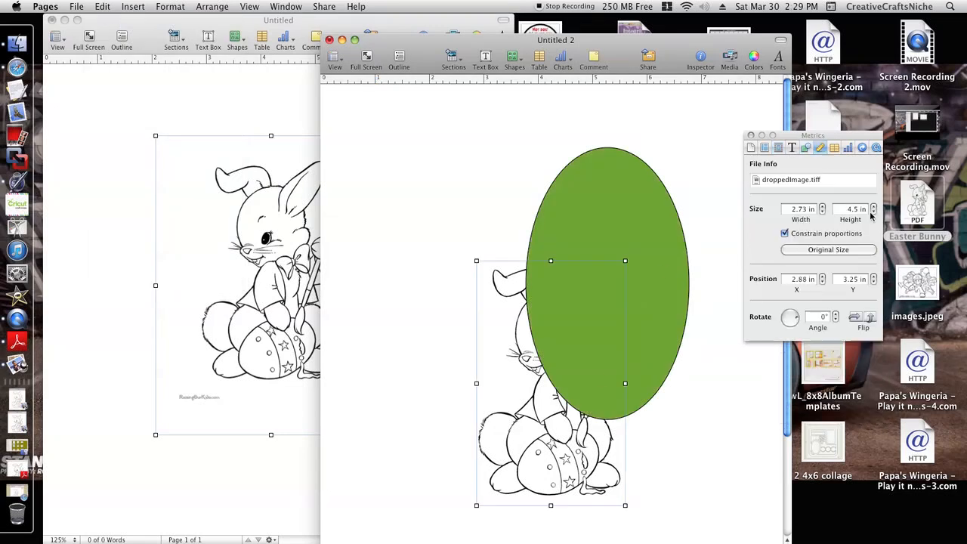
left_click(856, 209)
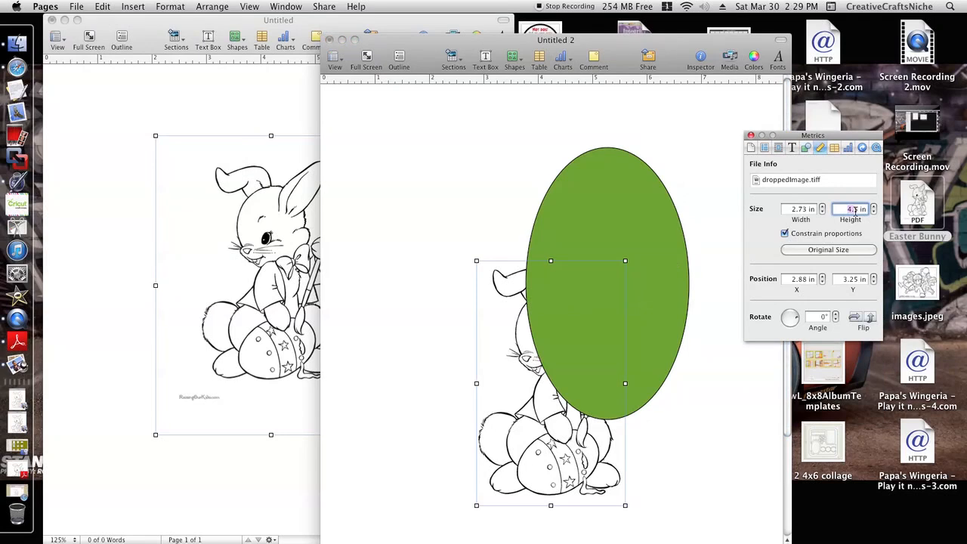
type("3")
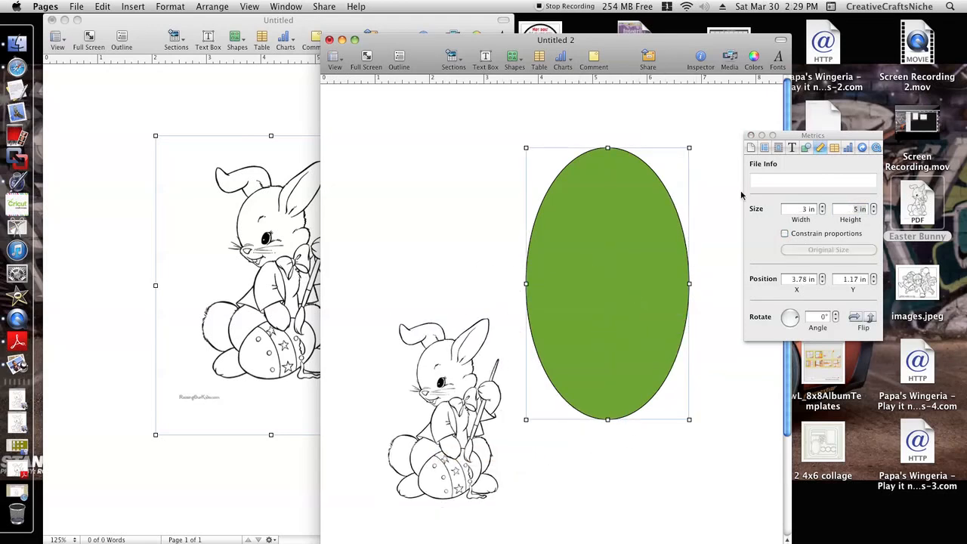
Step: Set the oval's Fill to None and drag the bunny into its centre
left_click(807, 148)
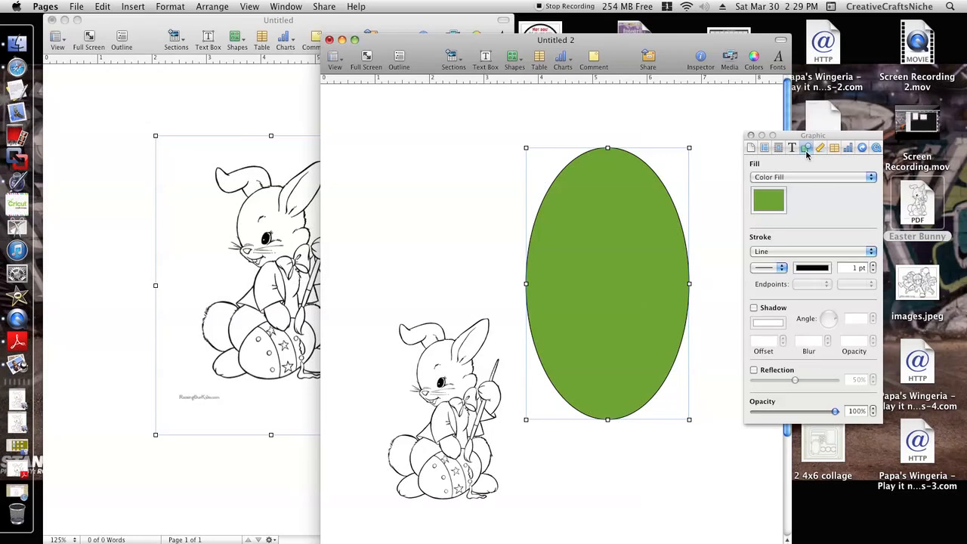
left_click(814, 177)
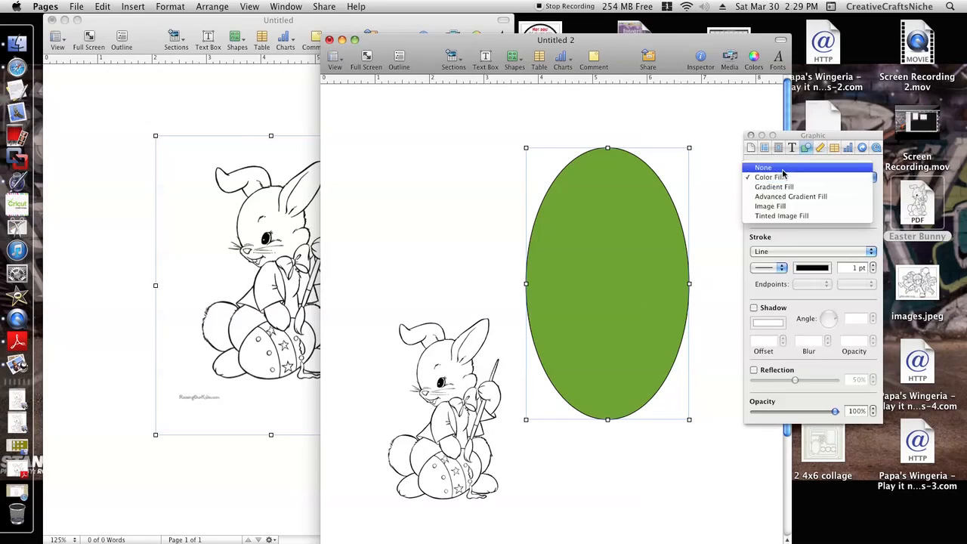
left_click(764, 167)
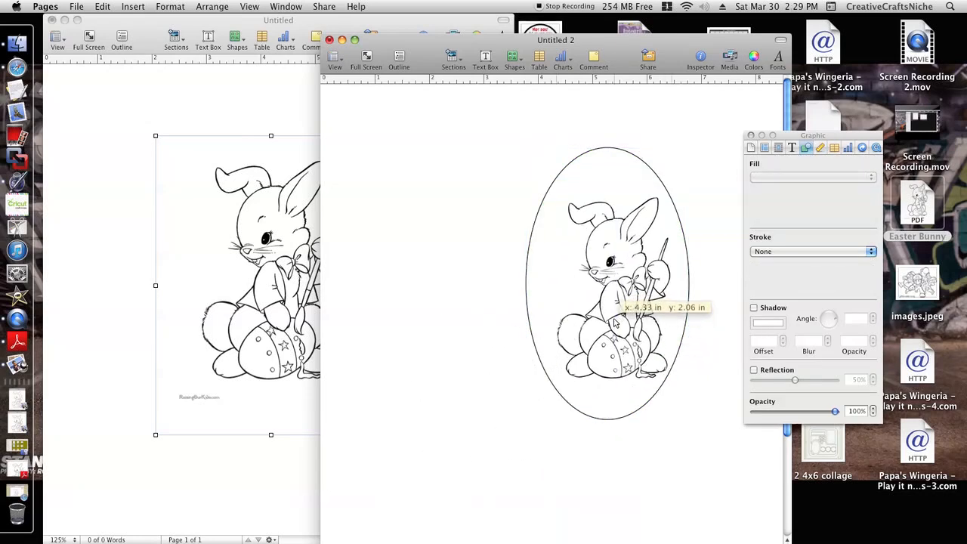
left_click_drag(616, 317, 609, 295)
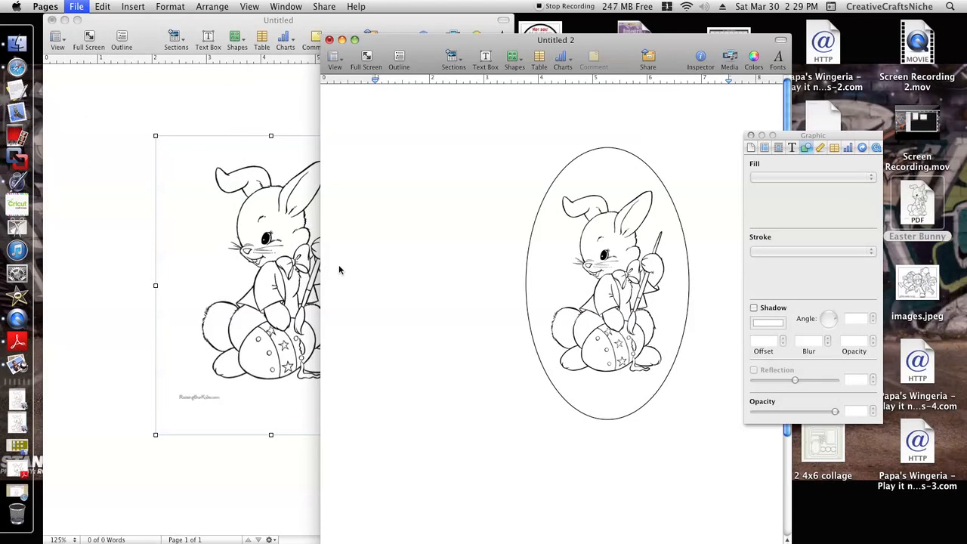
mouse_move(572, 477)
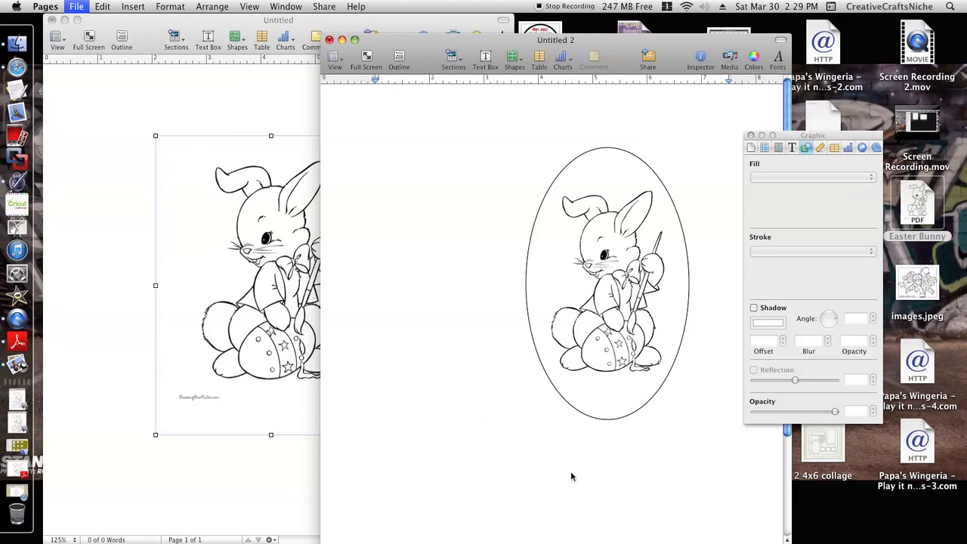
left_click(76, 6)
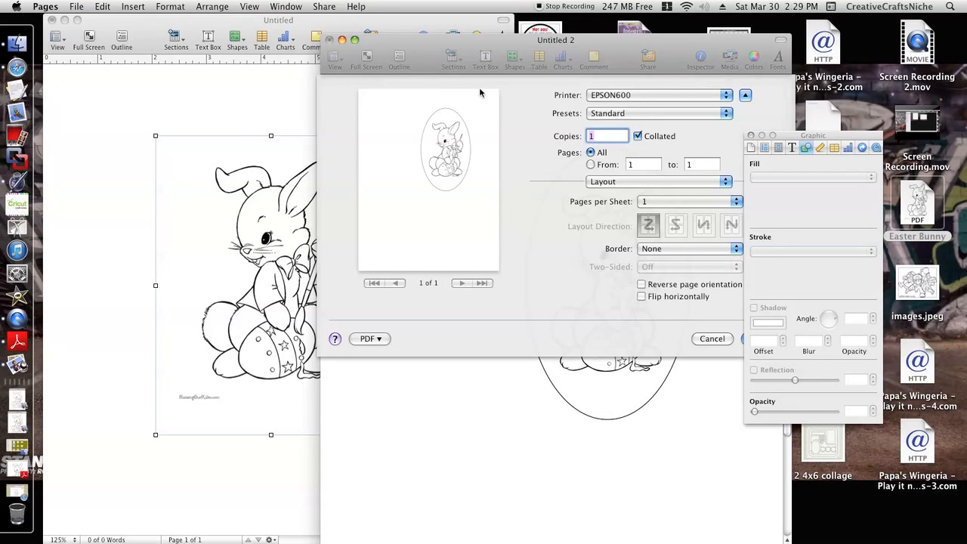
left_click(712, 338)
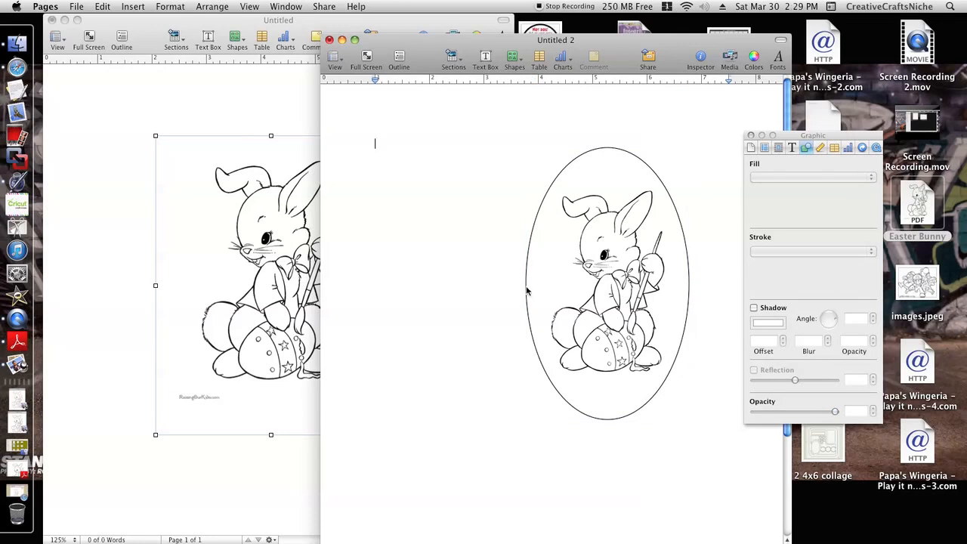
mouse_move(530, 290)
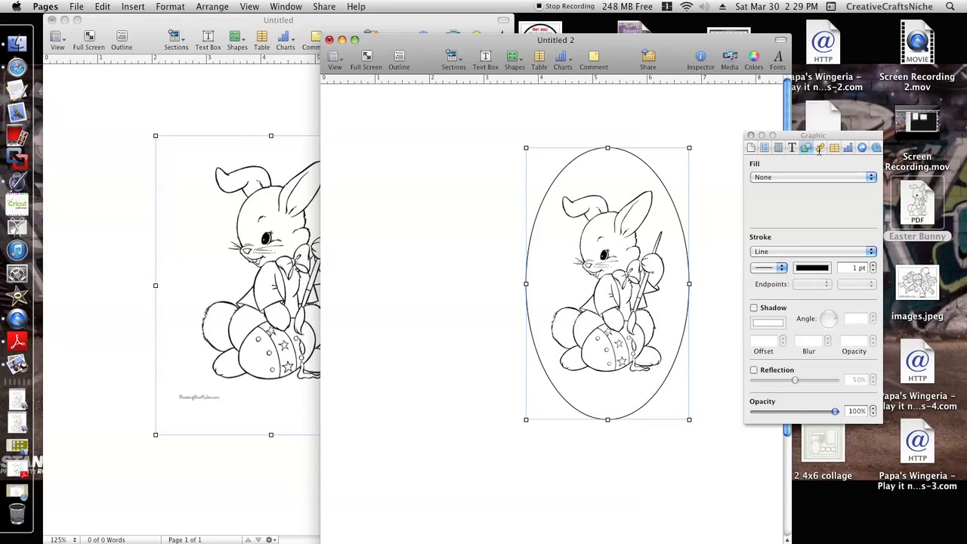
Step: Position the oval at X and Y 0.5 in and move the bunny into it
left_click(821, 147)
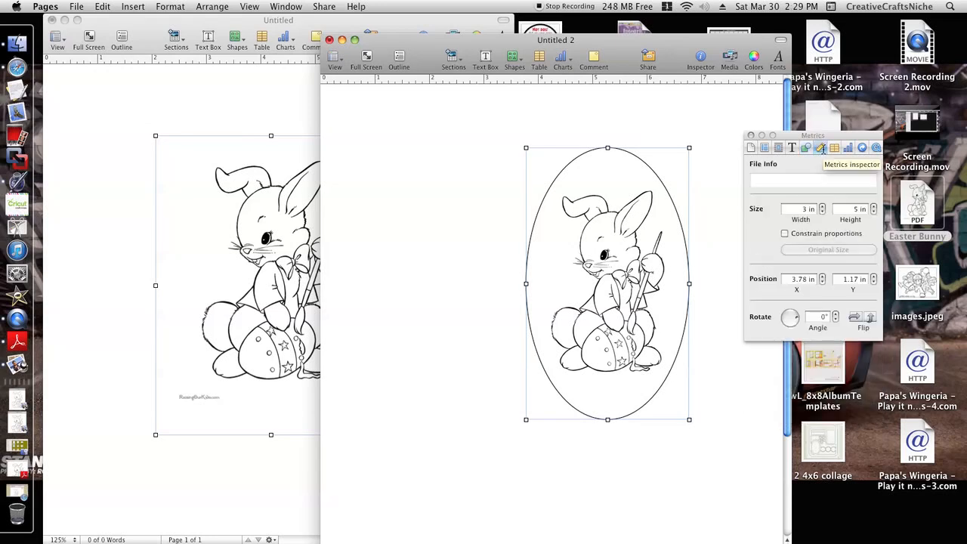
mouse_move(781, 287)
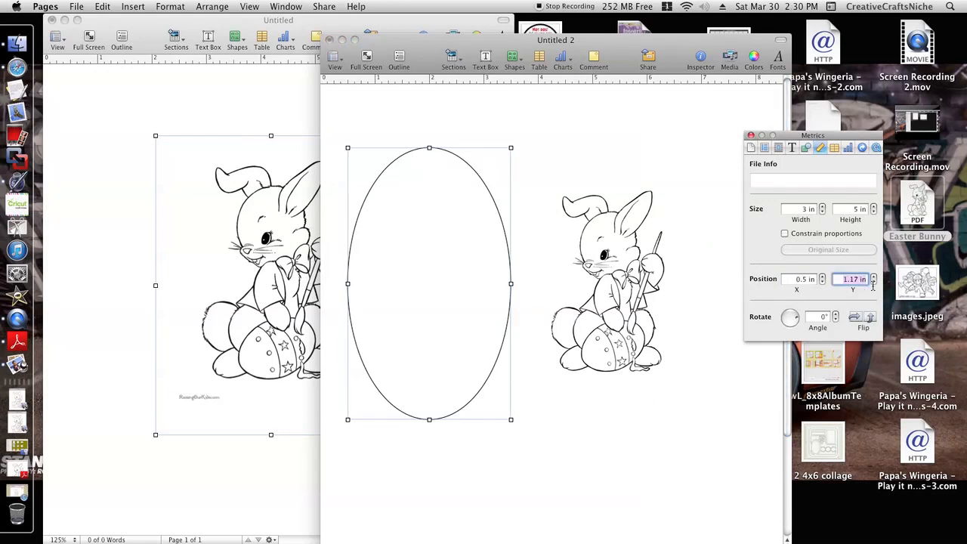
type("0.5")
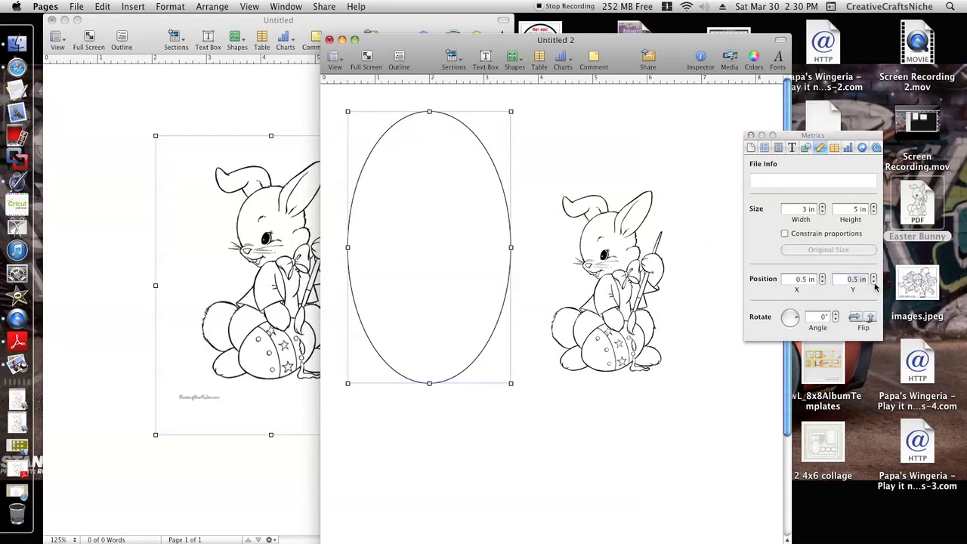
left_click_drag(608, 284, 499, 264)
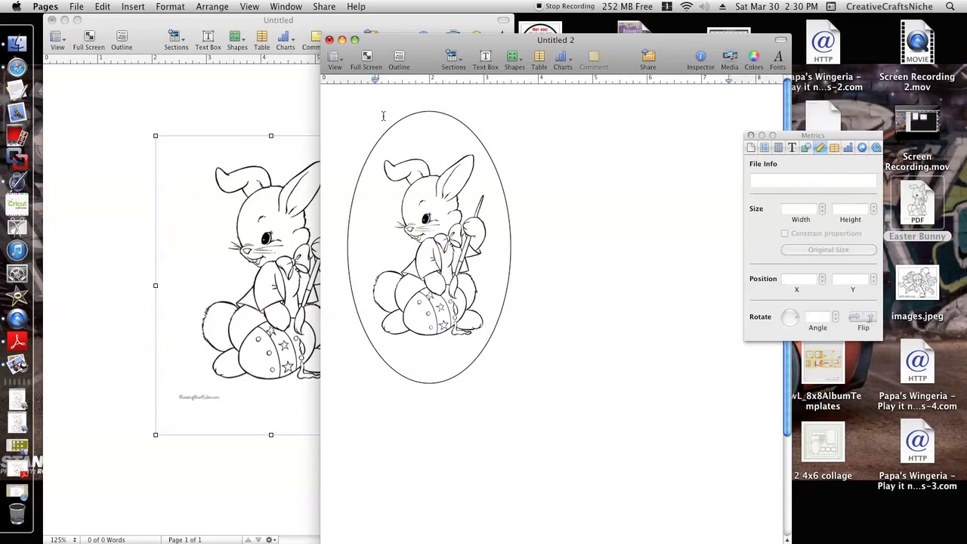
mouse_move(290, 81)
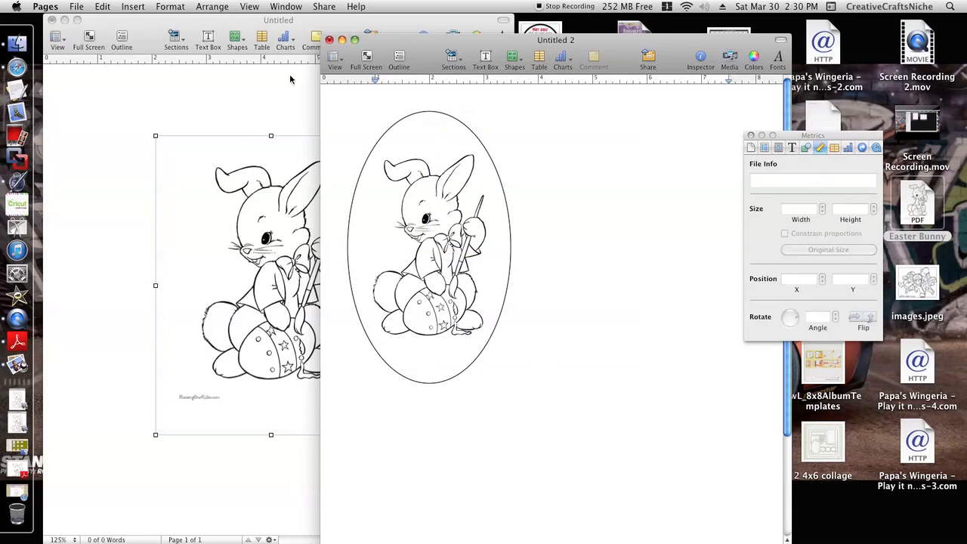
left_click(102, 6)
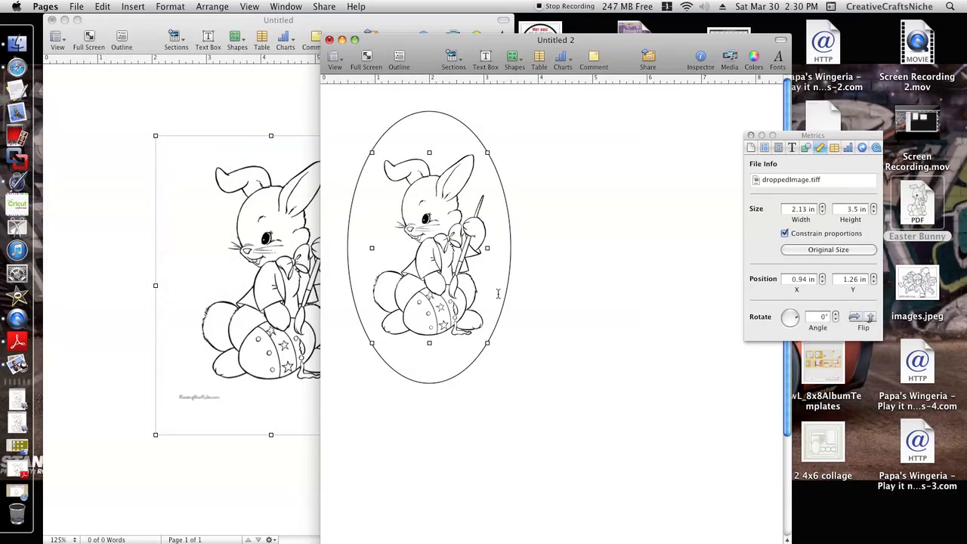
mouse_move(510, 269)
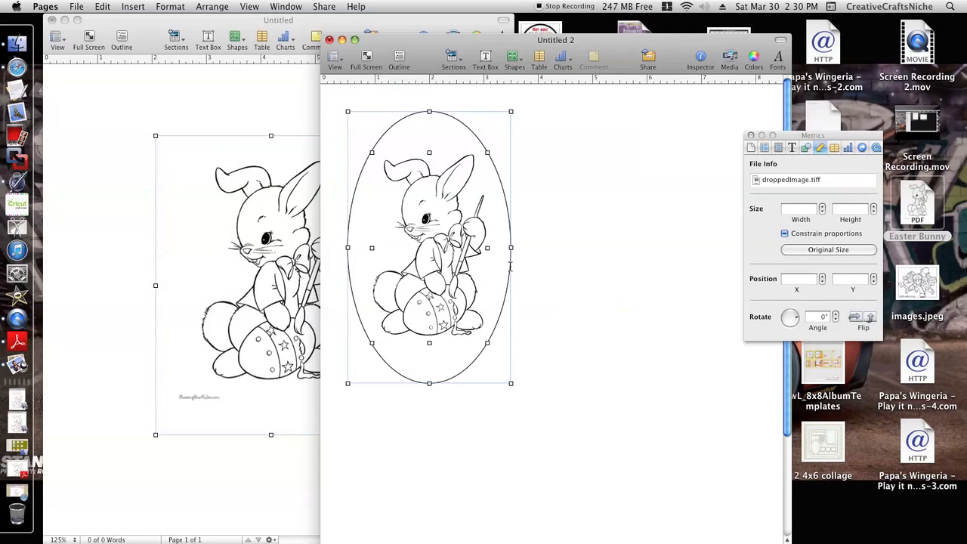
mouse_move(510, 266)
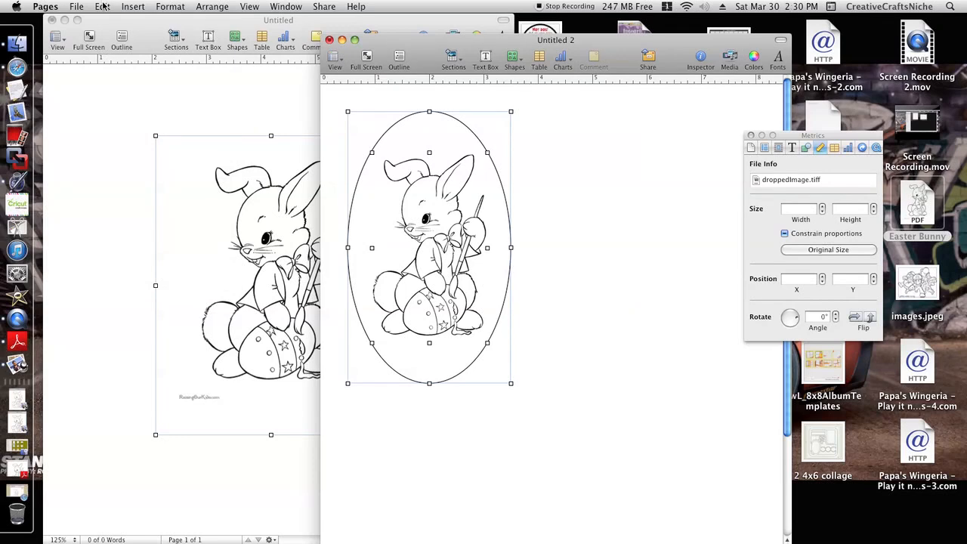
Step: Duplicate the oval and bunny, place the copy beside the first, and preview printing
left_click(103, 7)
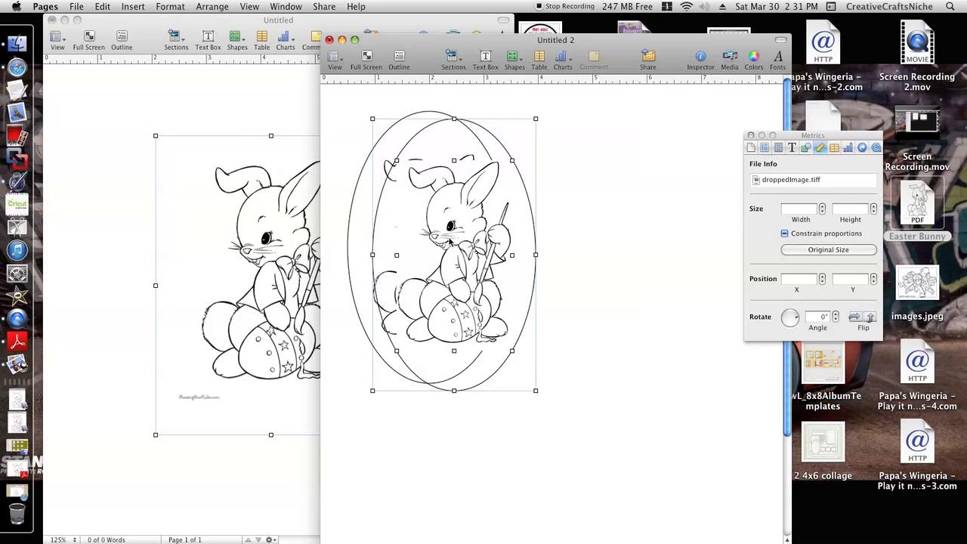
left_click_drag(450, 253, 457, 242)
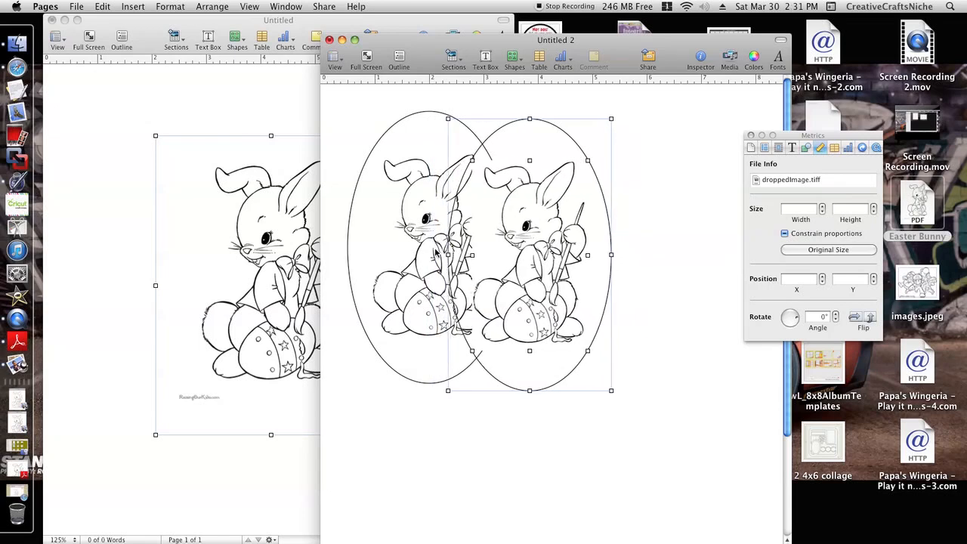
left_click_drag(529, 255, 548, 255)
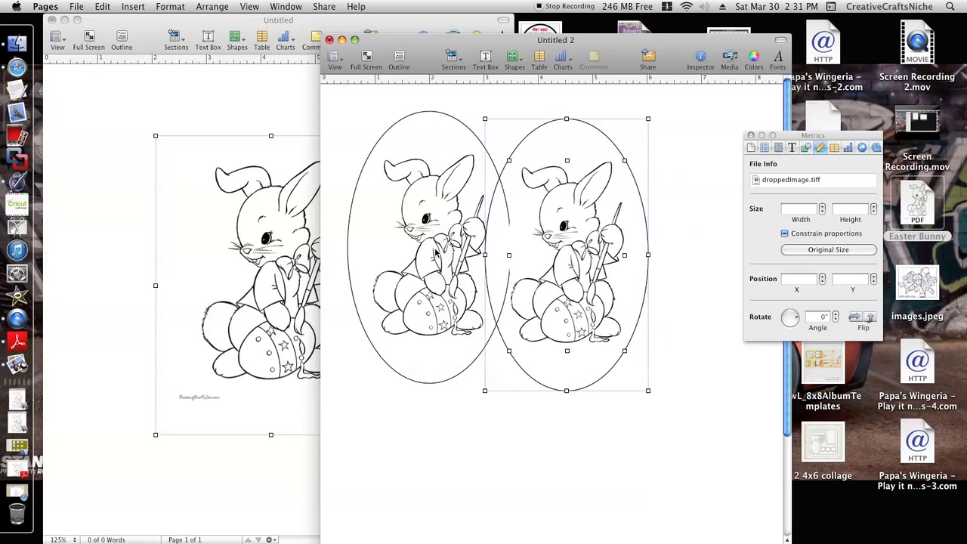
left_click(797, 279)
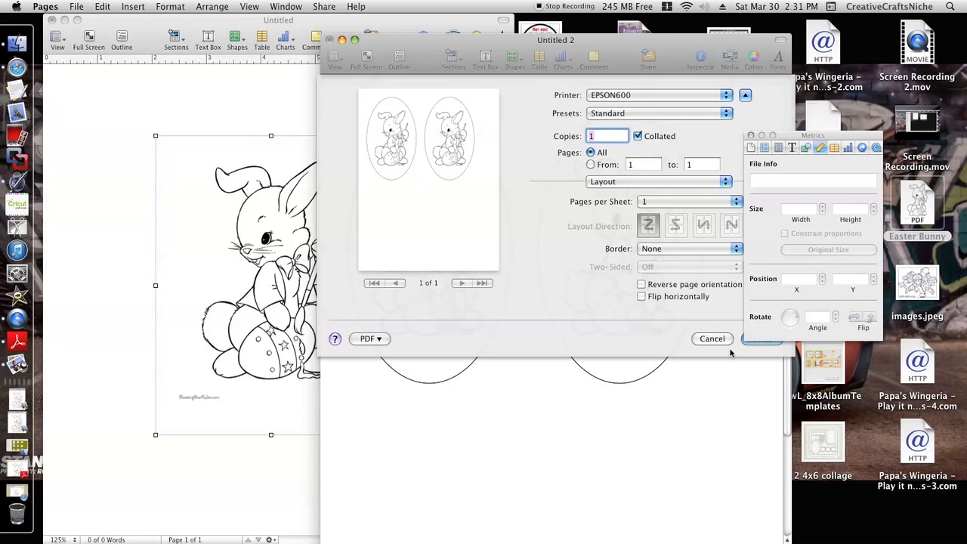
Step: Print the page with the two oval-framed bunnies side by side
left_click(712, 339)
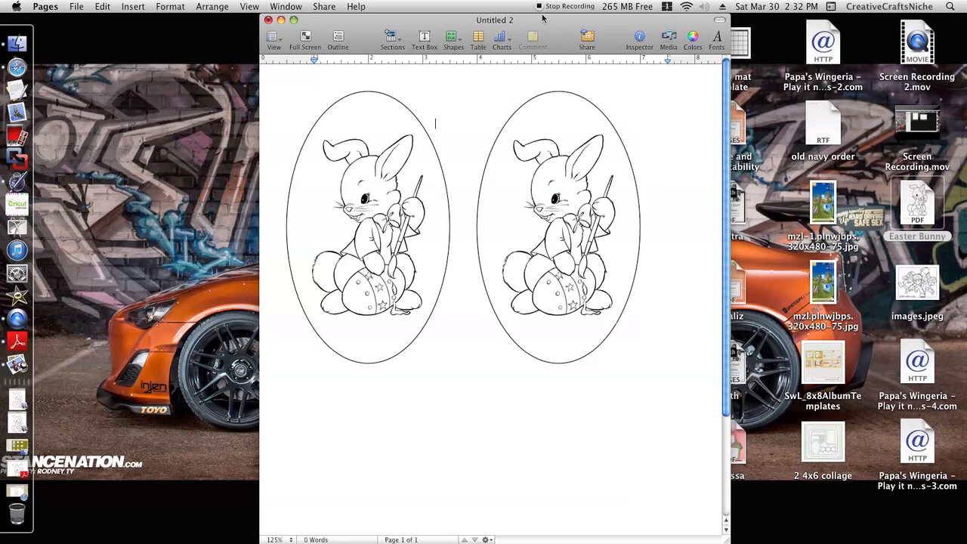
mouse_move(540, 15)
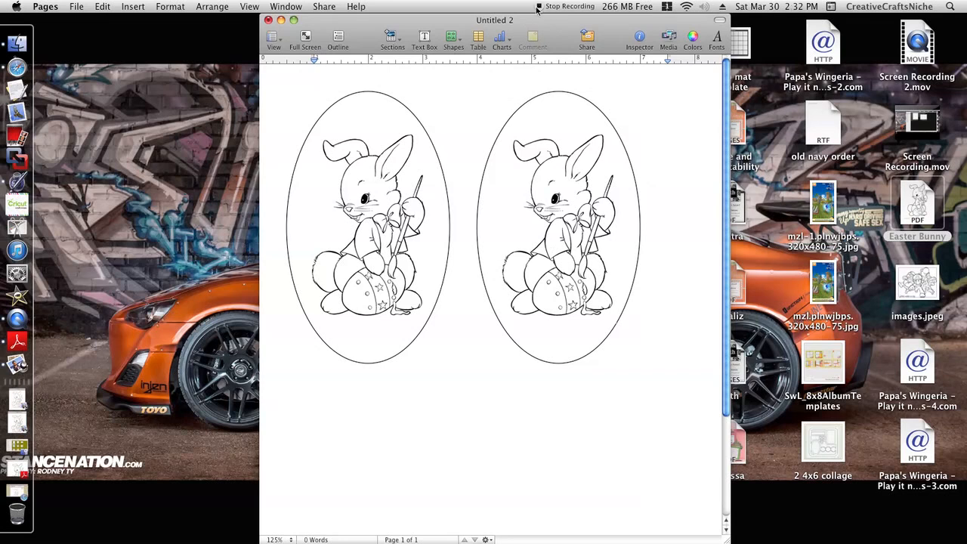